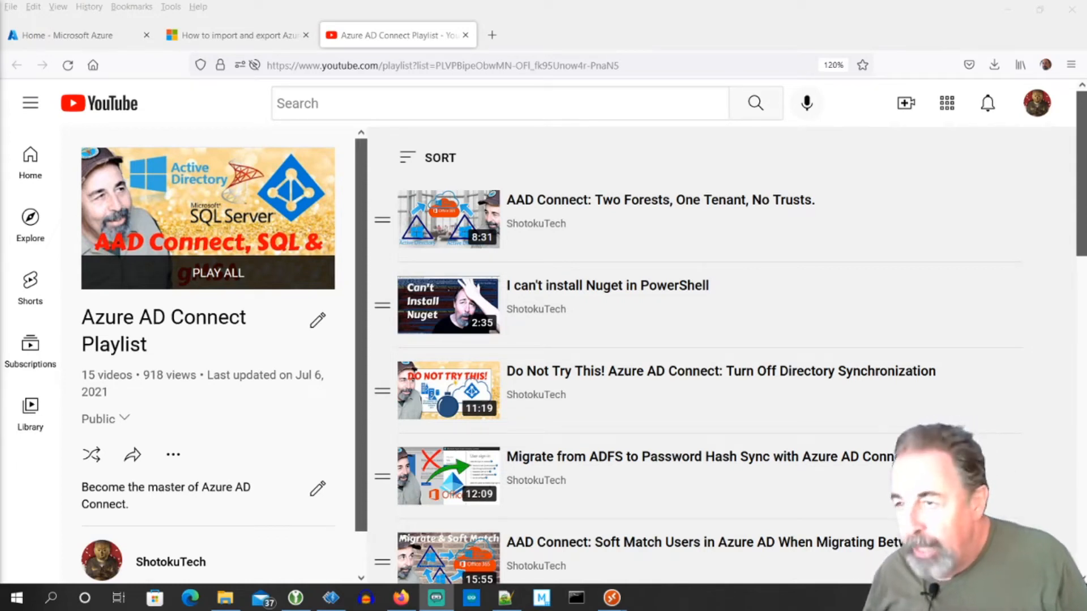
mouse_move(213, 369)
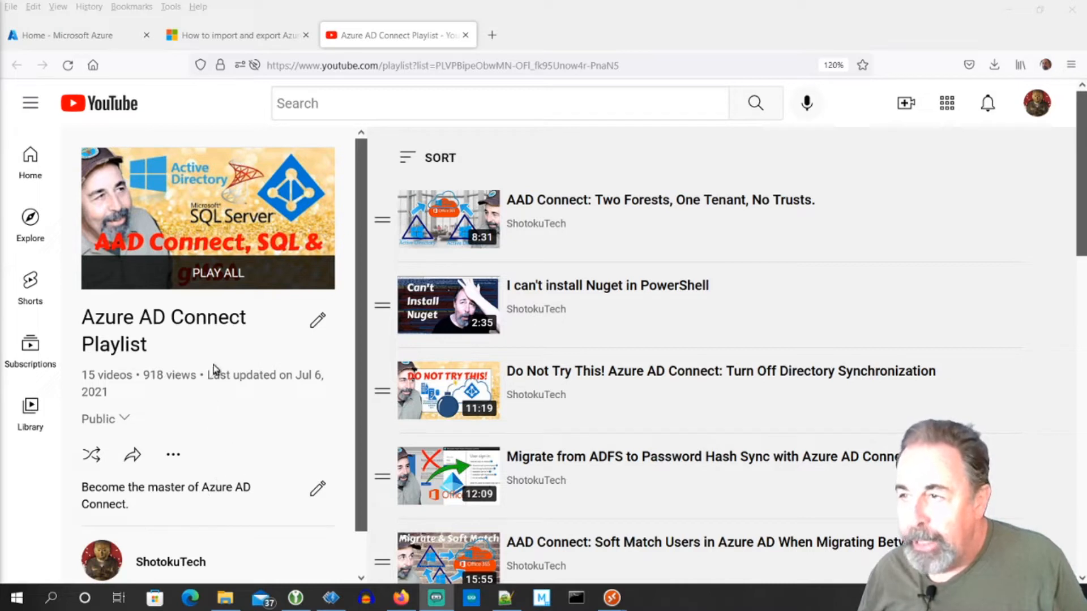
mouse_move(215, 363)
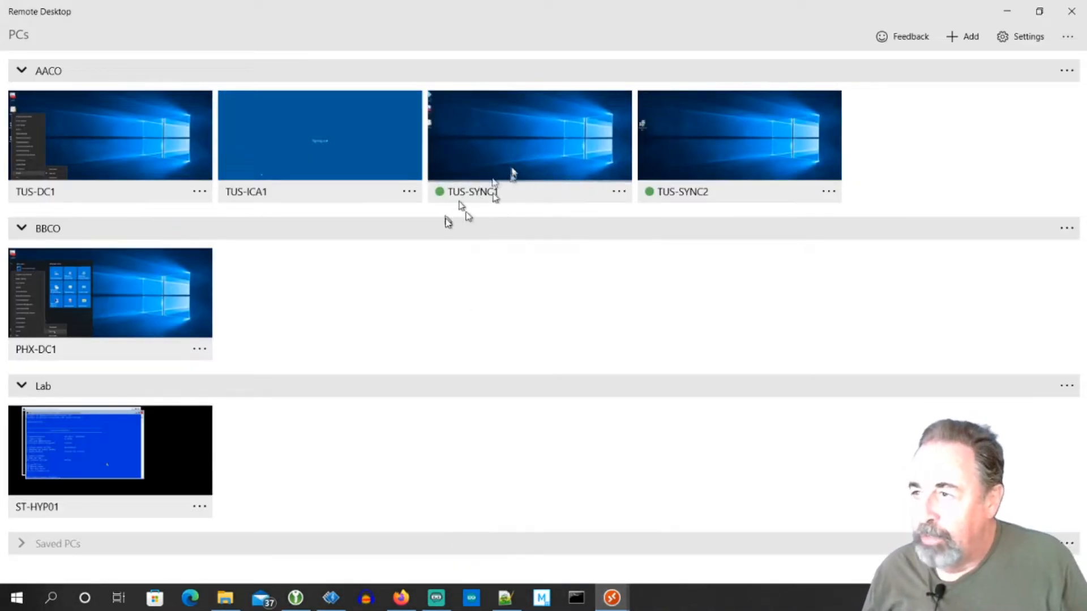
mouse_move(758, 139)
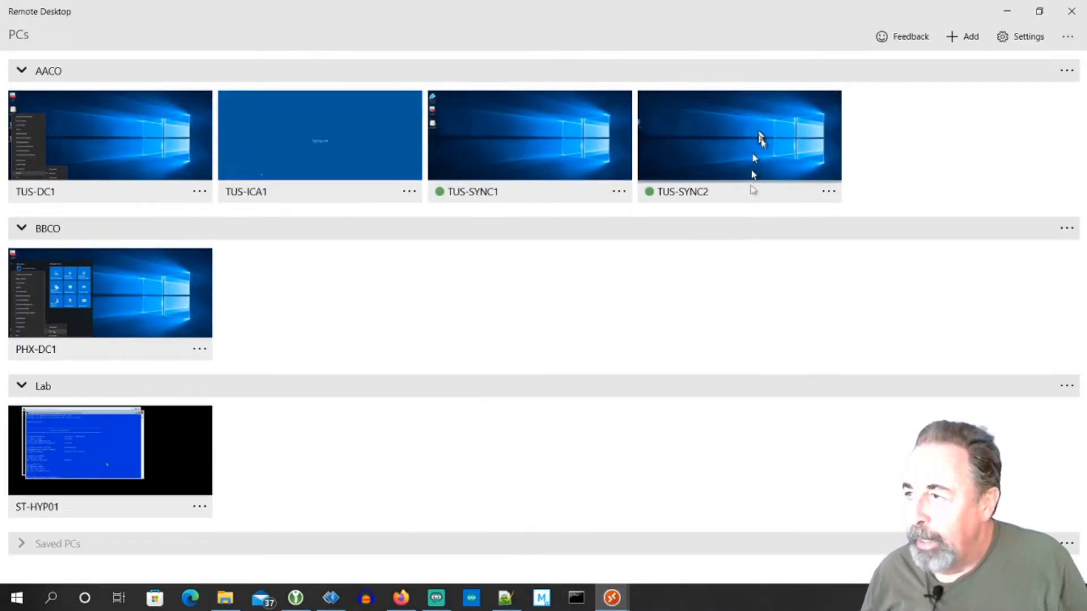
mouse_move(730, 146)
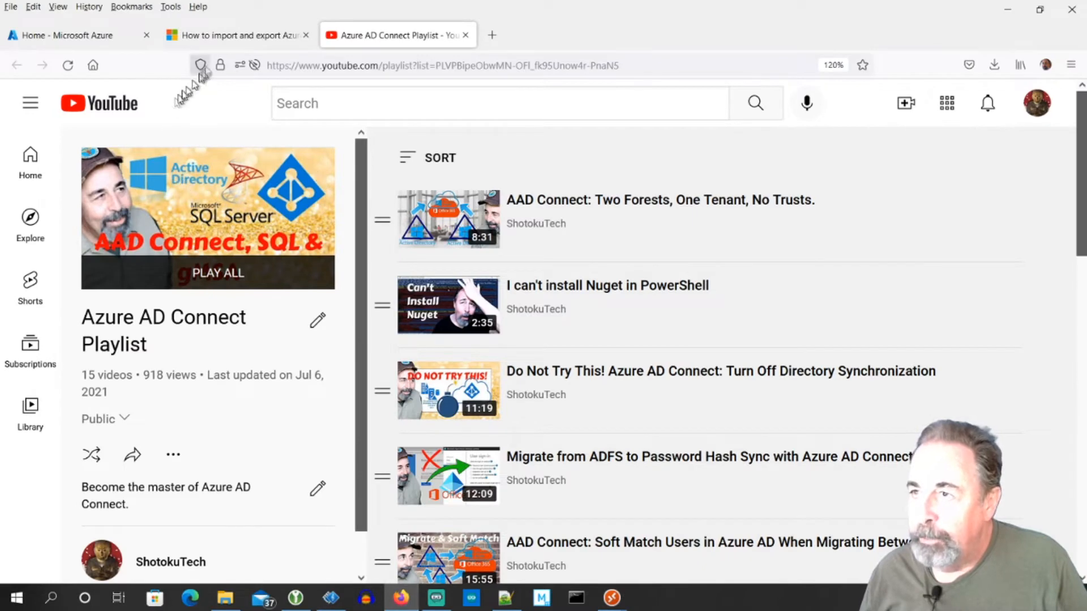
Switch to the import/export article and scroll to 'Migrate settings from an existing server'.
click(241, 36)
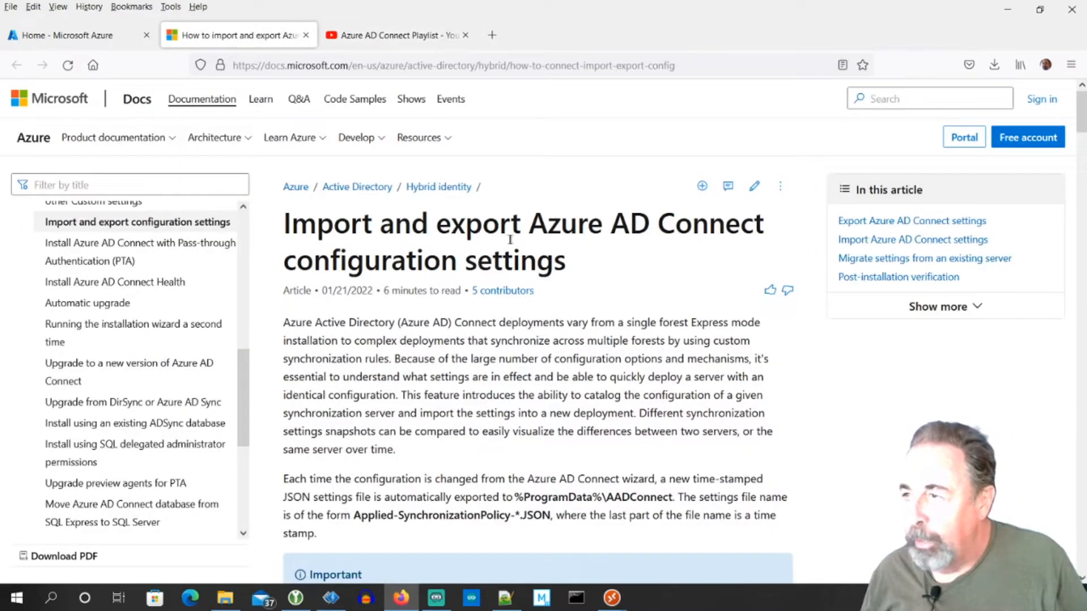
mouse_move(650, 240)
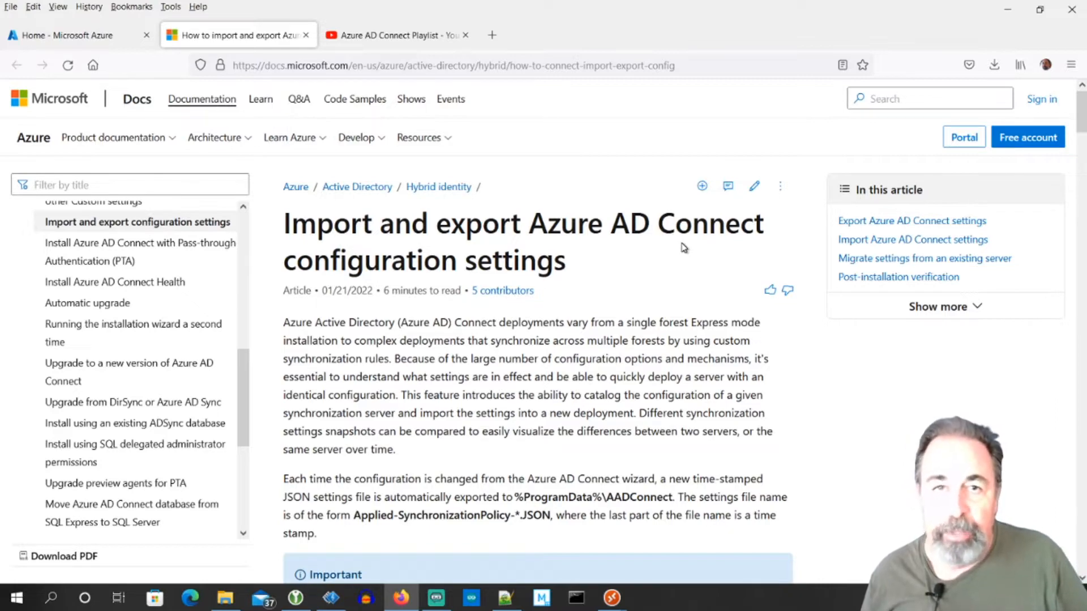
mouse_move(427, 337)
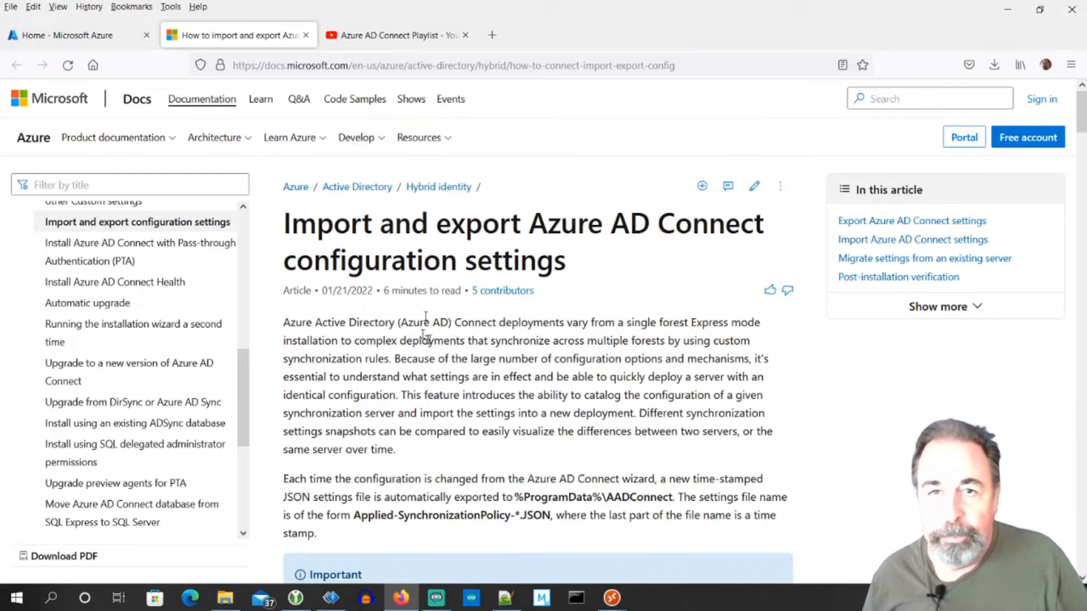
scroll(down, 3)
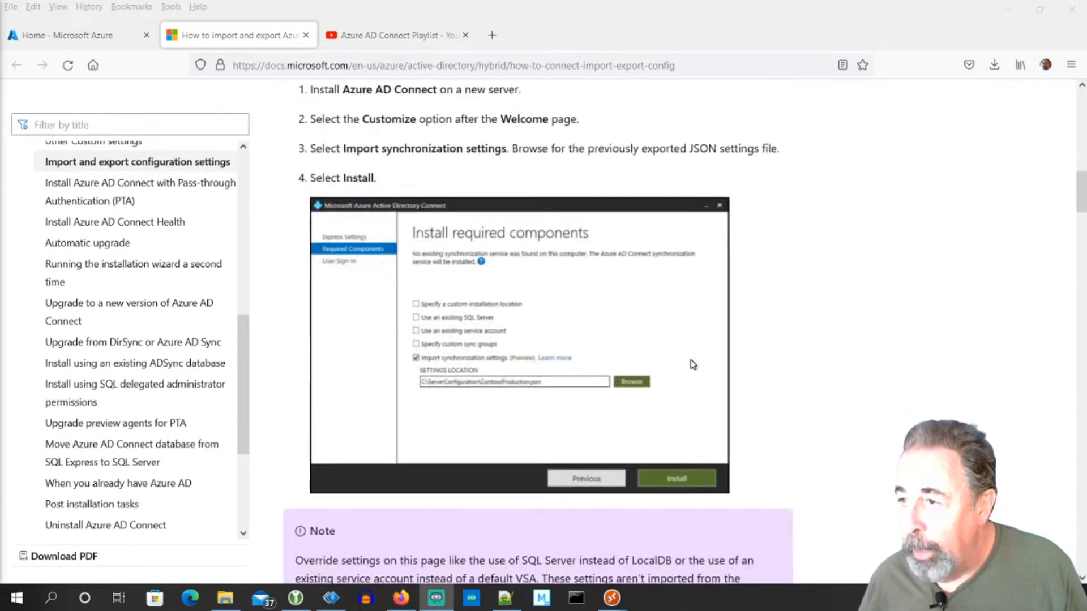
scroll(down, 3)
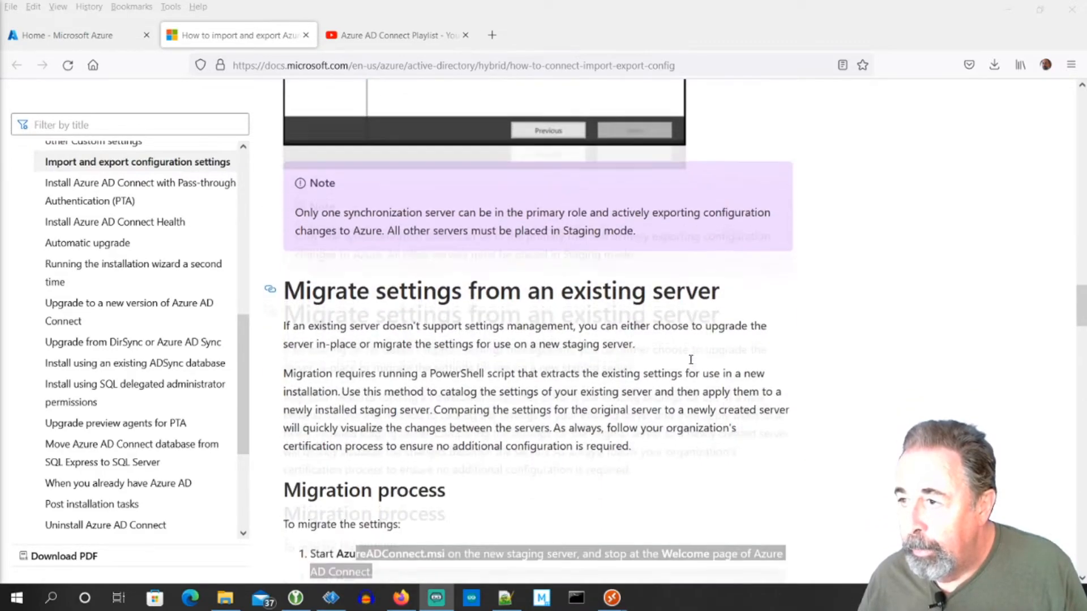
scroll(down, 3)
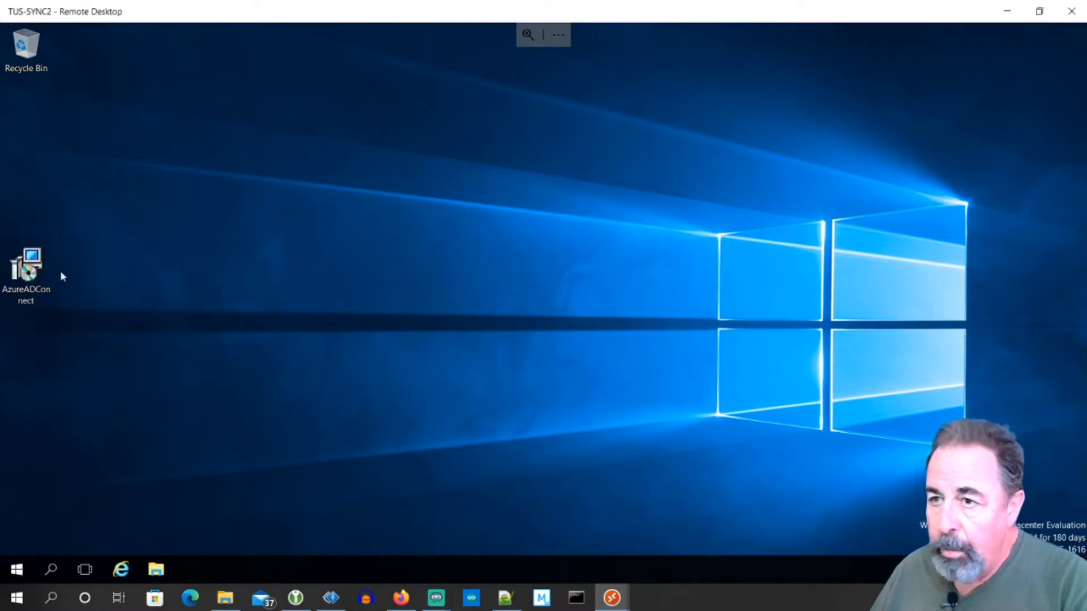
Install AzureADConnect.msi on TUS-SYNC2 so setup reaches its Welcome page.
right_click(30, 263)
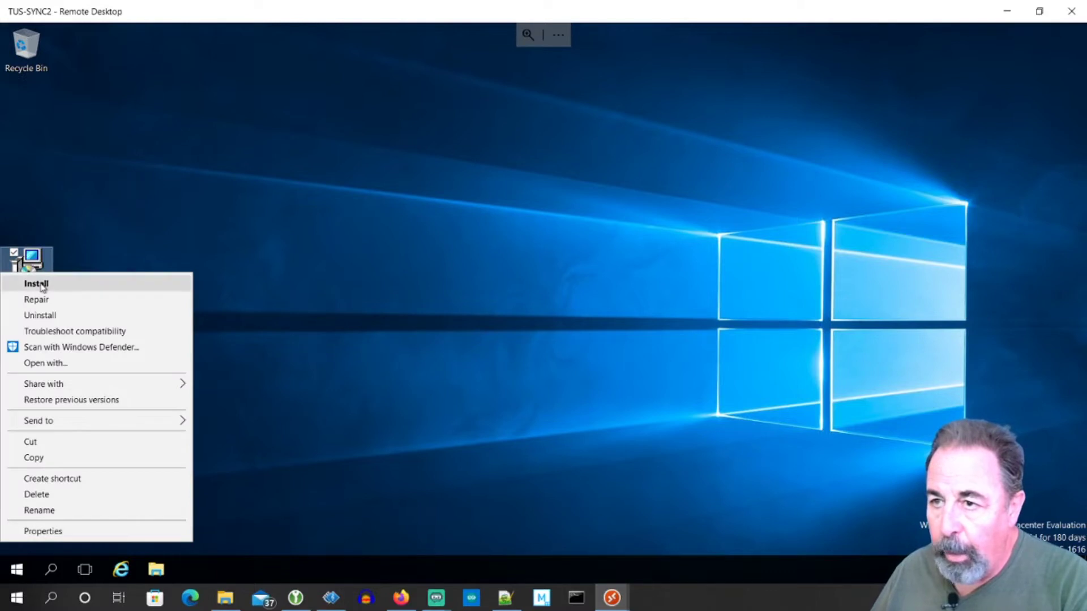
click(36, 284)
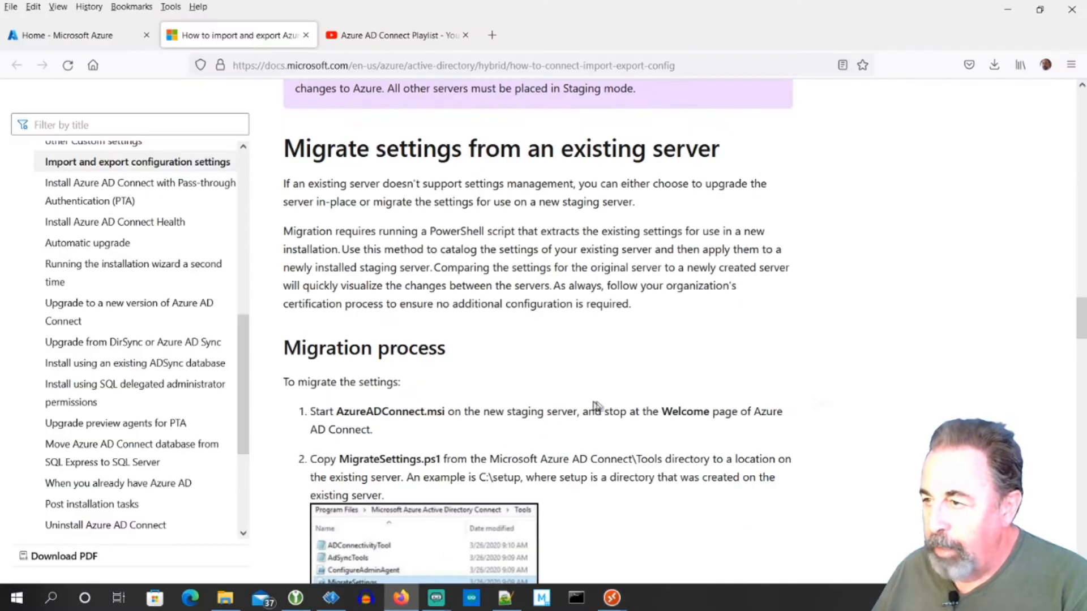
scroll(down, 3)
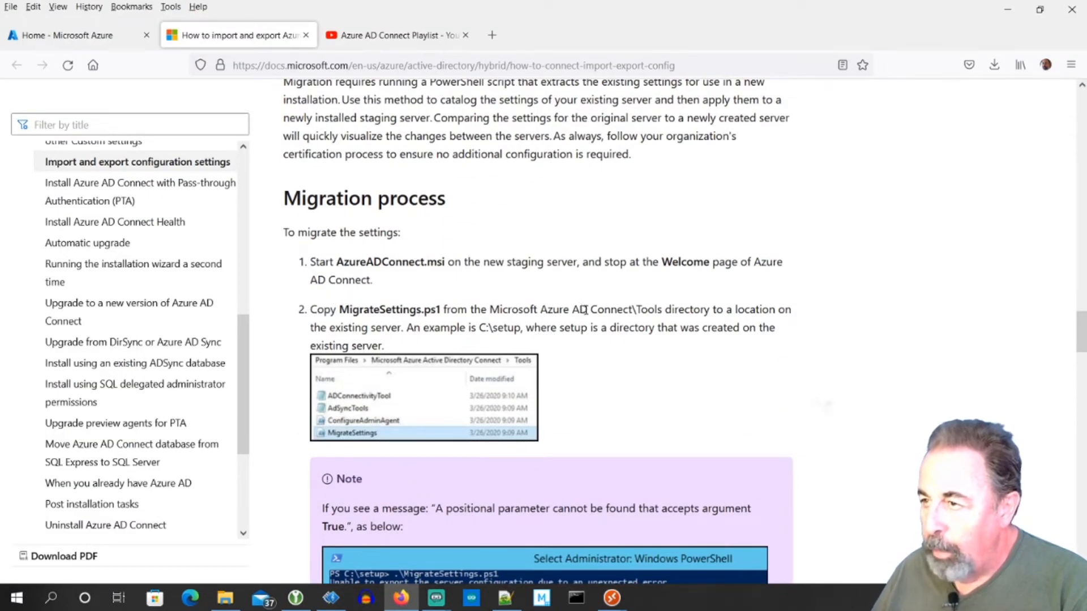
mouse_move(673, 310)
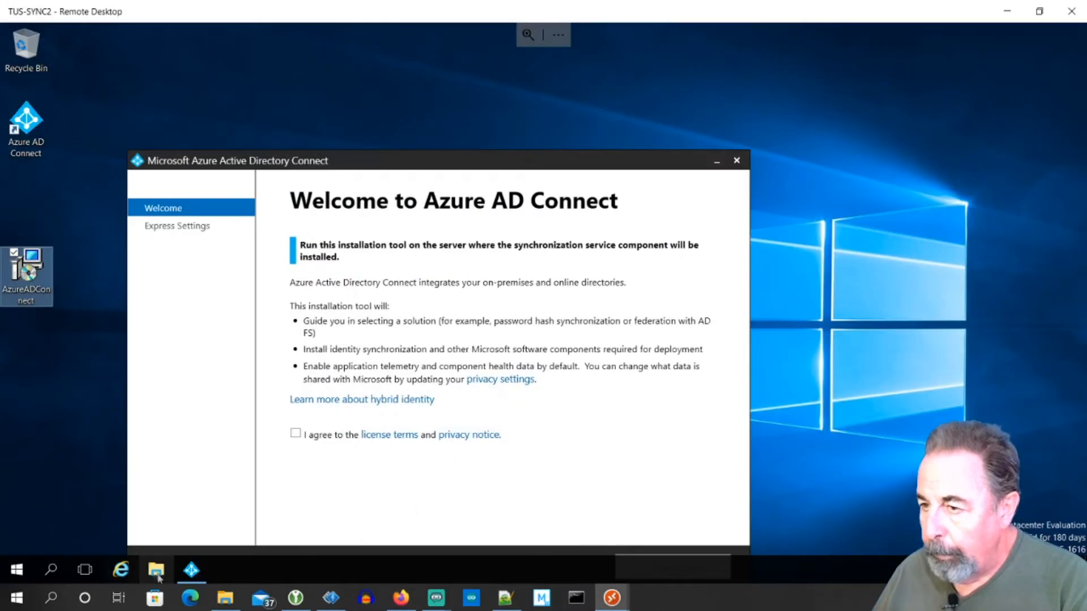
Open the Azure AD Connect Tools folder in File Explorer on TUS-SYNC2.
click(155, 570)
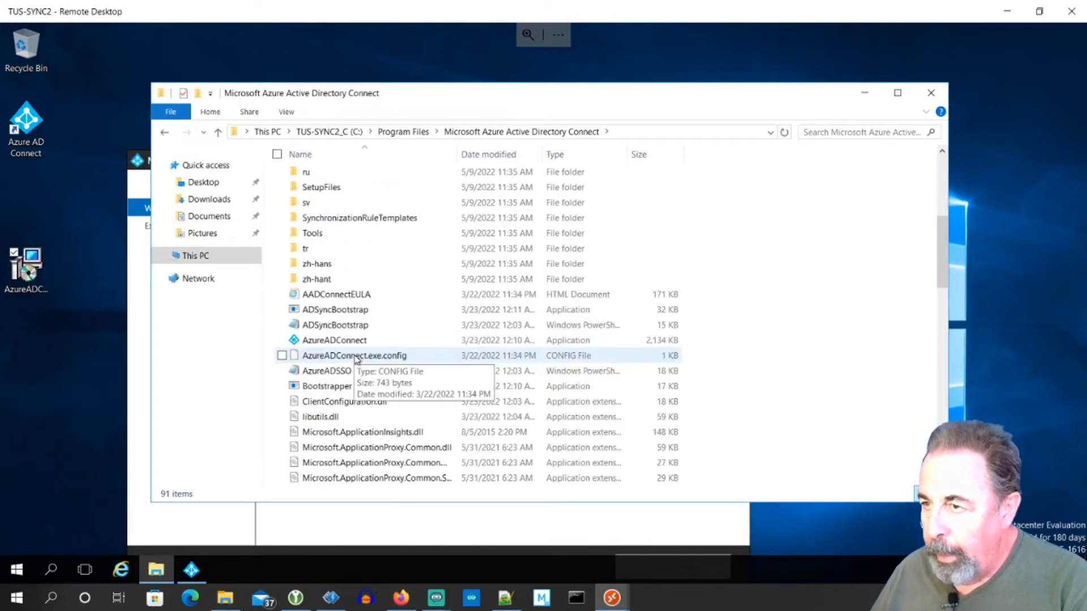
double_click(312, 233)
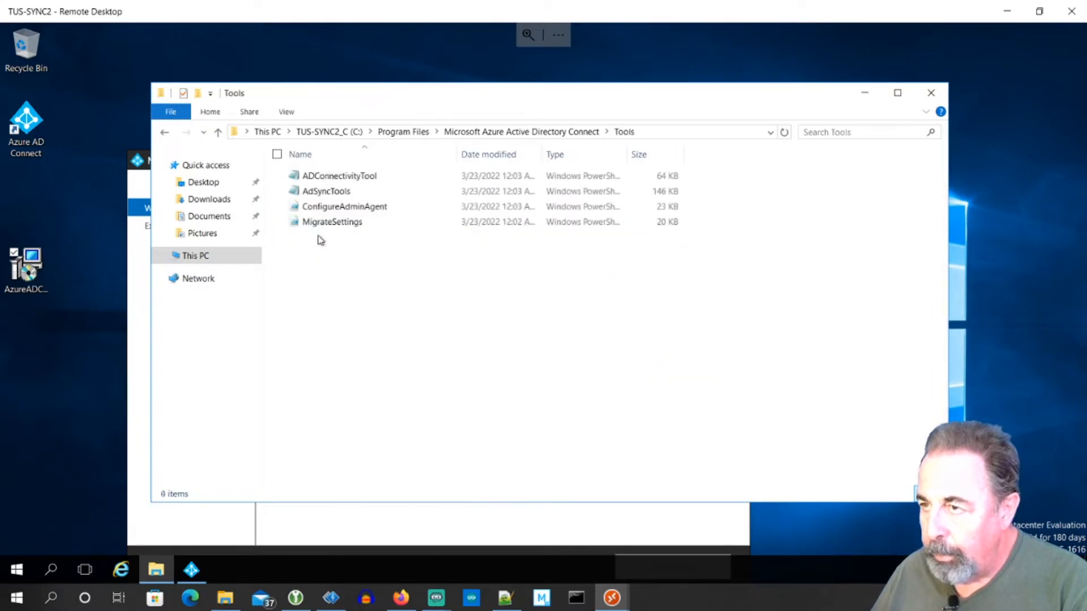
right_click(346, 222)
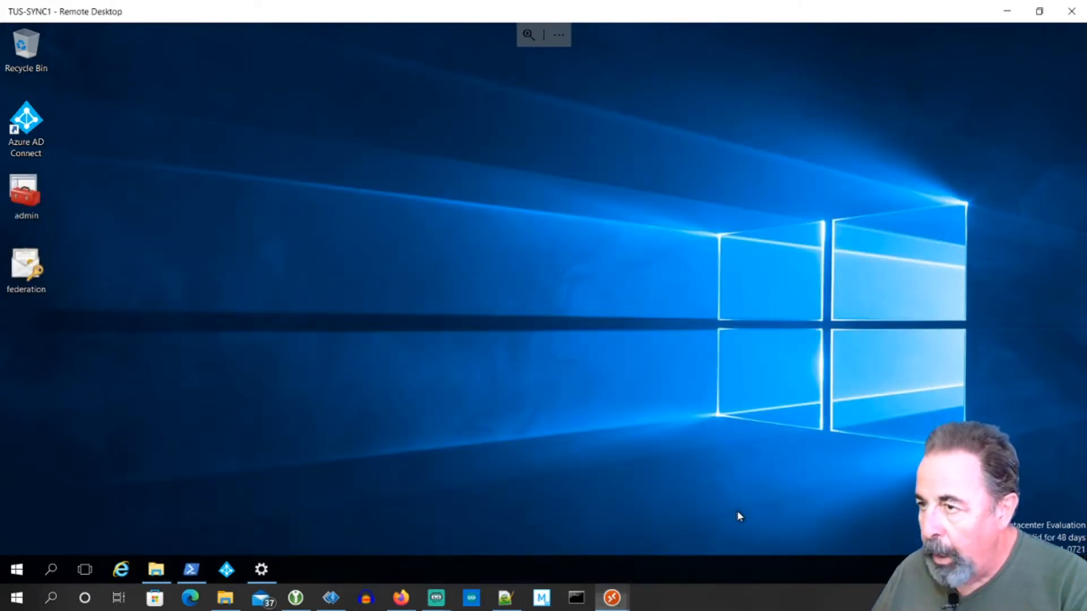
Create a Temp folder on TUS-SYNC1's C: drive and paste the MigrateSettings script into it.
click(156, 569)
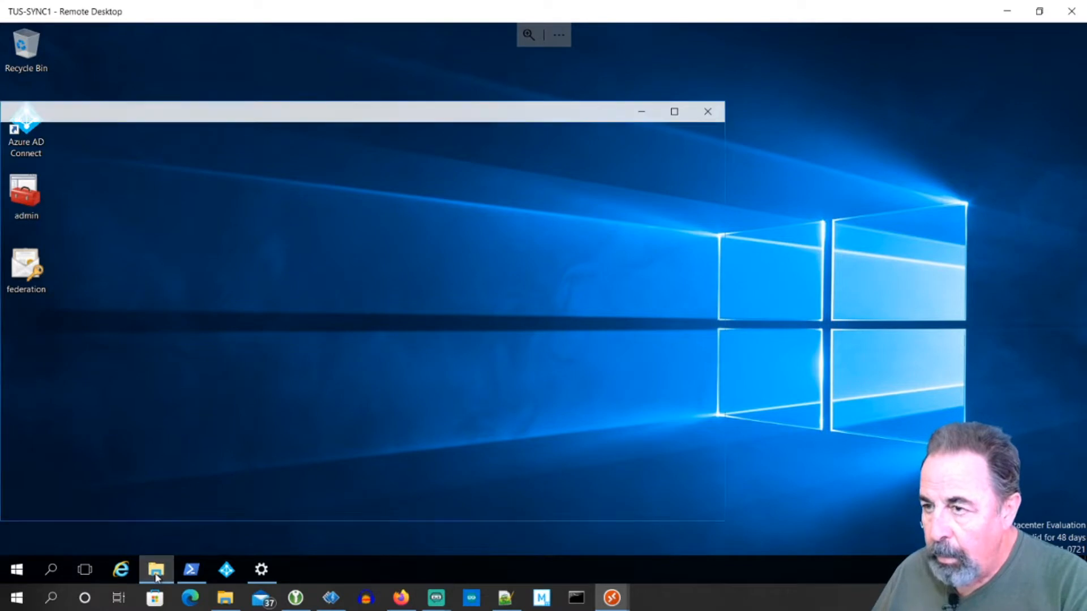
click(155, 569)
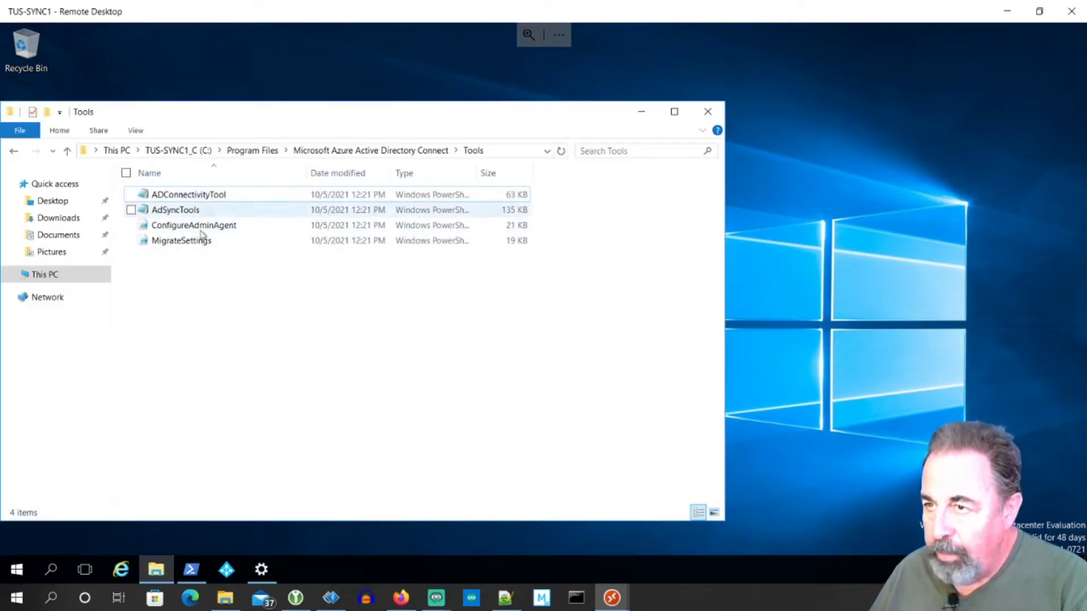
click(44, 274)
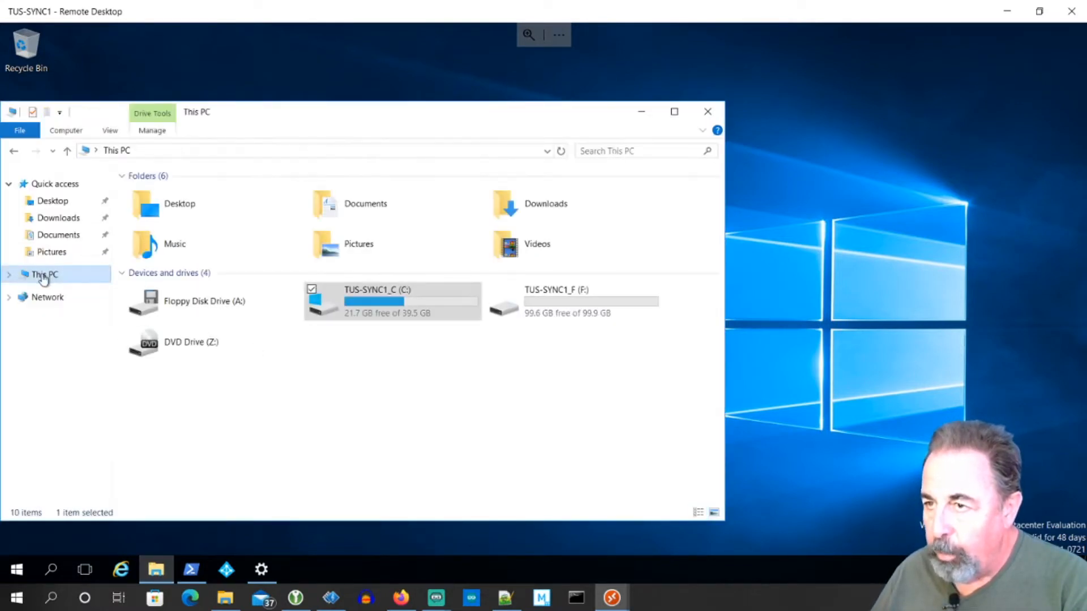
double_click(392, 301)
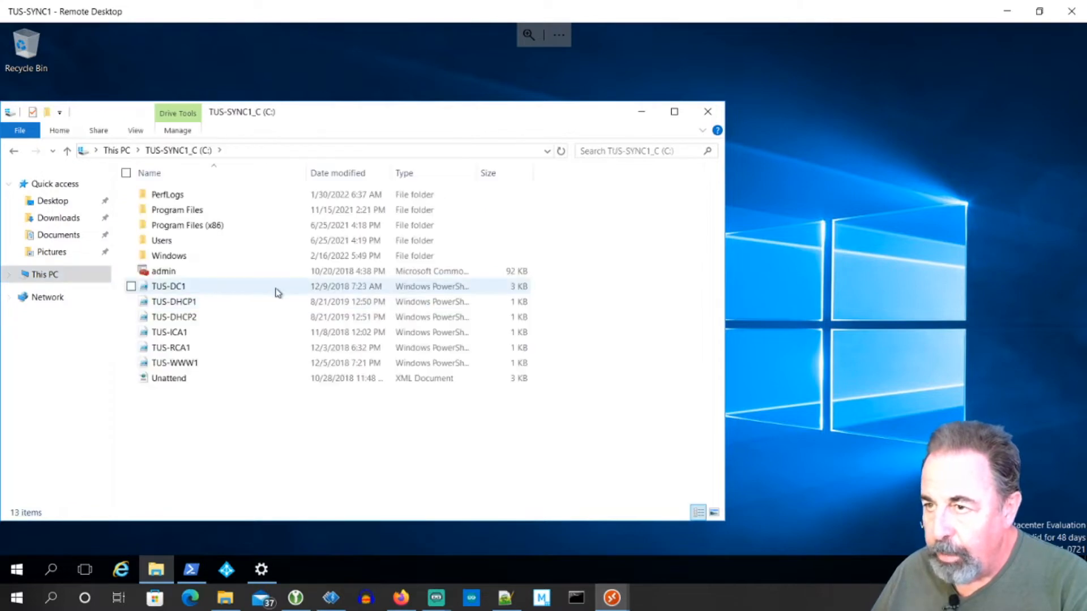
right_click(278, 292)
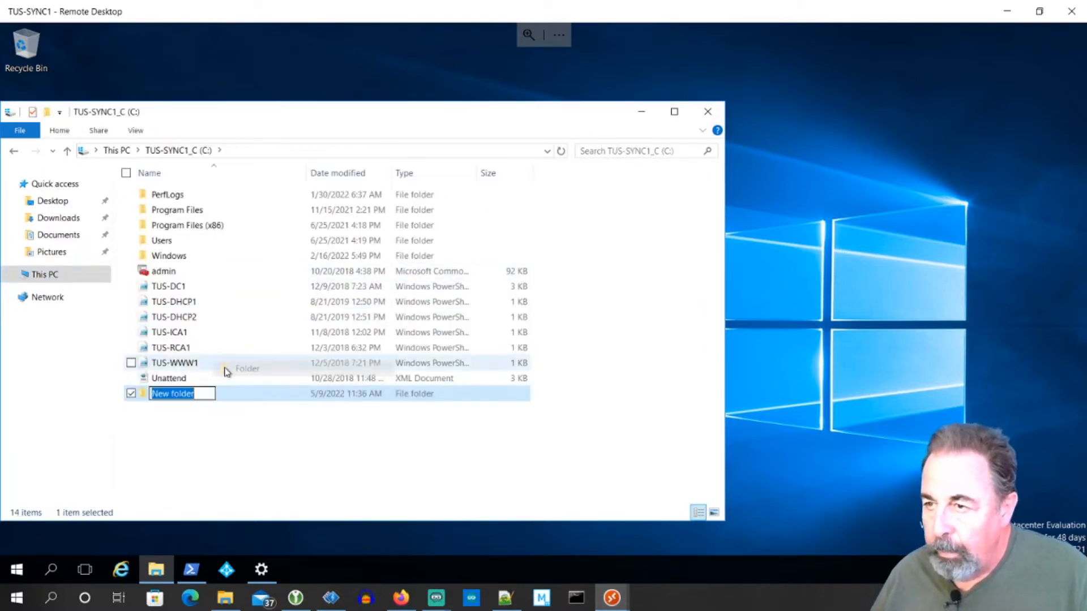
text(Temp)
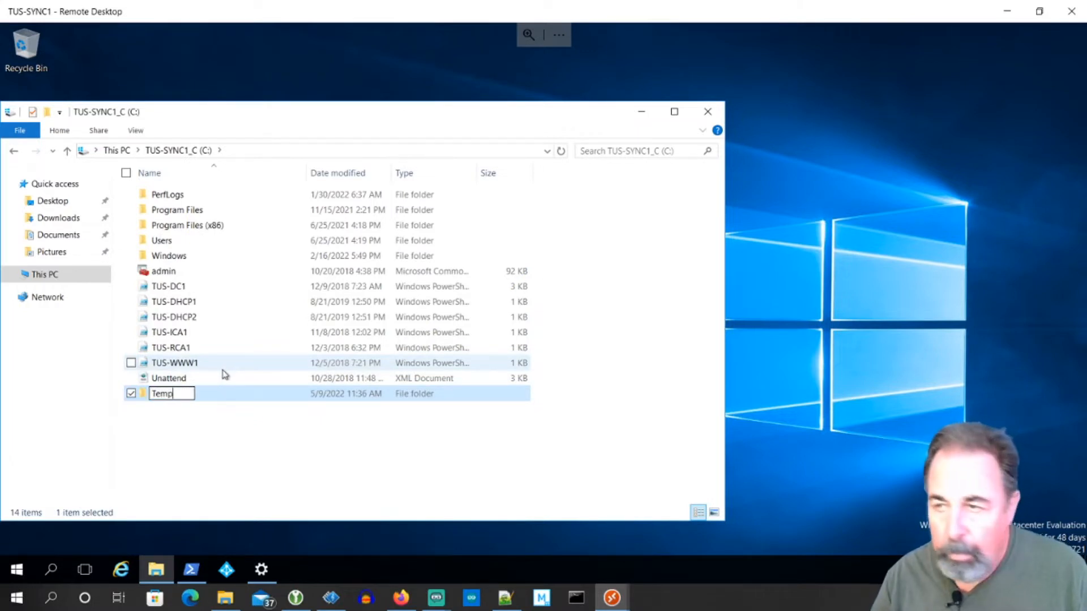
double_click(161, 394)
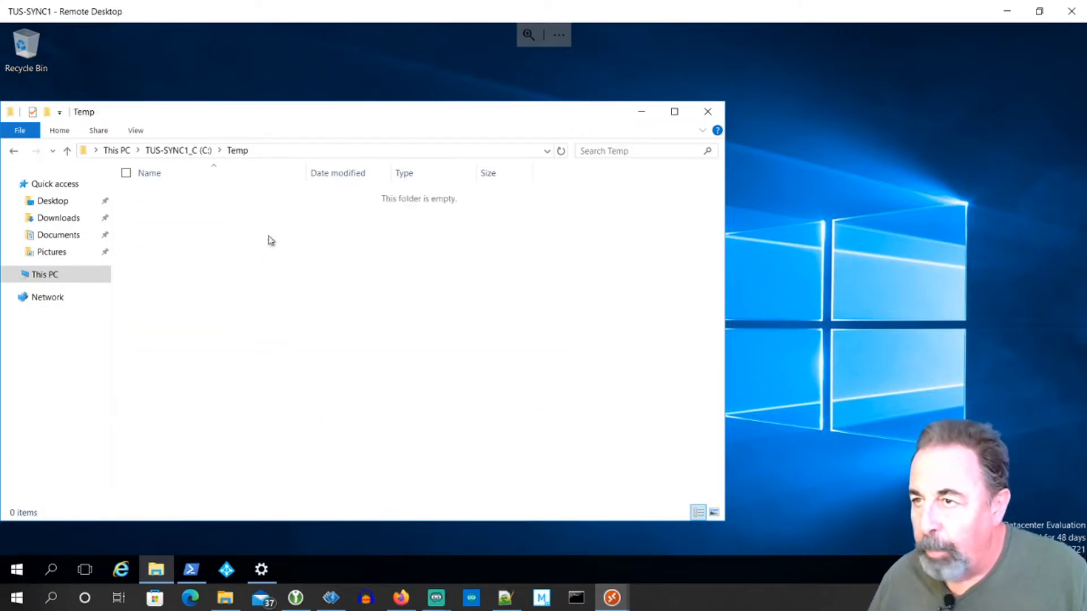
right_click(271, 240)
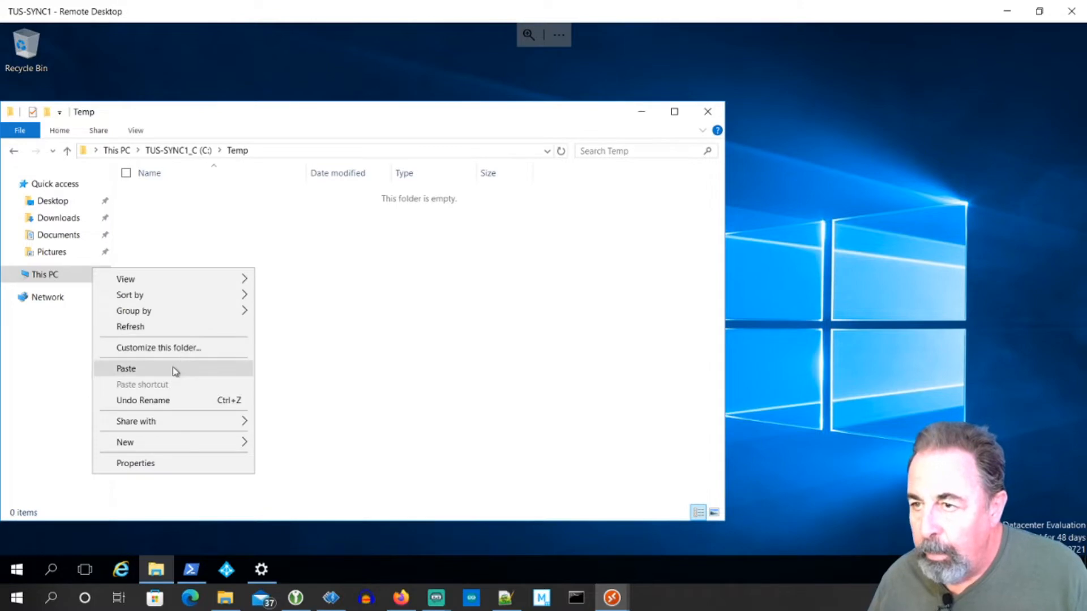
click(126, 368)
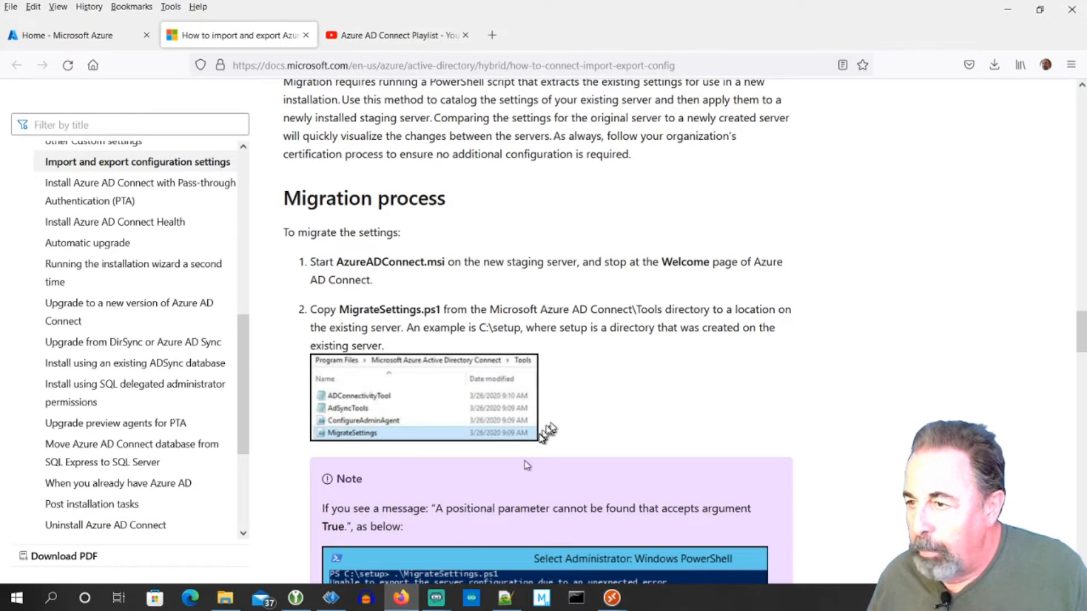
Run MigrateSettings.ps1 from C:\temp and review the migration steps in the Docs page.
scroll(down, 3)
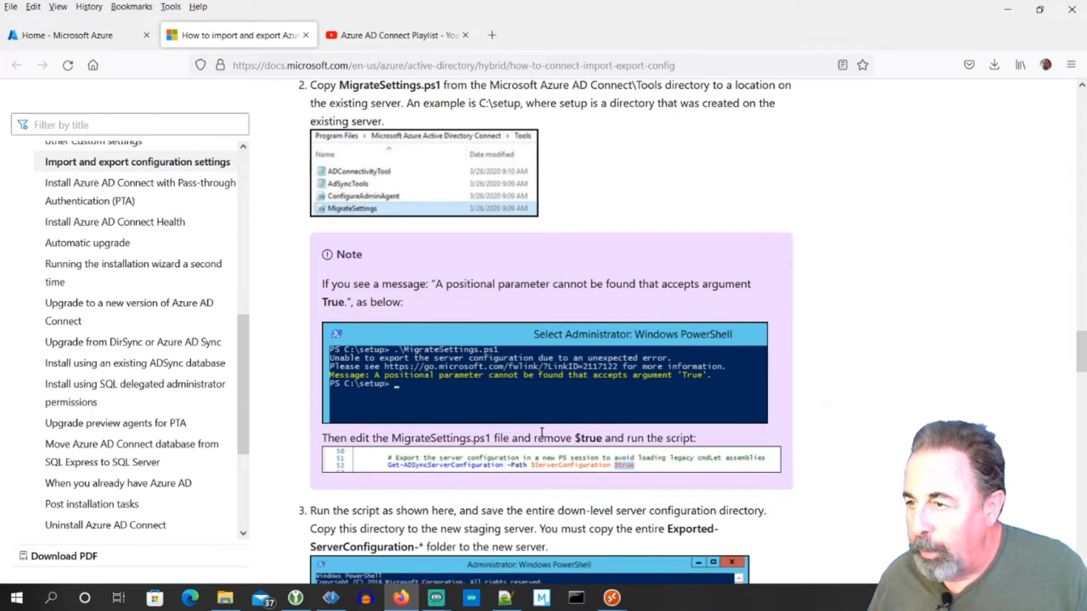
scroll(down, 3)
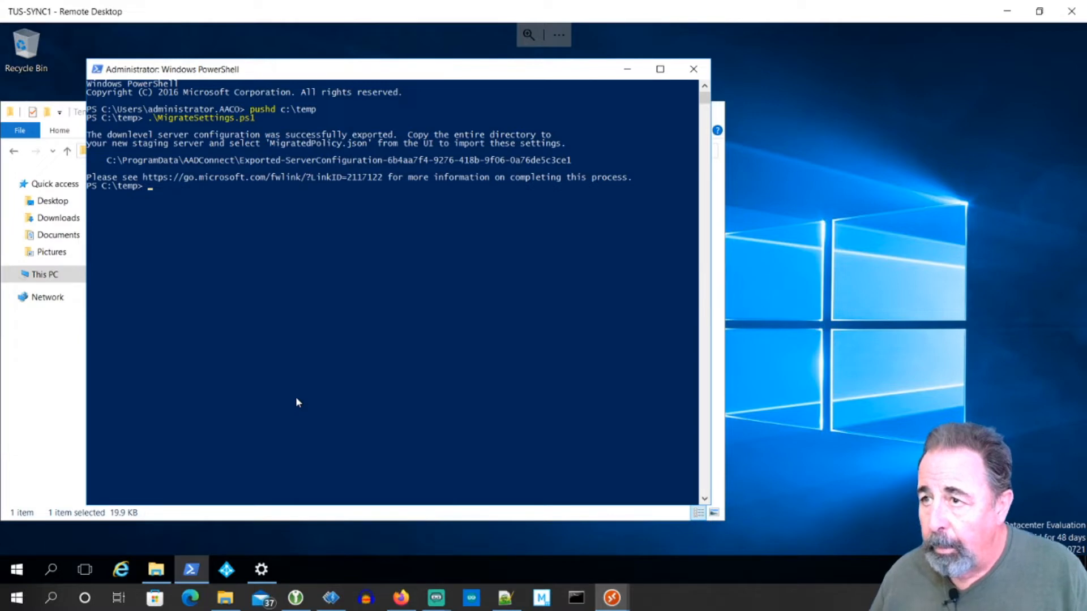
mouse_move(292, 166)
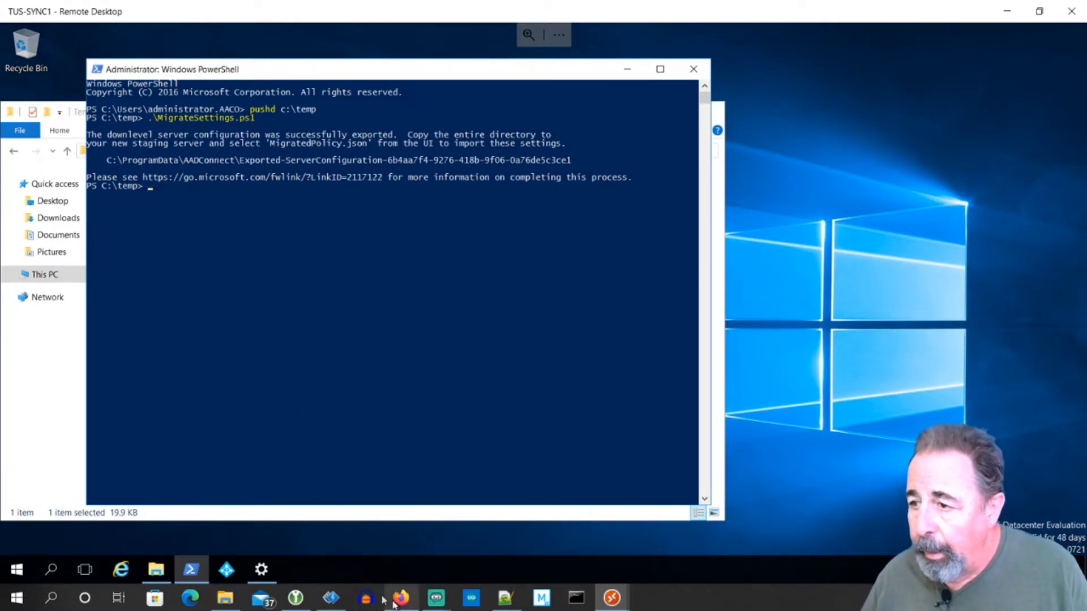
click(403, 598)
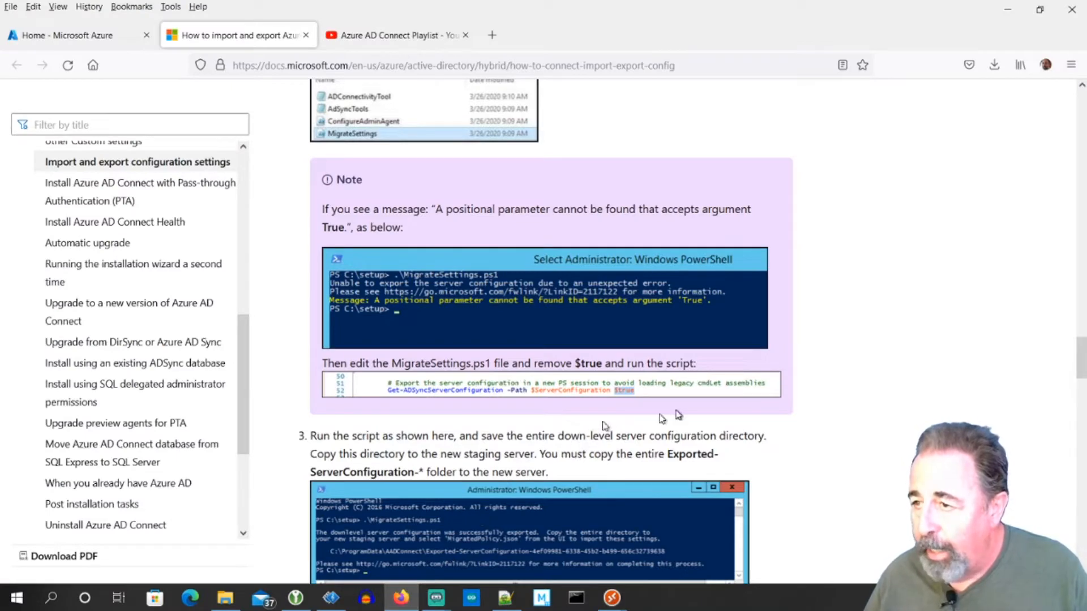
scroll(down, 3)
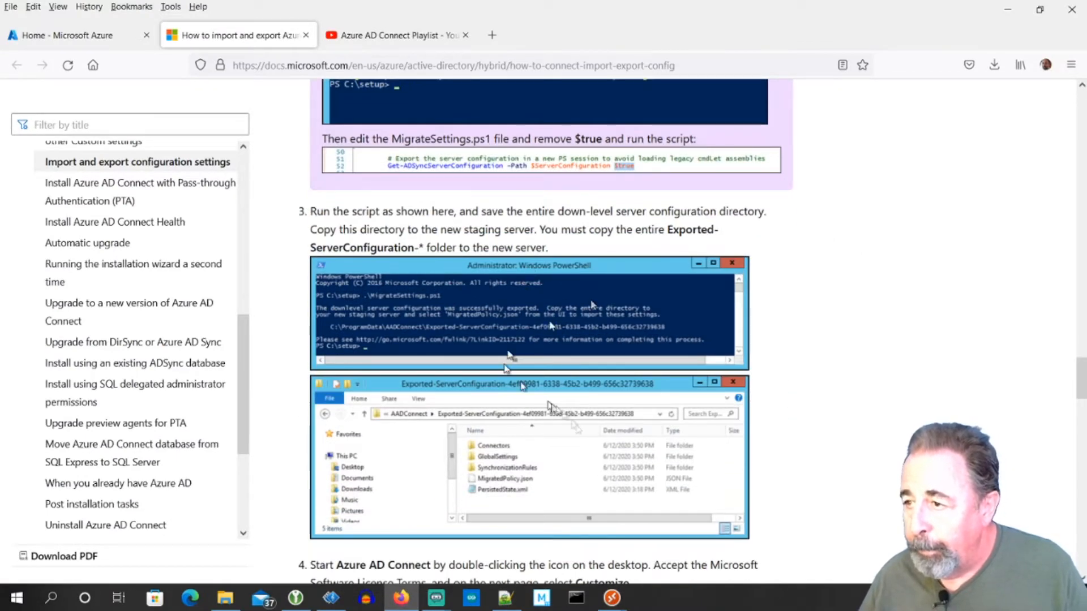
scroll(down, 3)
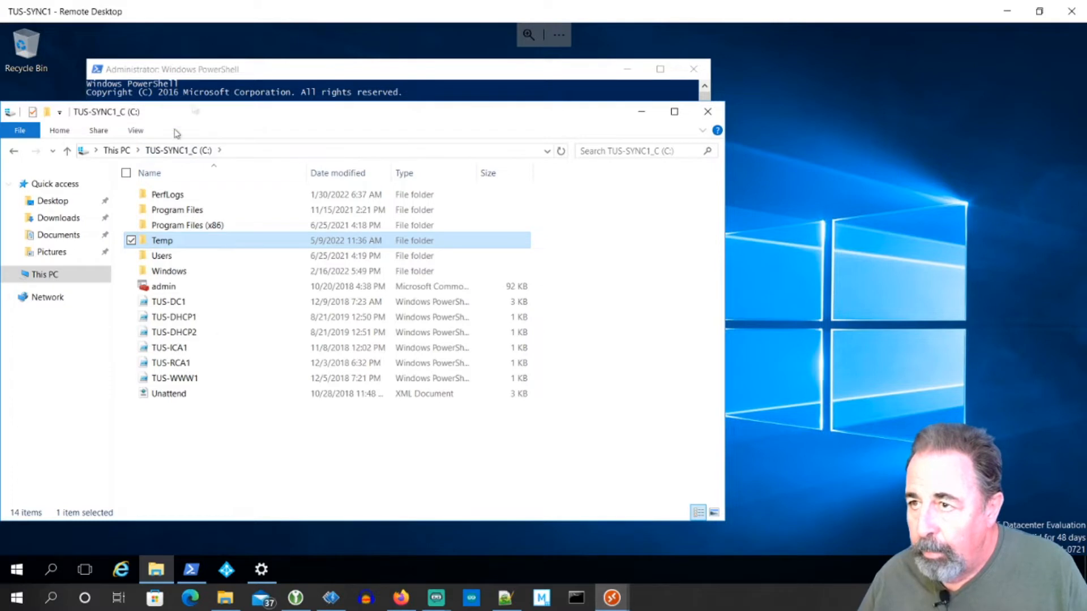
Show hidden and protected system files, then open ProgramData\AADConnect.
click(135, 130)
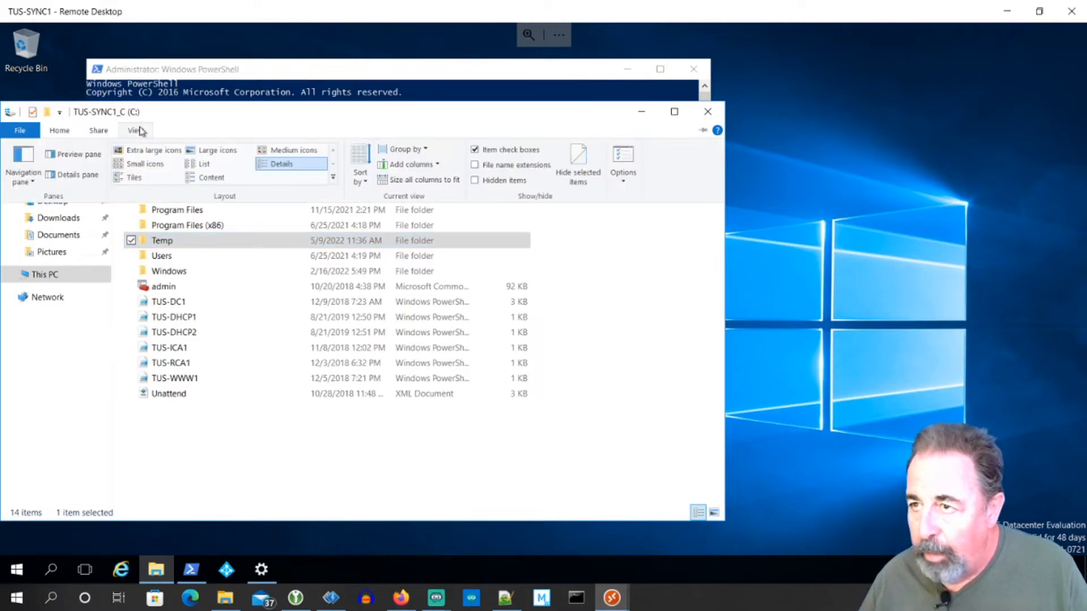
mouse_move(620, 189)
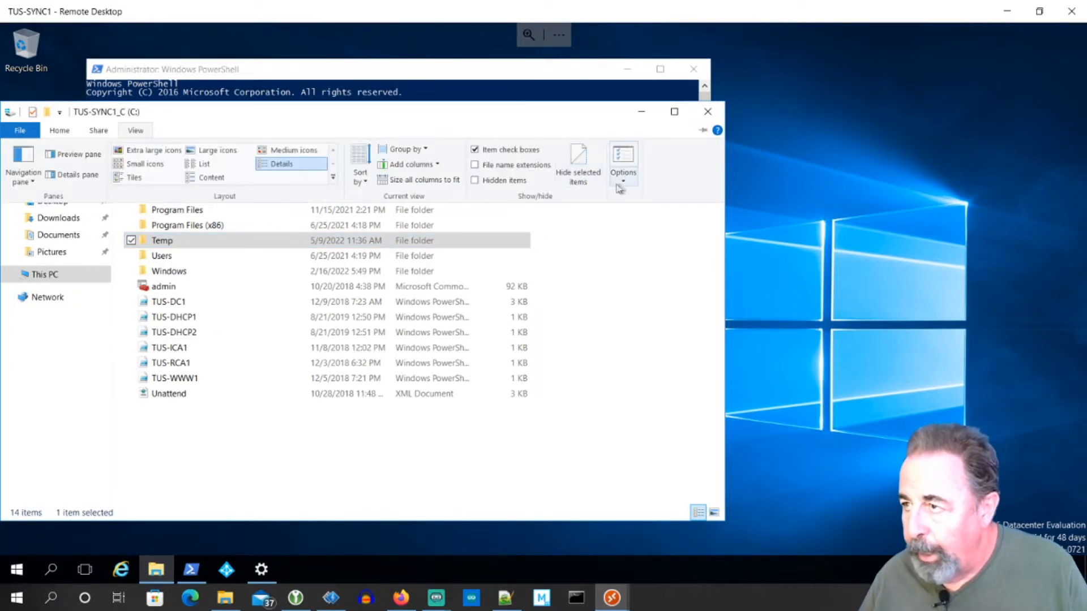
click(623, 156)
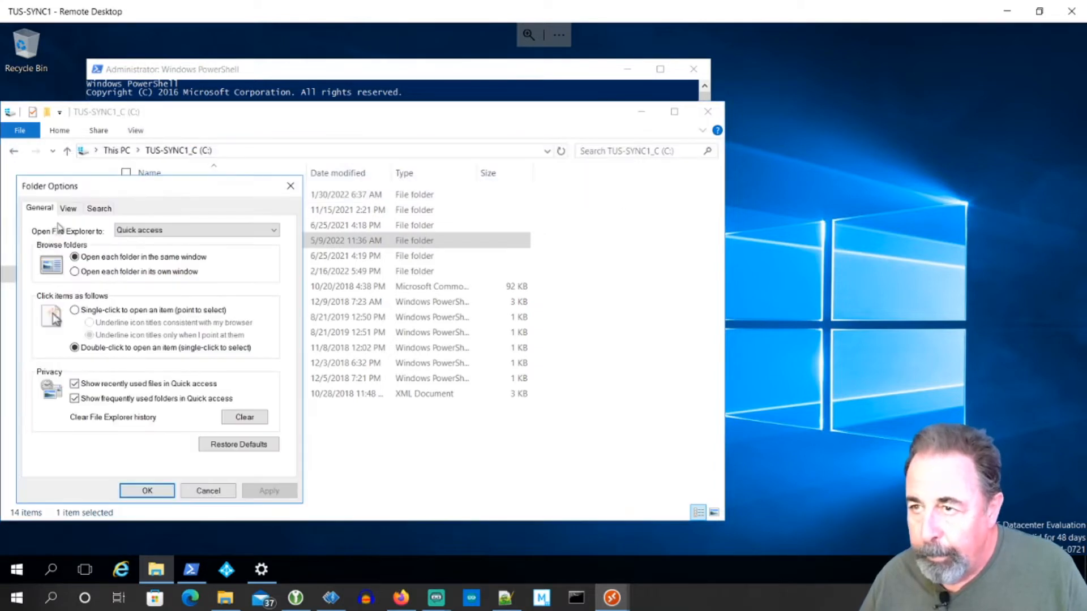
click(68, 208)
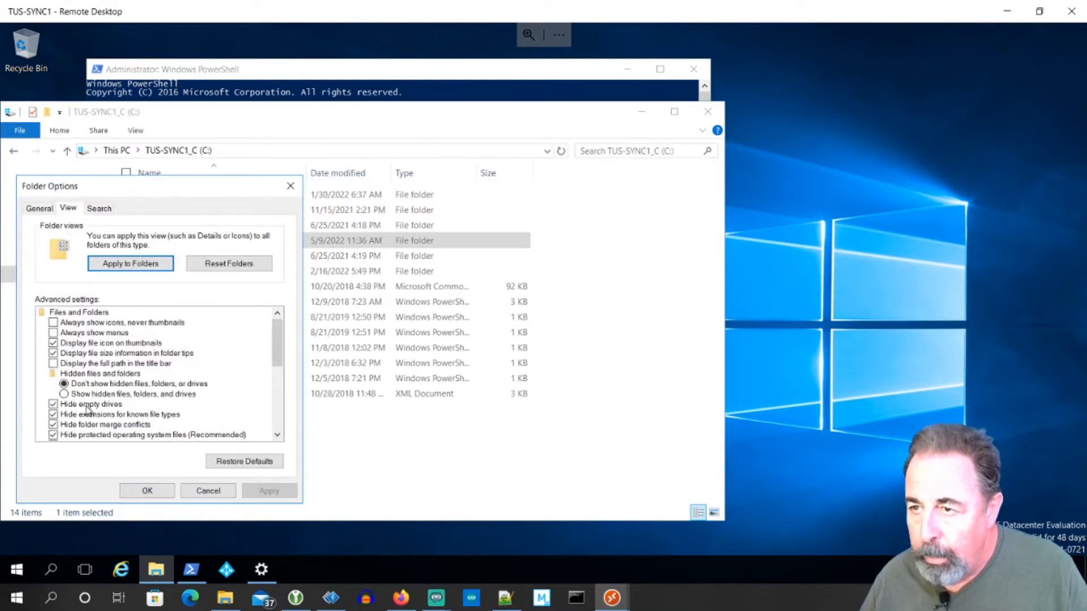
click(65, 394)
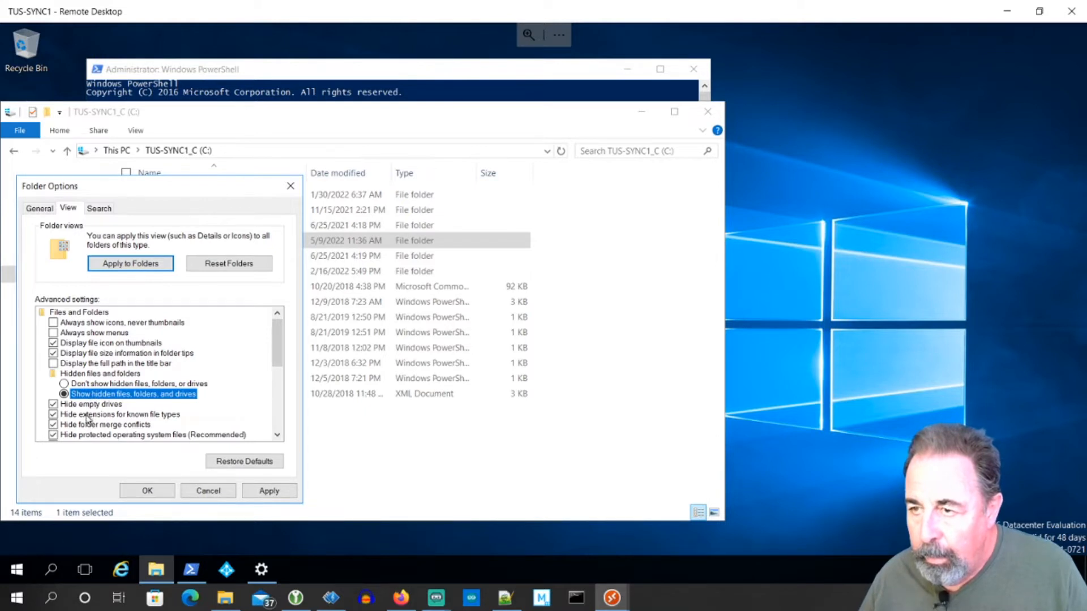
click(54, 435)
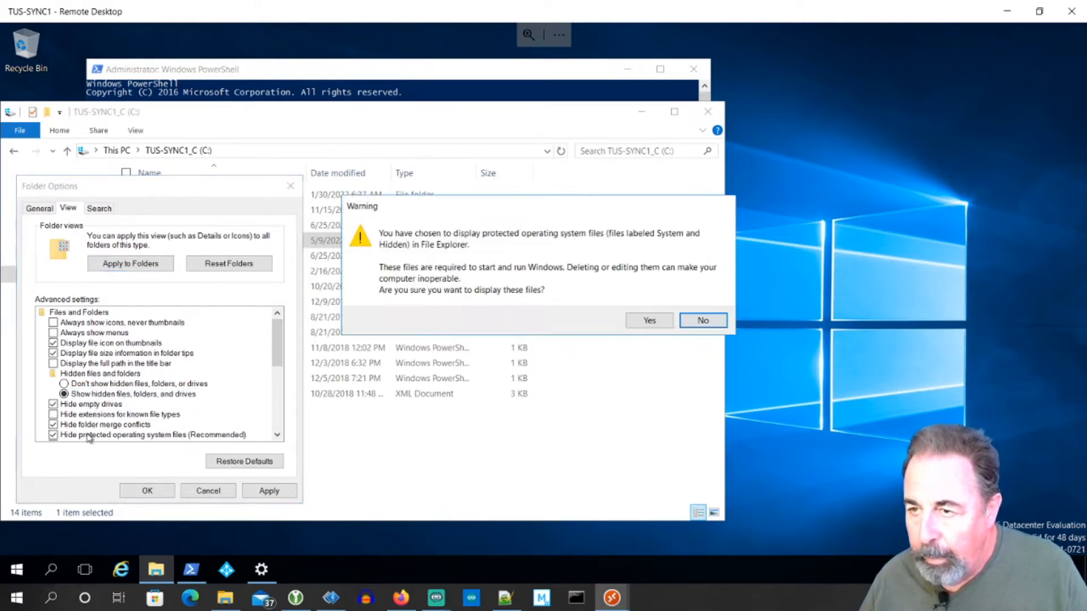
click(648, 320)
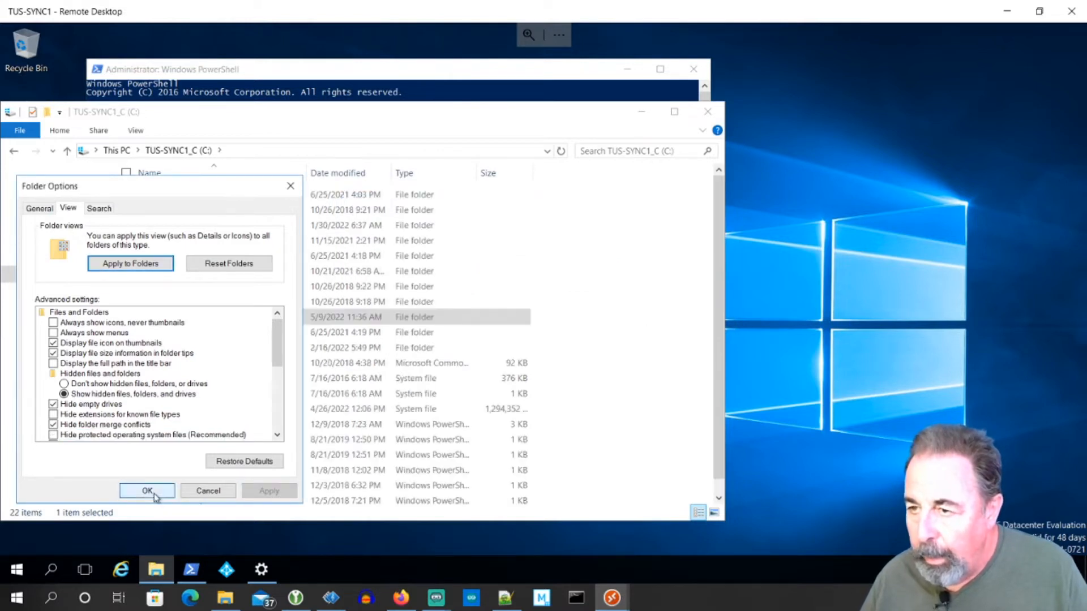
click(147, 492)
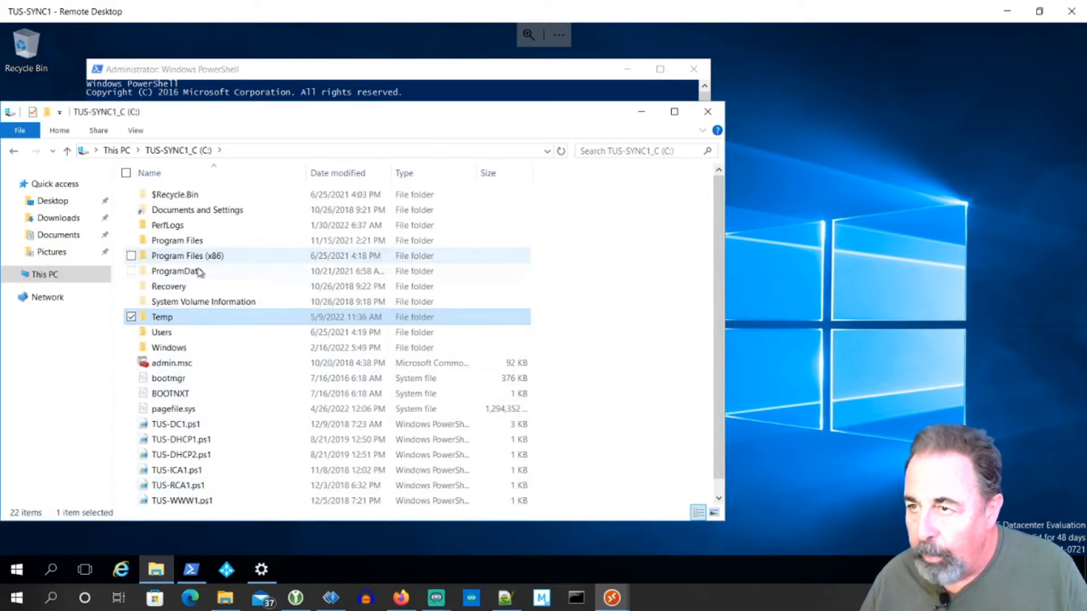
double_click(172, 271)
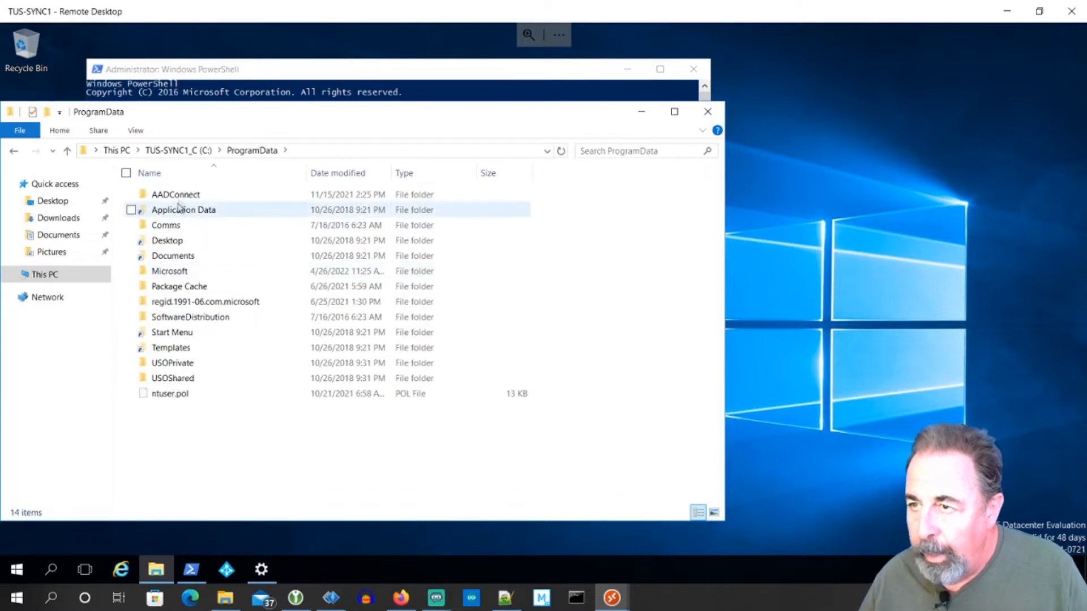
double_click(176, 194)
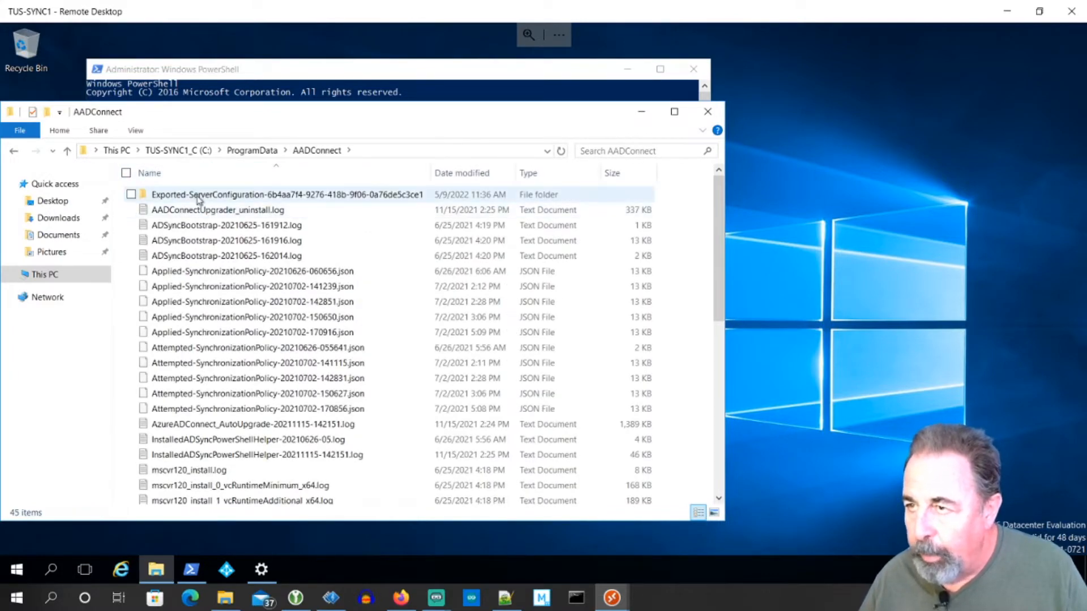
Copy the Exported-ServerConfiguration folder from AADConnect.
right_click(200, 195)
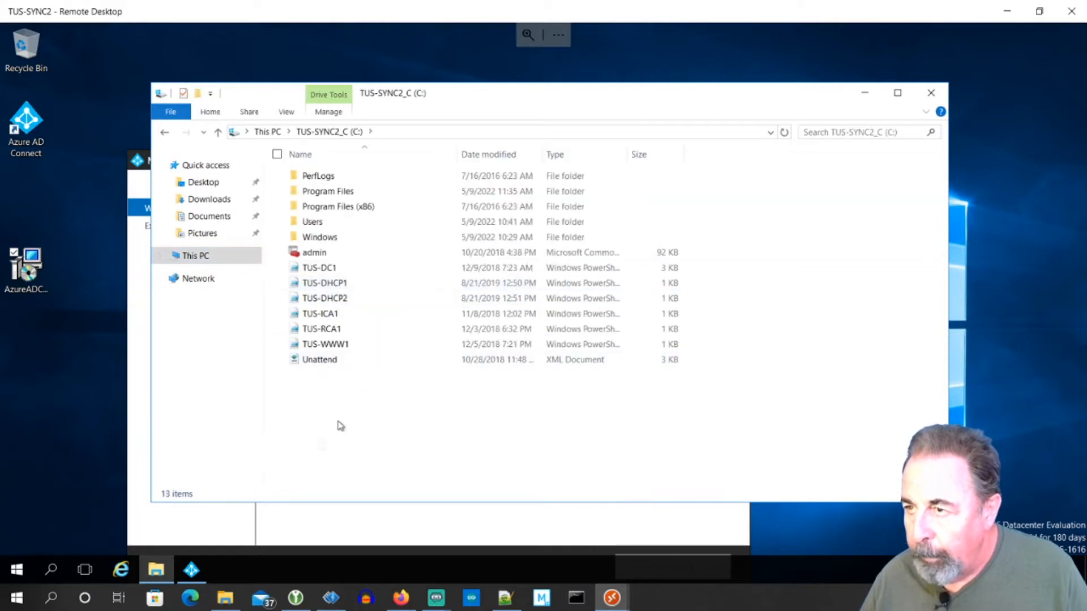
Make a Temp folder on TUS-SYNC2's C: drive and paste the exported configuration into it.
right_click(340, 425)
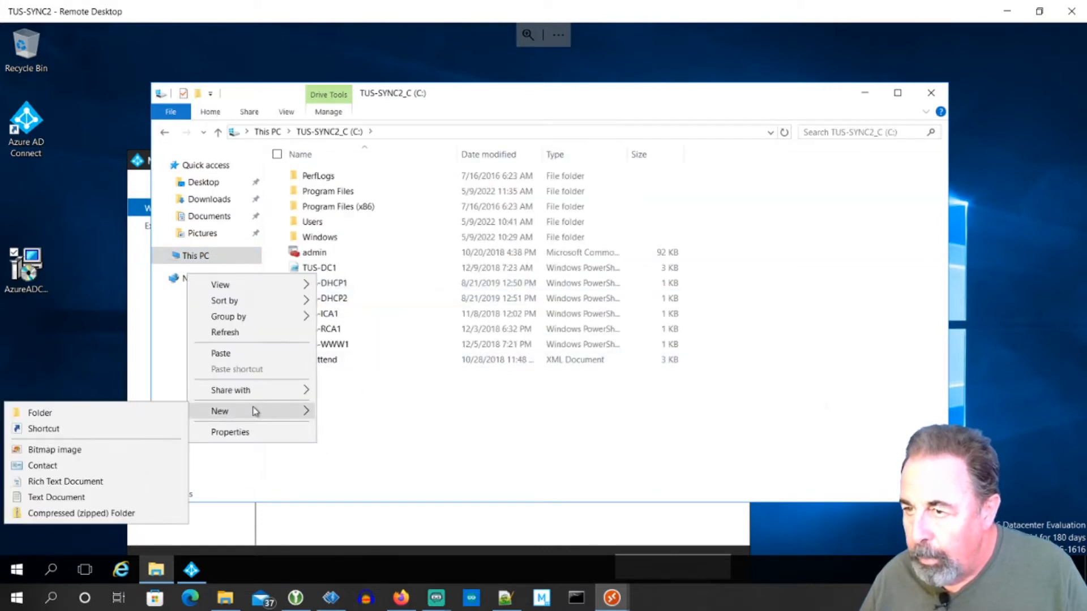
click(39, 413)
text(Temp)
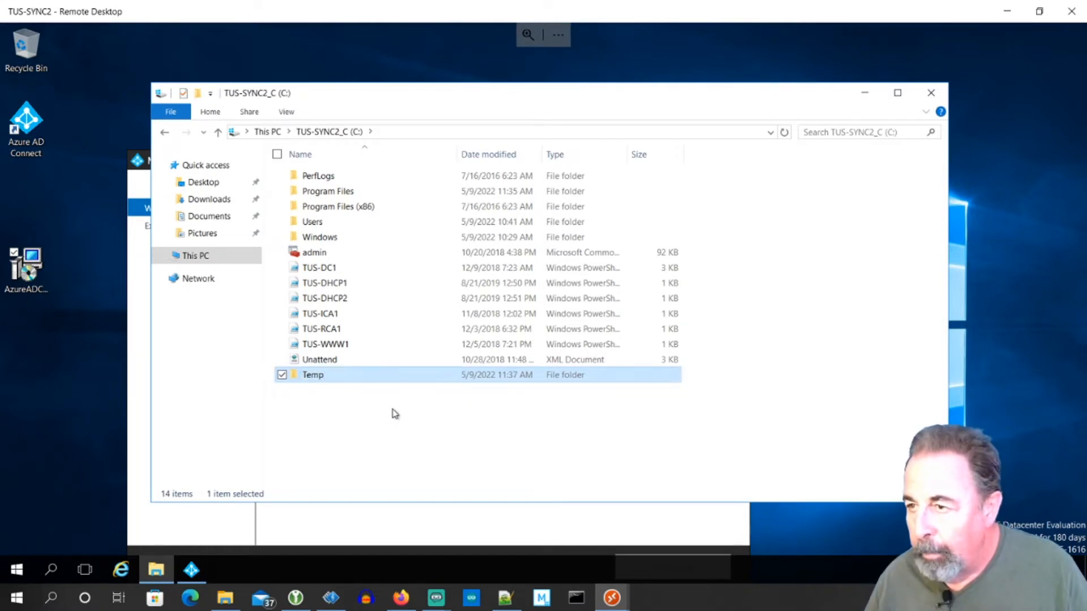
double_click(313, 375)
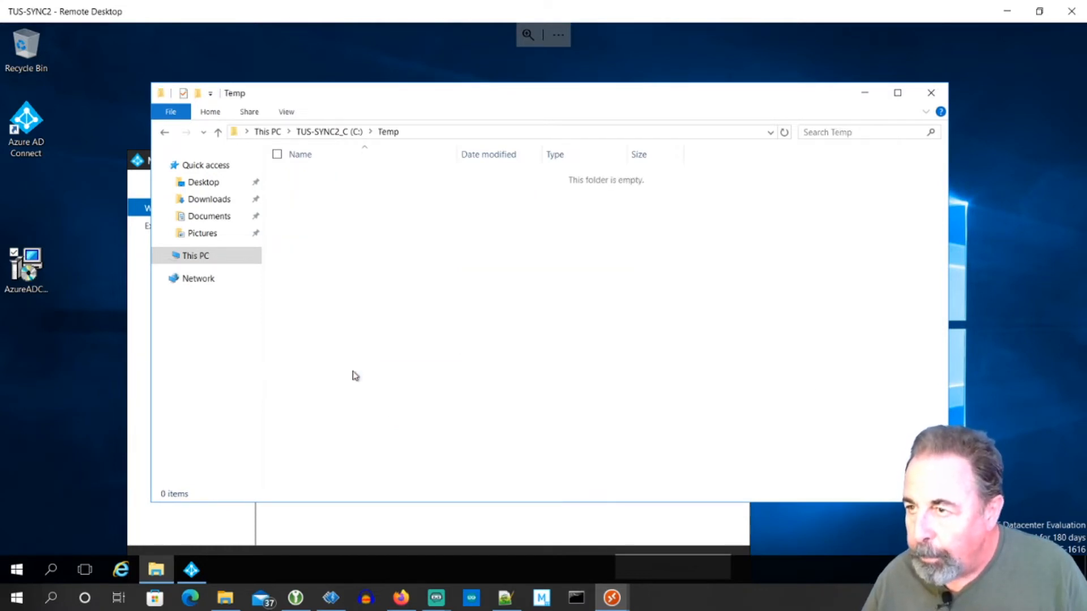
right_click(354, 376)
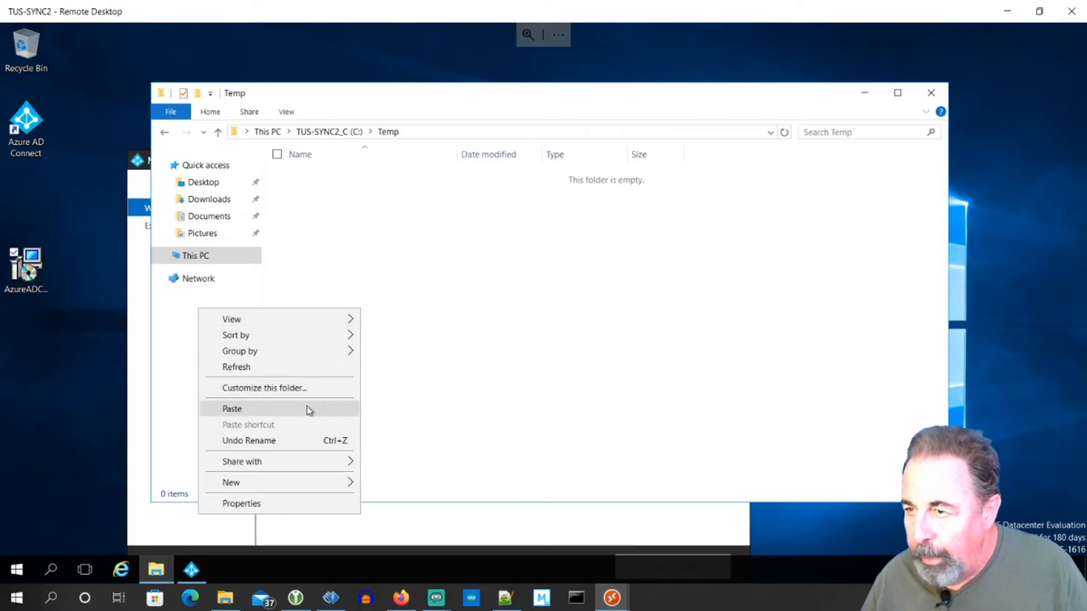
click(232, 409)
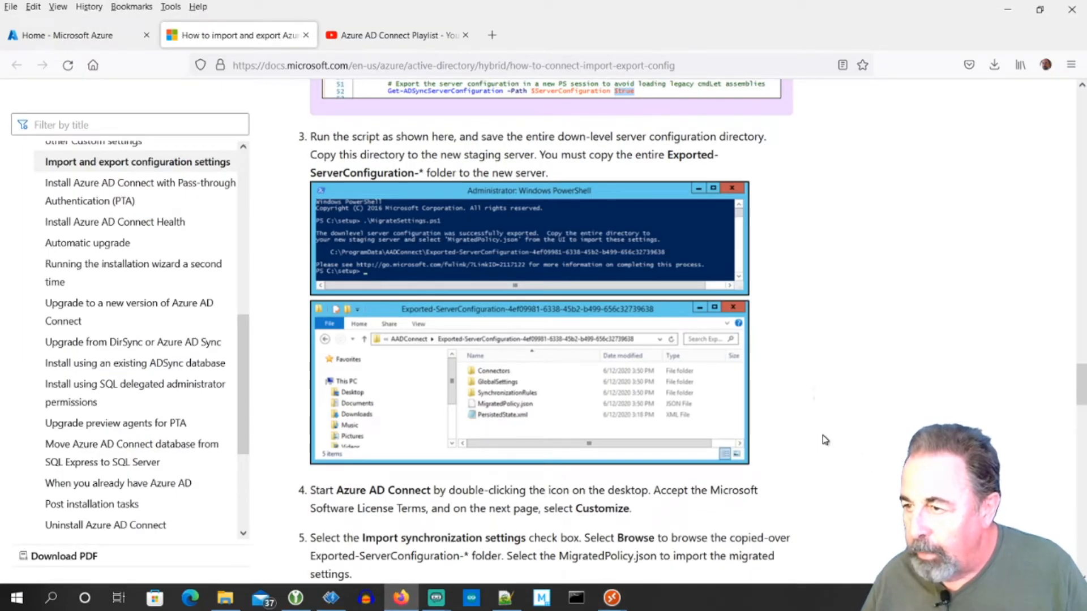
Read Docs steps 4 and 5, then return to the TUS-SYNC2 session.
scroll(down, 3)
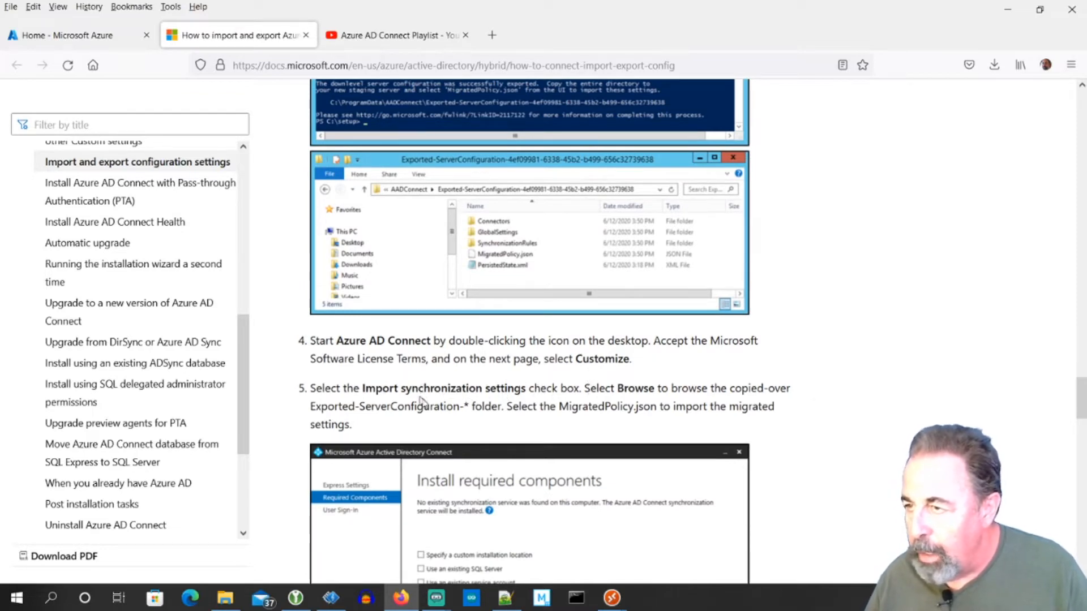
scroll(down, 3)
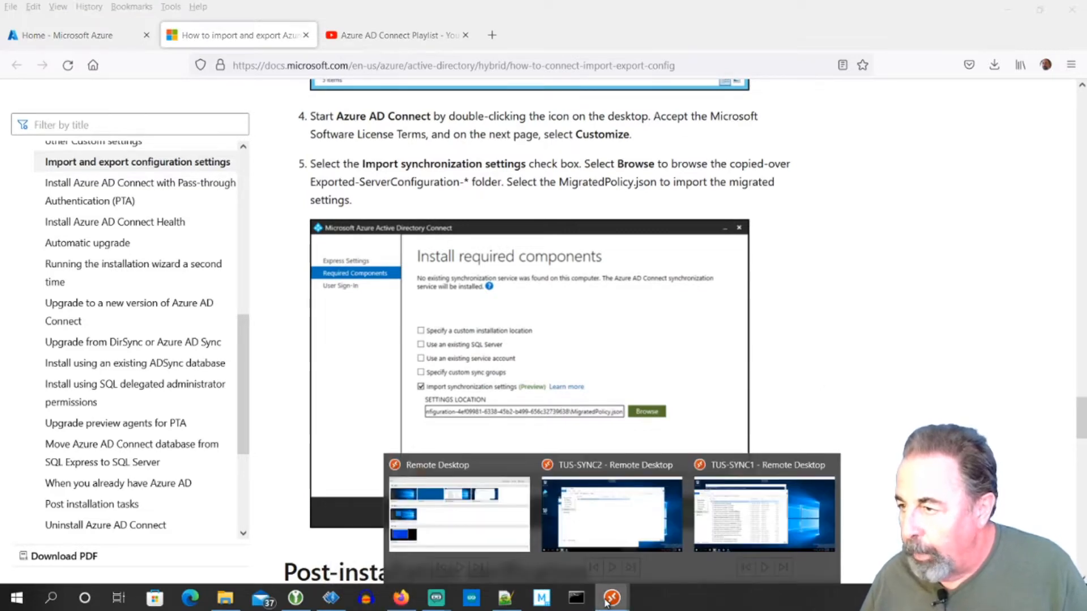
click(612, 513)
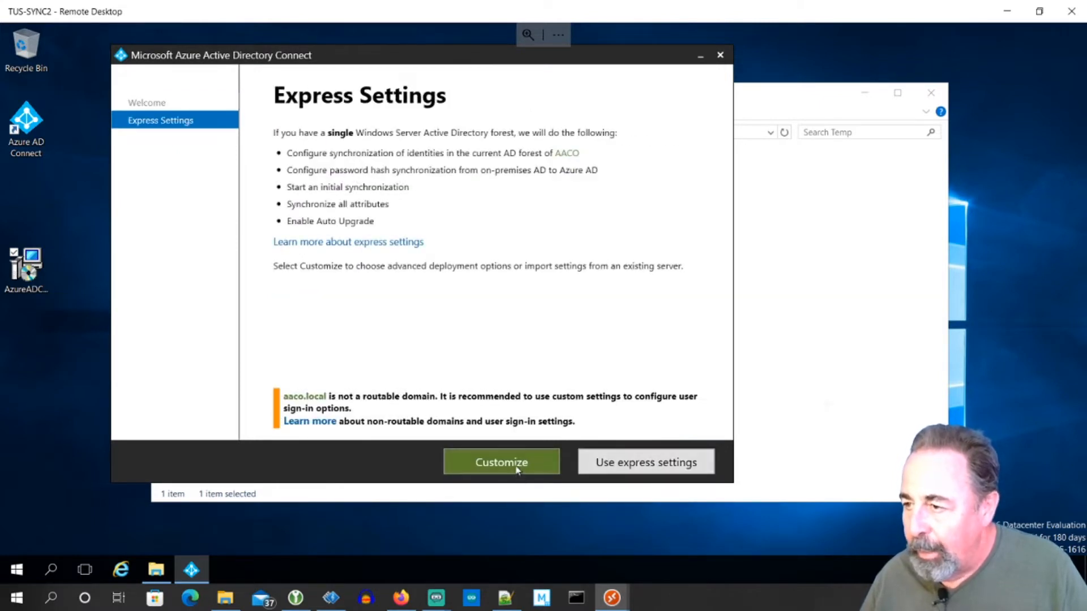
Choose Customize and import settings from Temp\Exported-ServerConfiguration\MigratedPolicy.json.
click(502, 461)
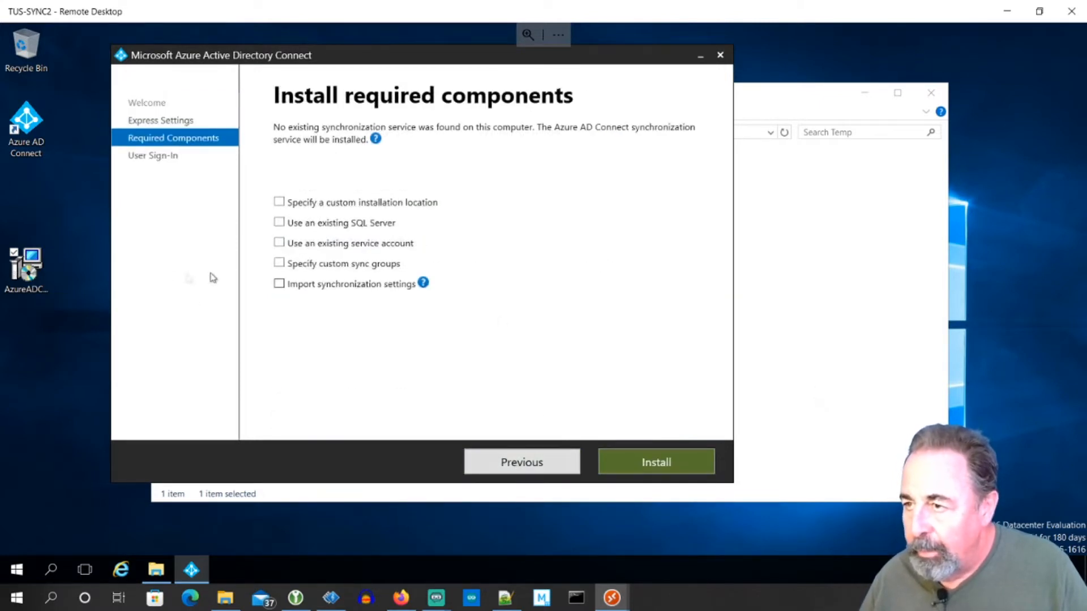
click(279, 283)
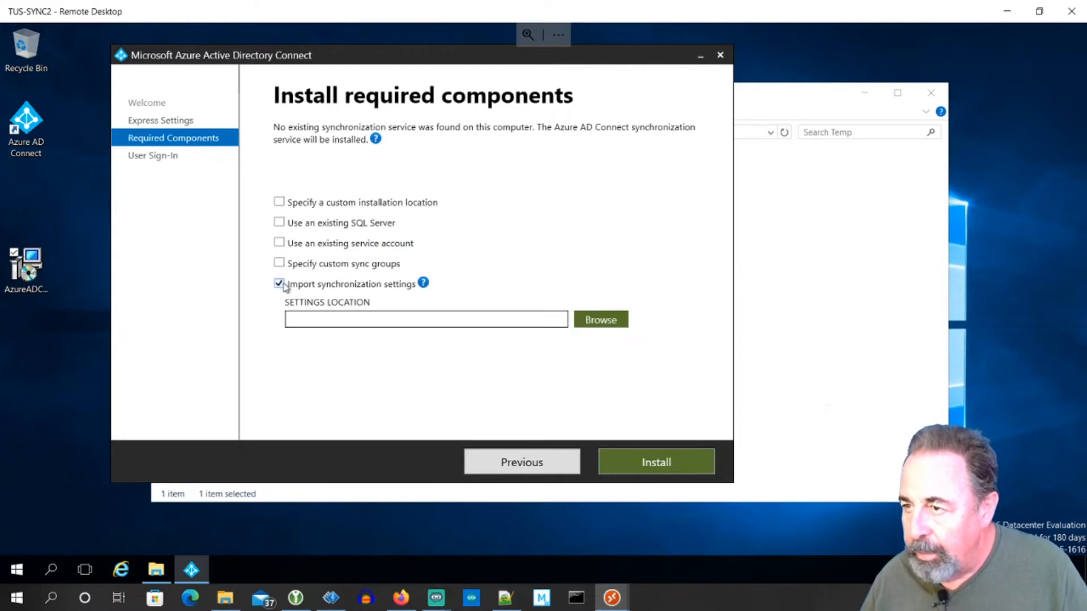
click(600, 319)
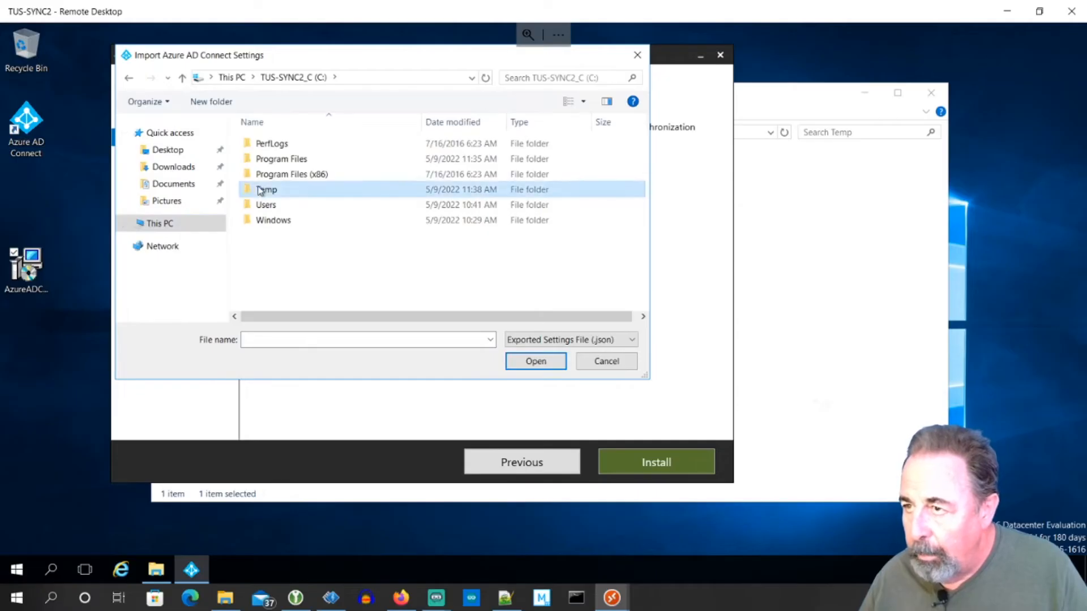
double_click(266, 189)
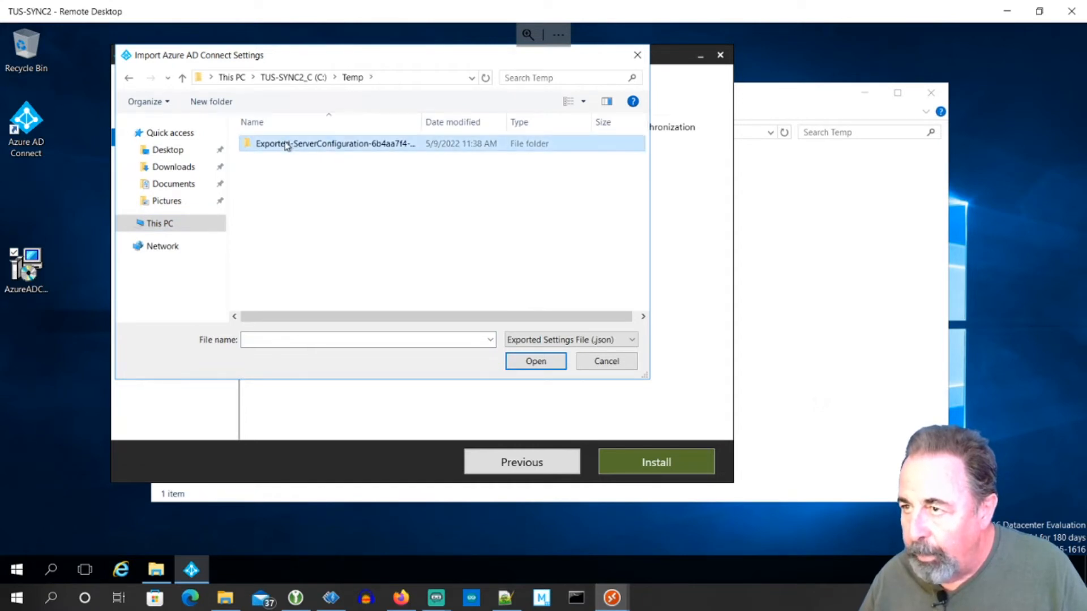
double_click(335, 143)
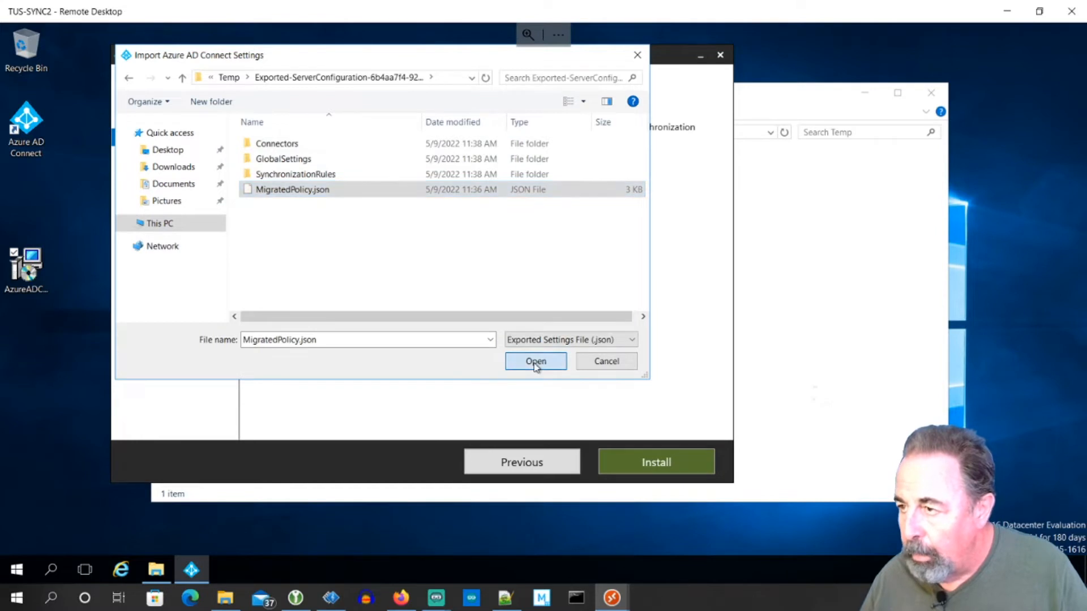
click(535, 361)
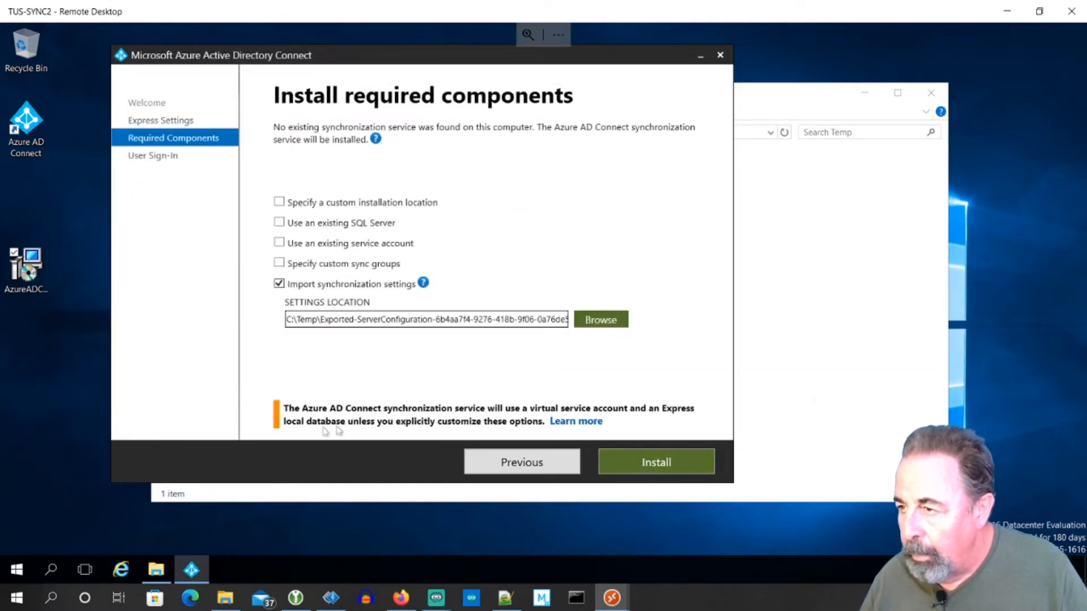
Install the required components and advance to User sign-in.
click(656, 461)
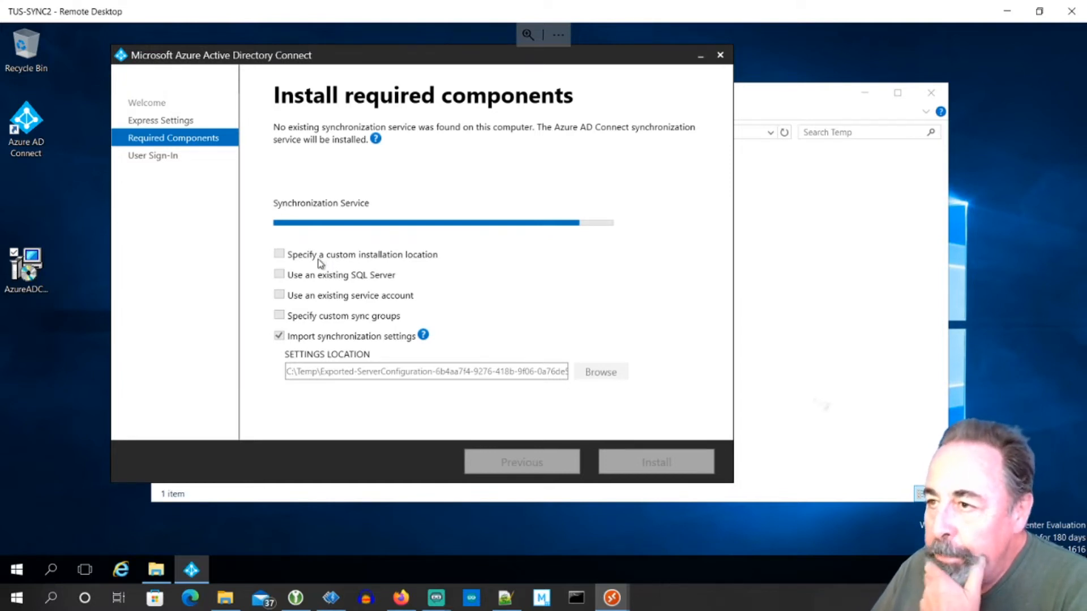
click(656, 462)
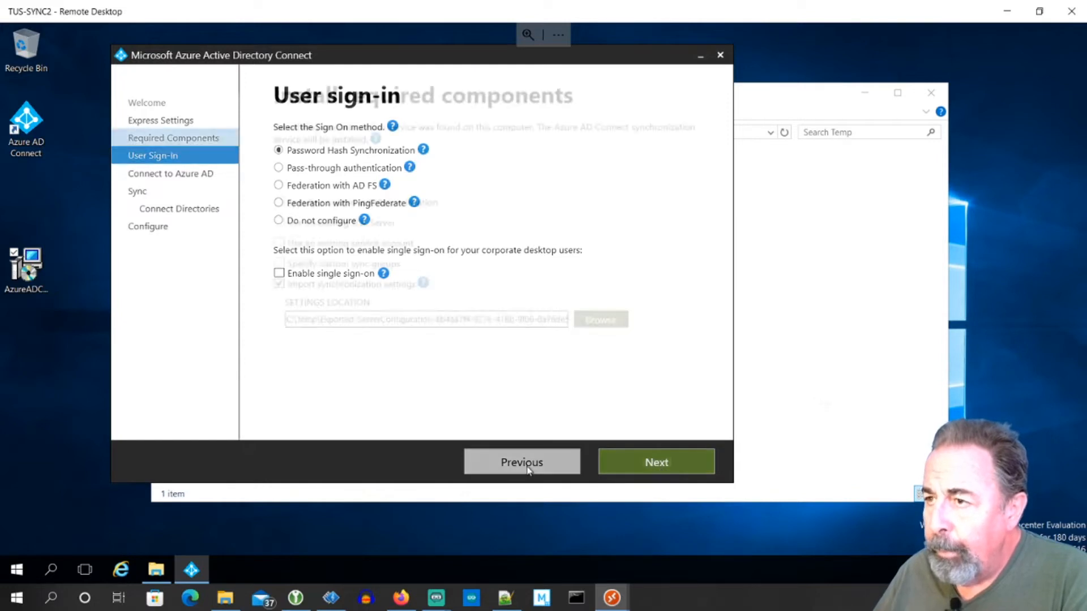
click(522, 462)
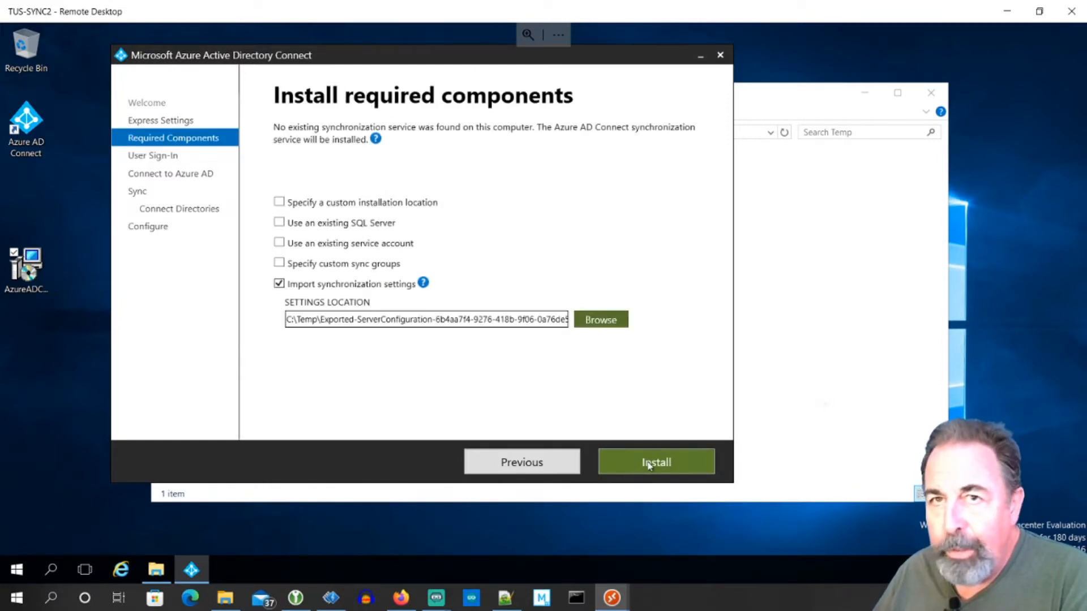
click(654, 462)
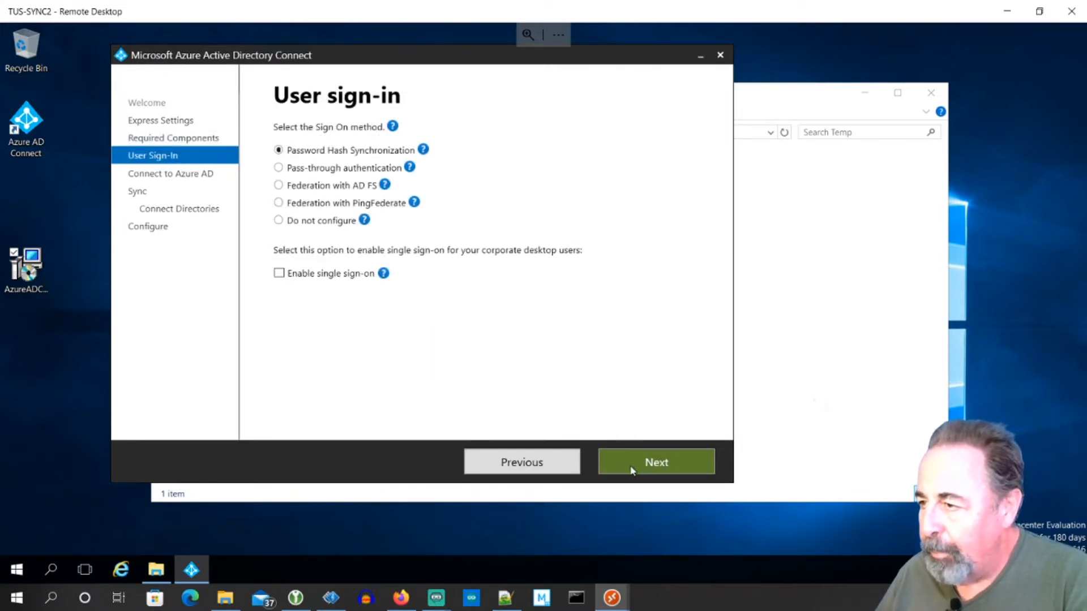
Keep password hash sync and sign in with the Azure AD administrator password.
click(656, 461)
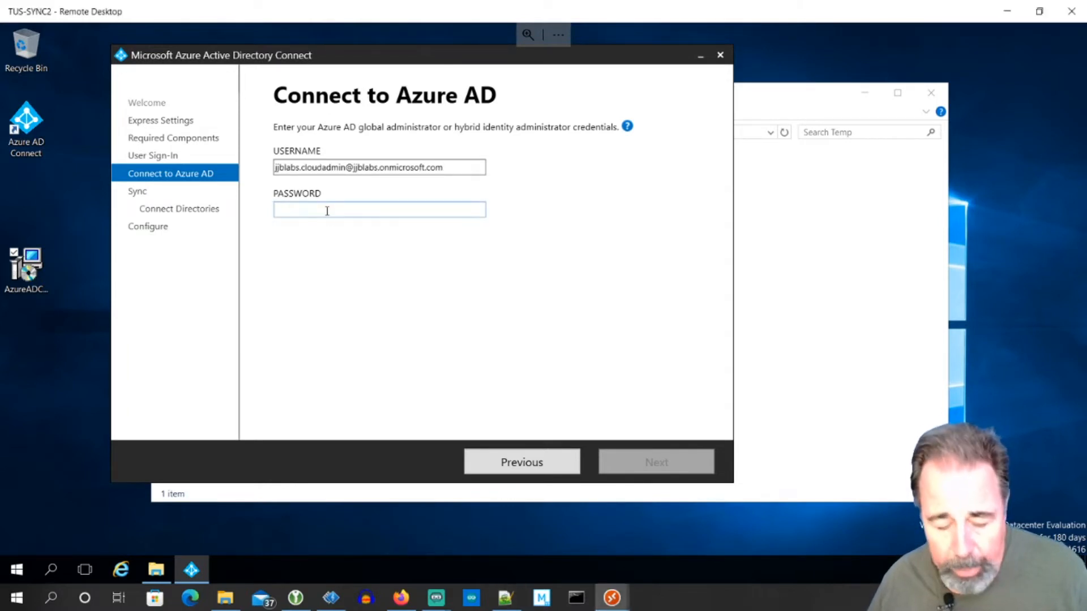
click(656, 461)
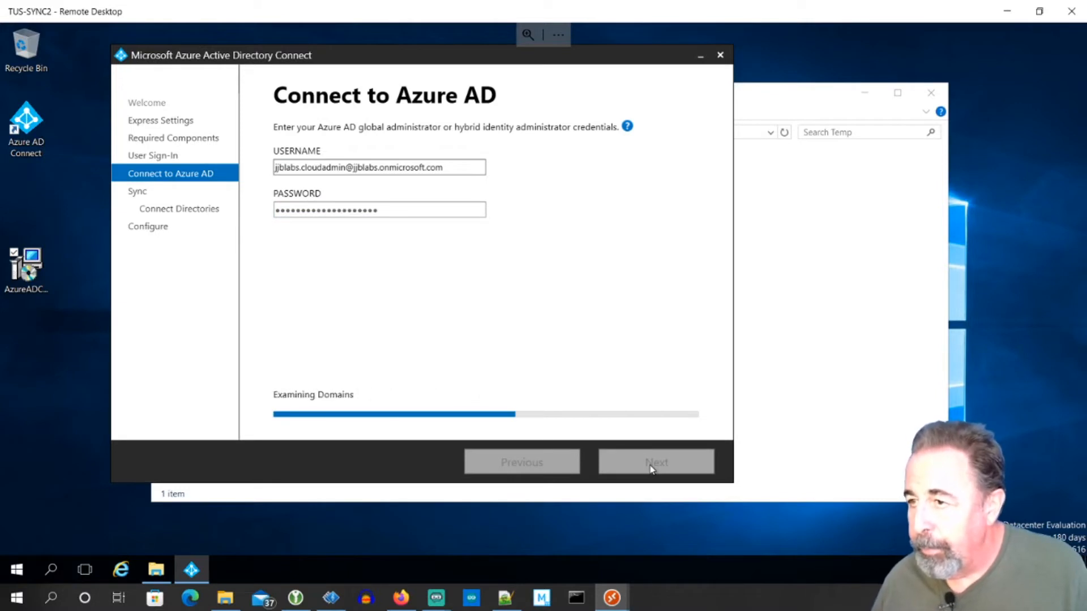
click(656, 462)
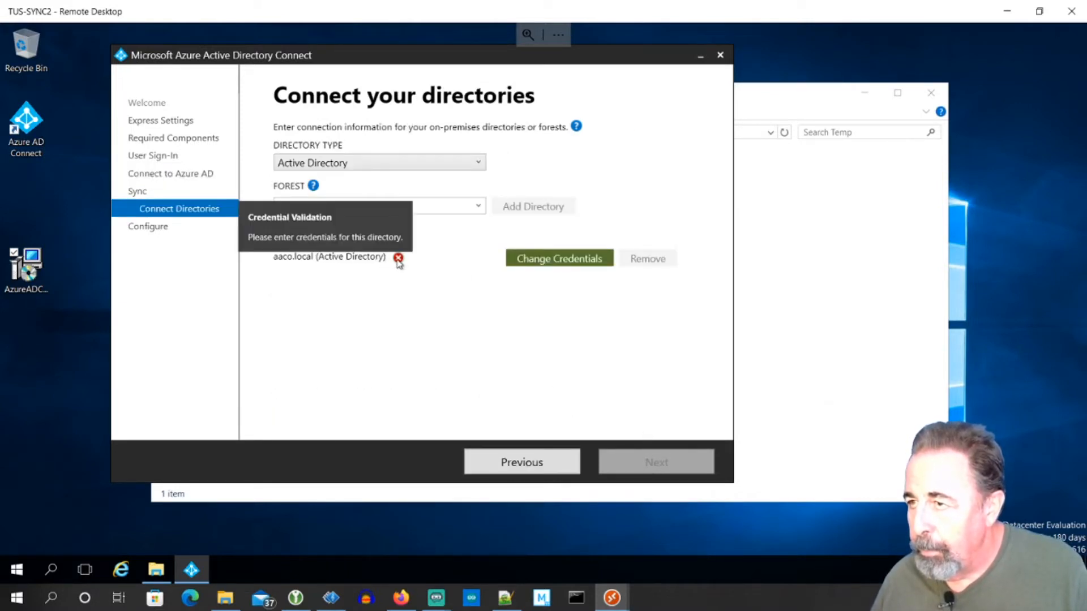
Enter AACO enterprise admin credentials for aaco.local and continue to Ready to configure.
click(559, 258)
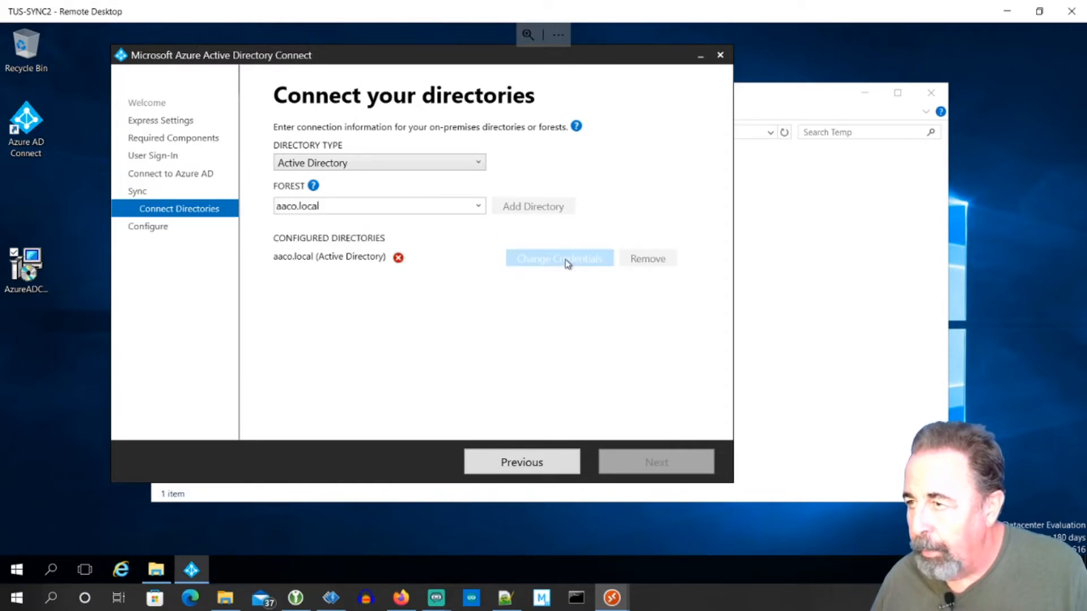
click(559, 258)
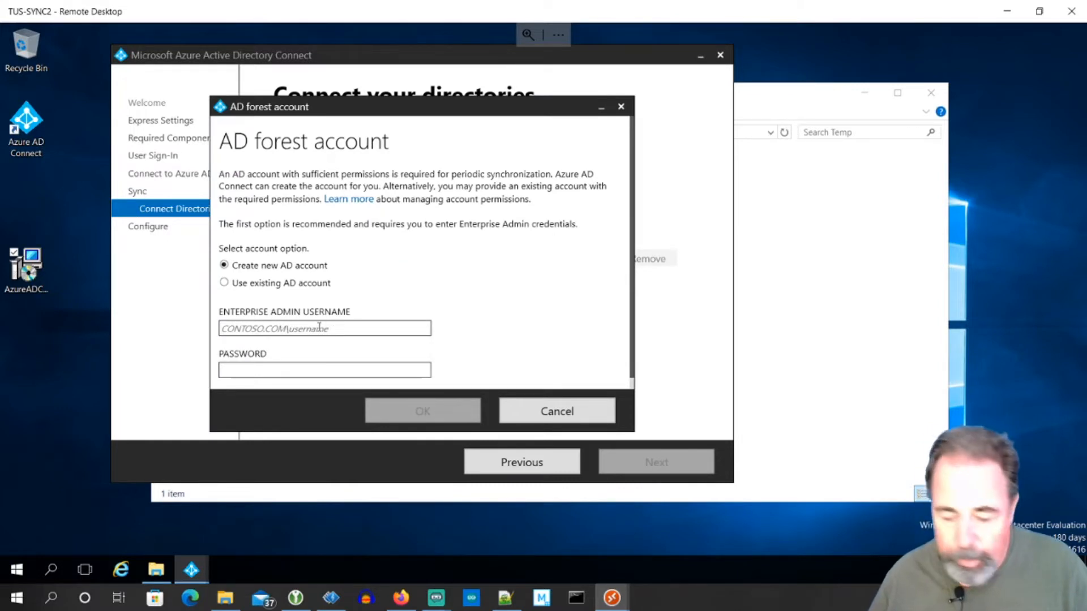
text(AACO.LOCAL\administr)
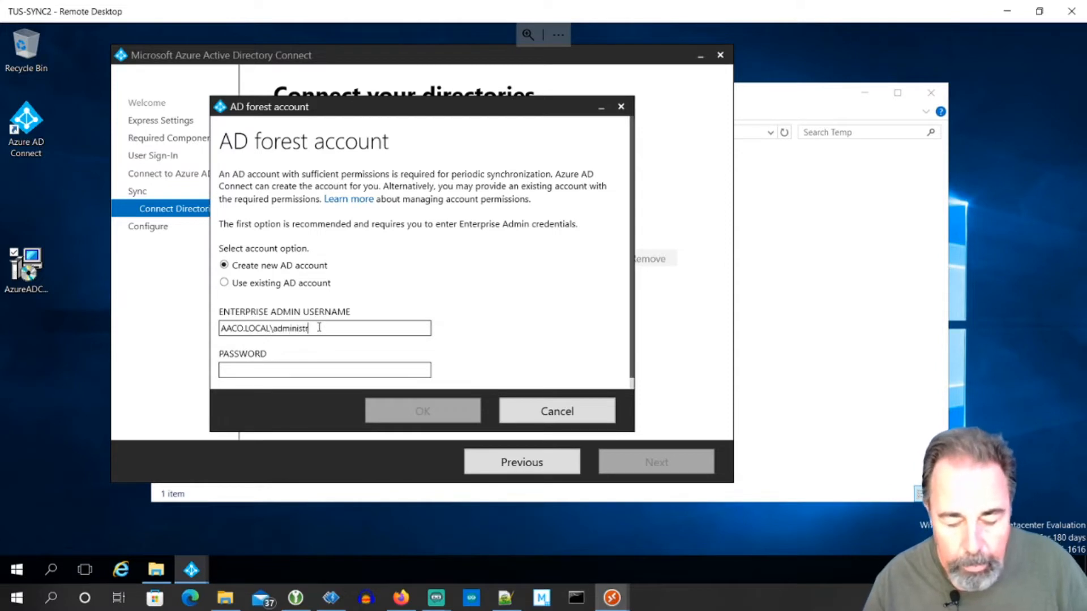
click(423, 411)
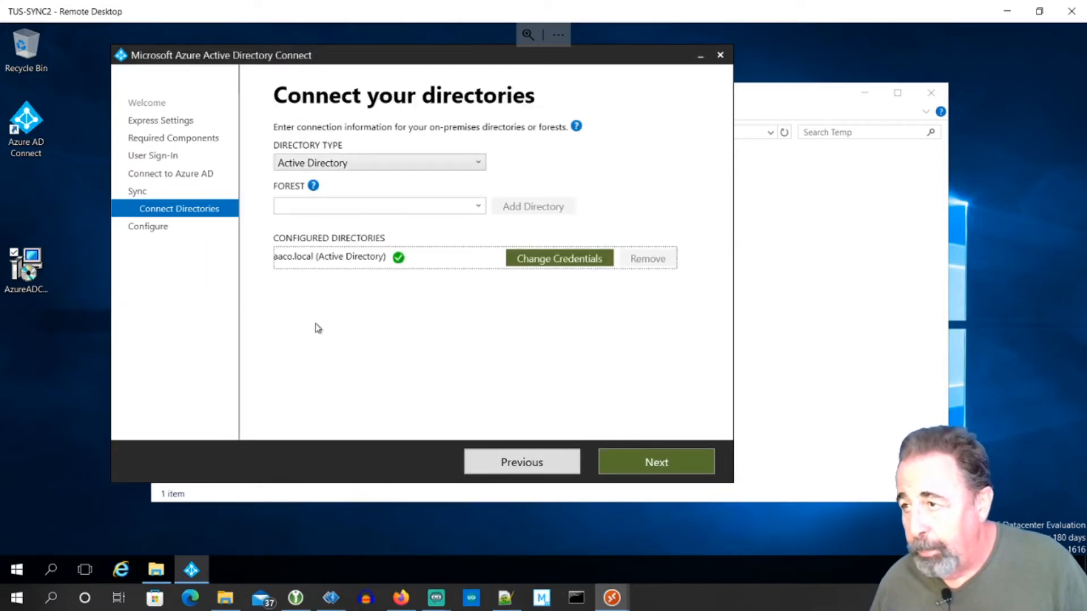
mouse_move(690, 445)
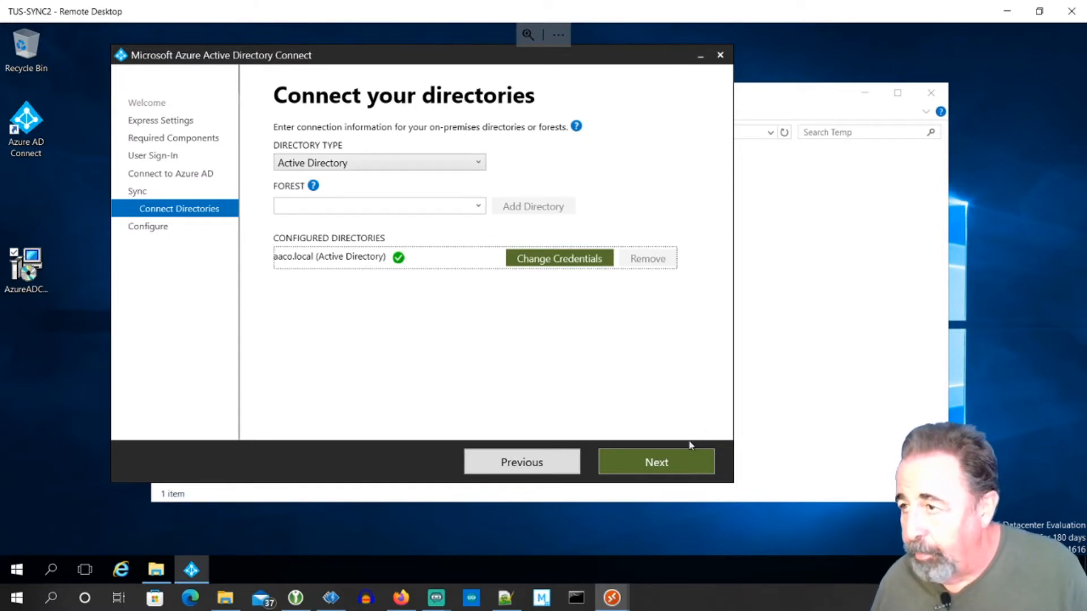
click(656, 462)
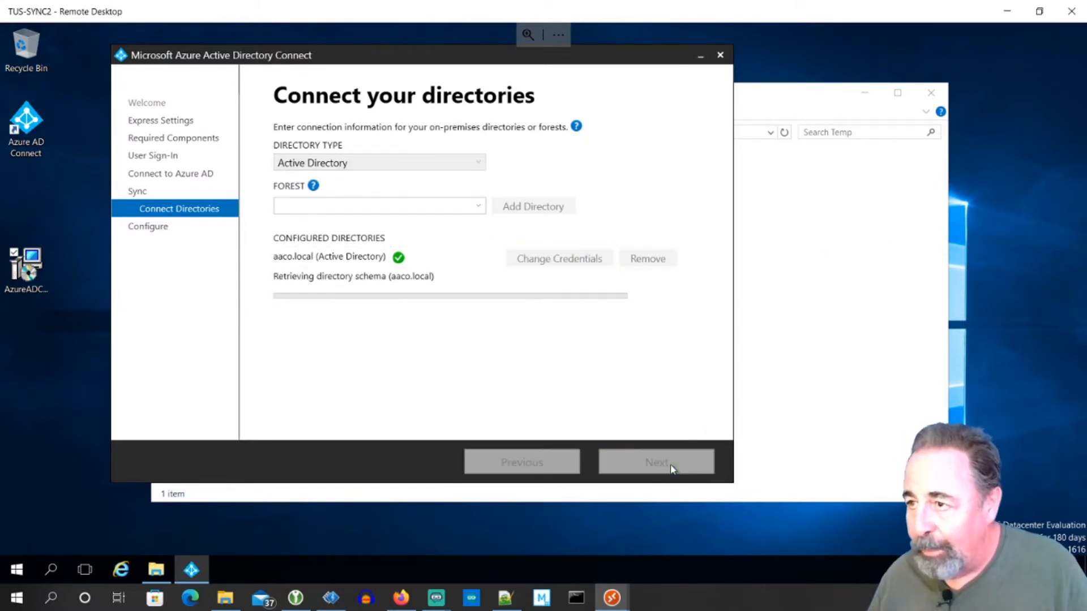
click(656, 462)
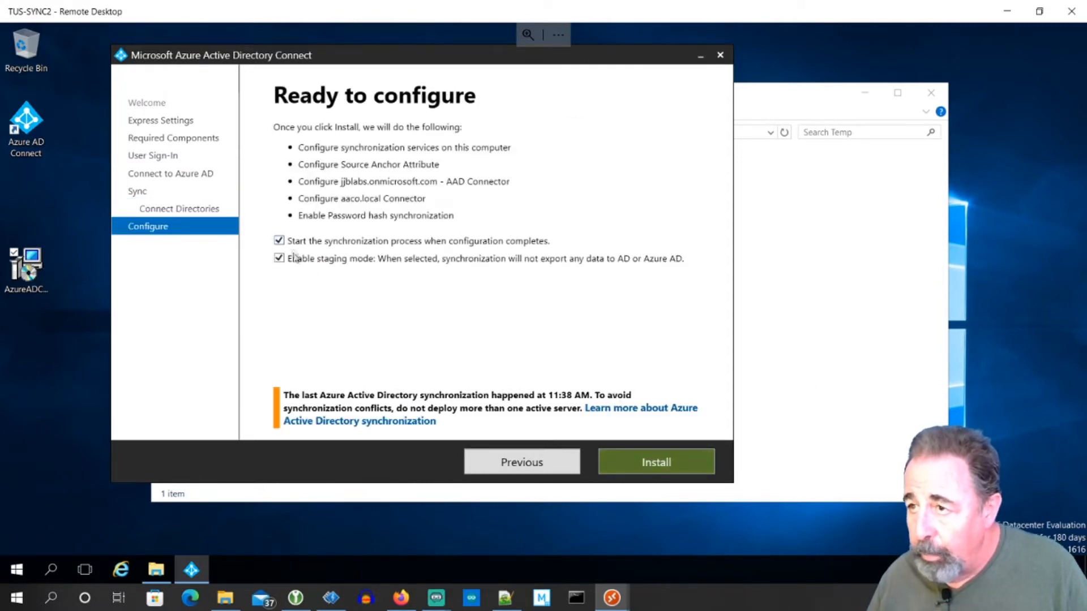
mouse_move(371, 265)
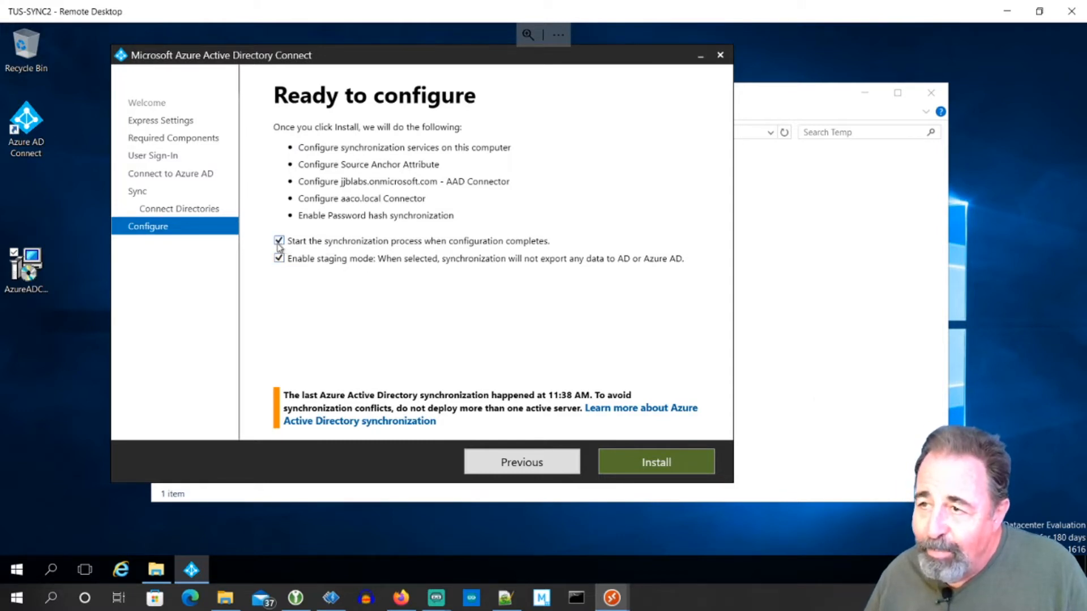
Keep staging mode and sync-on-completion enabled, then start the configuration install.
click(278, 241)
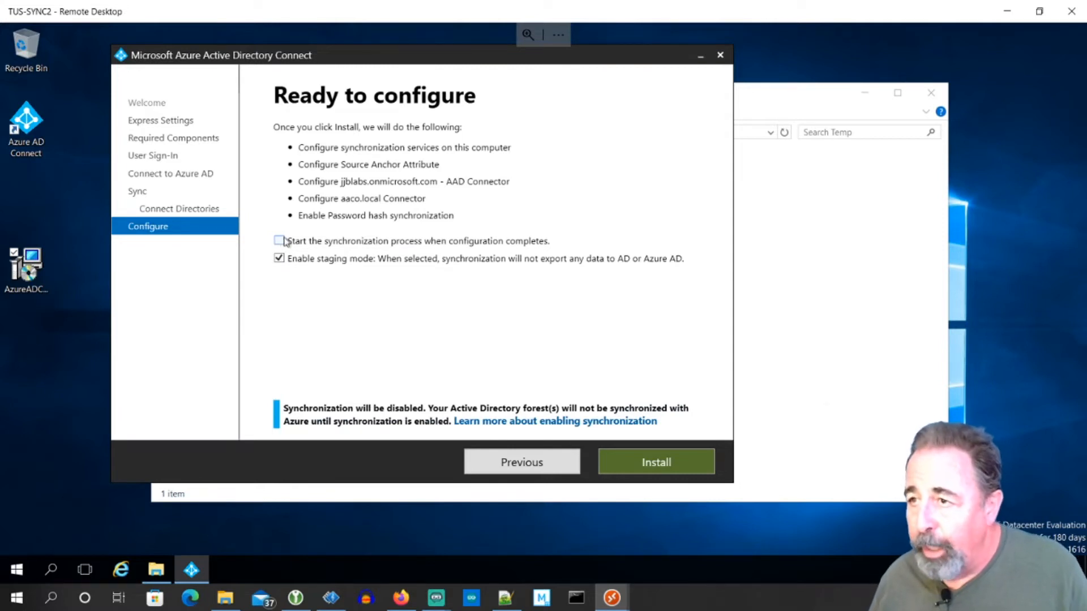
click(279, 241)
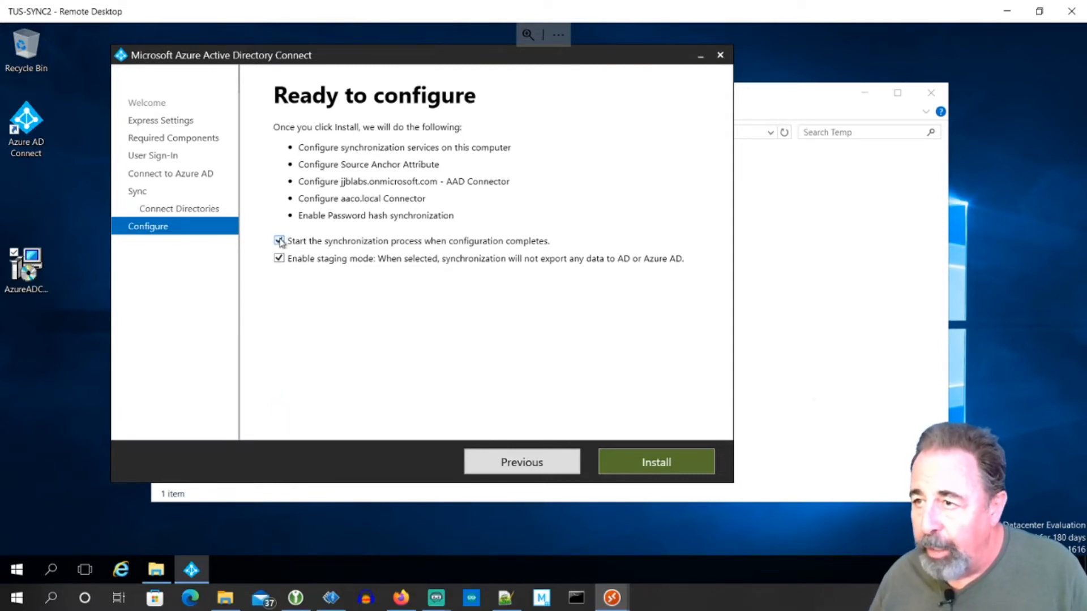
click(656, 461)
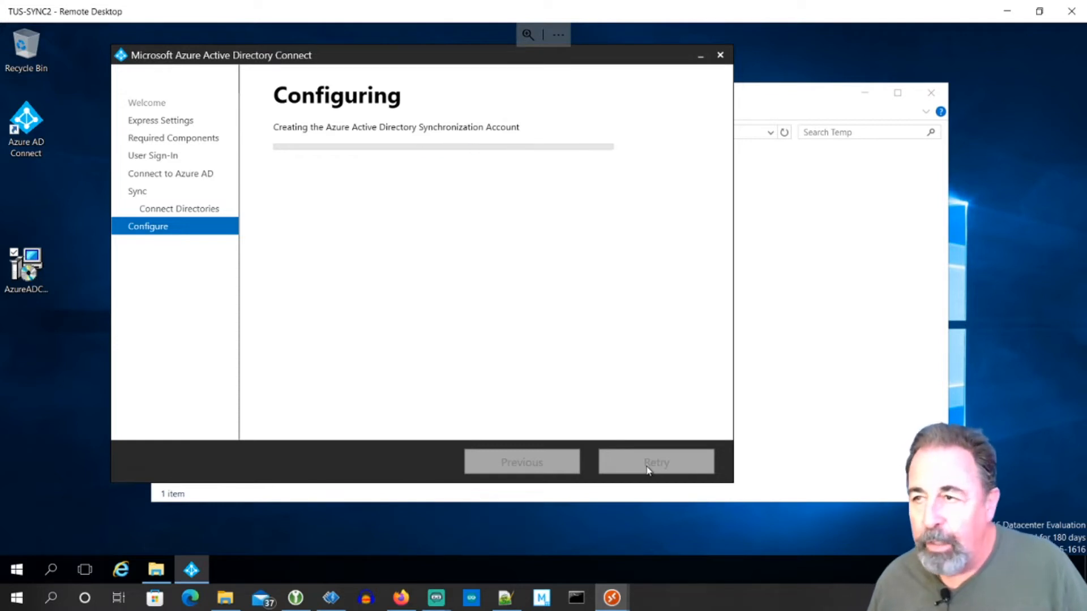
mouse_move(636, 488)
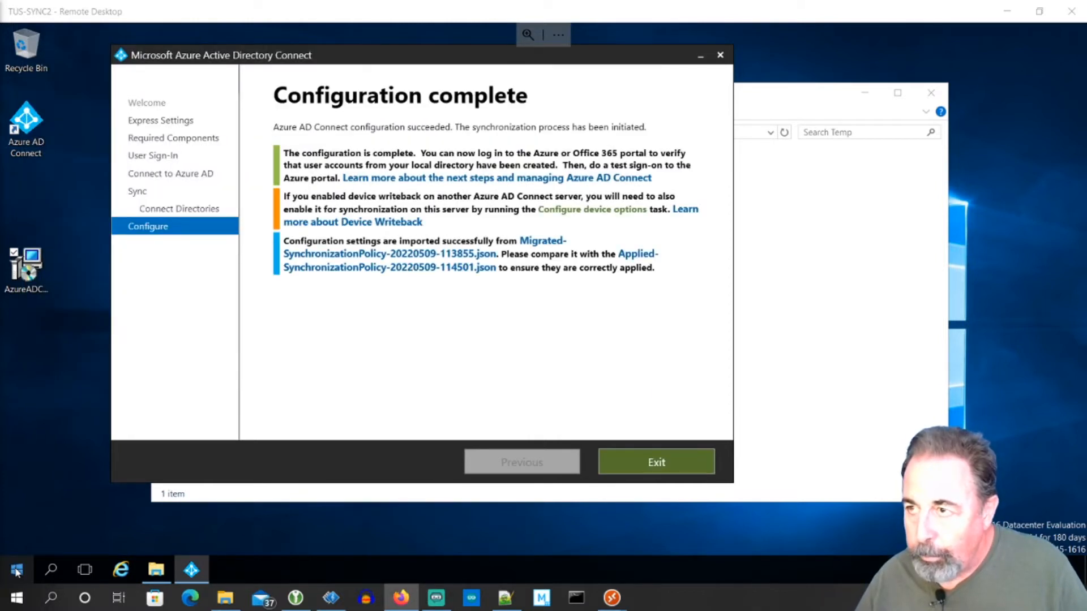
mouse_move(430, 164)
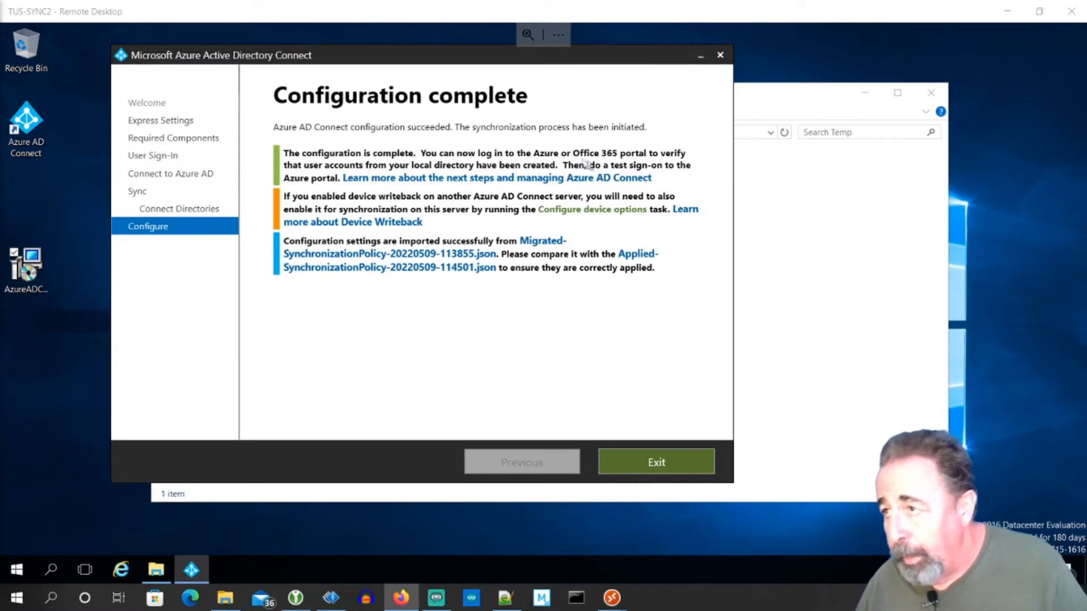
mouse_move(399, 199)
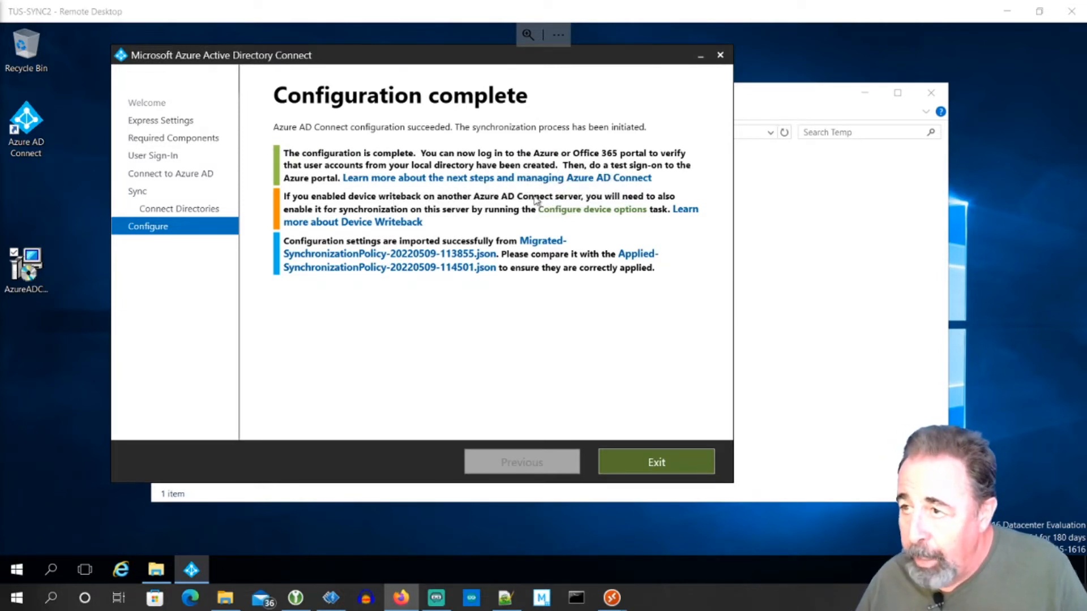
mouse_move(514, 208)
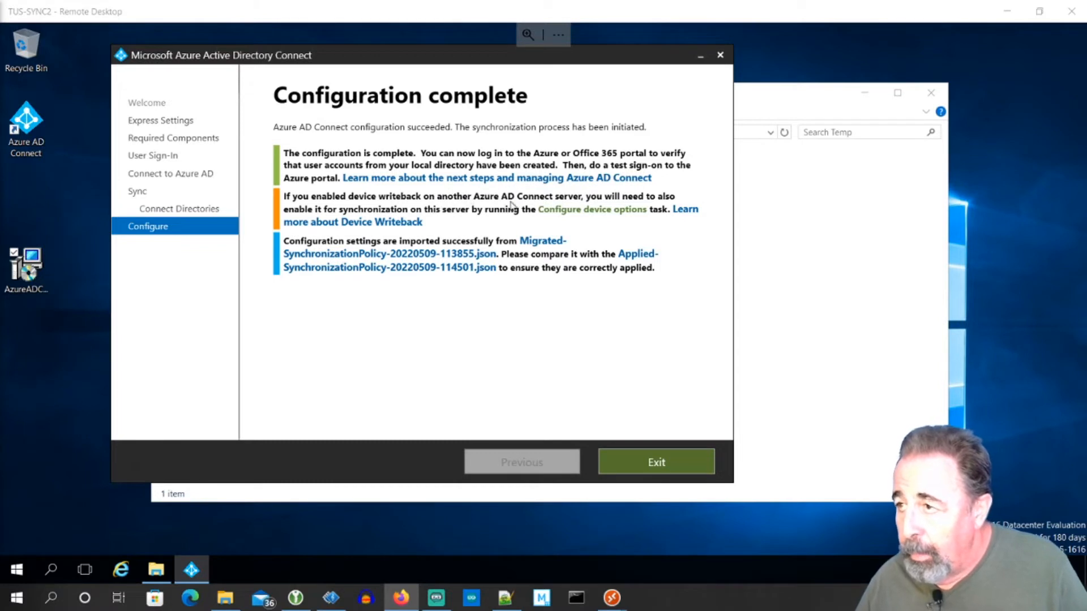
mouse_move(601, 235)
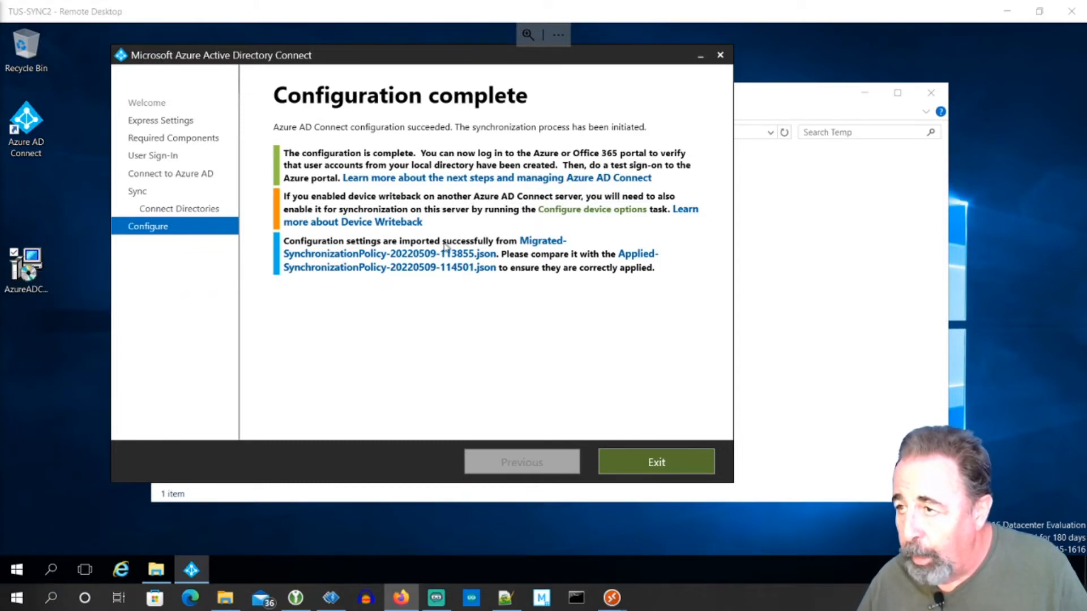
mouse_move(530, 281)
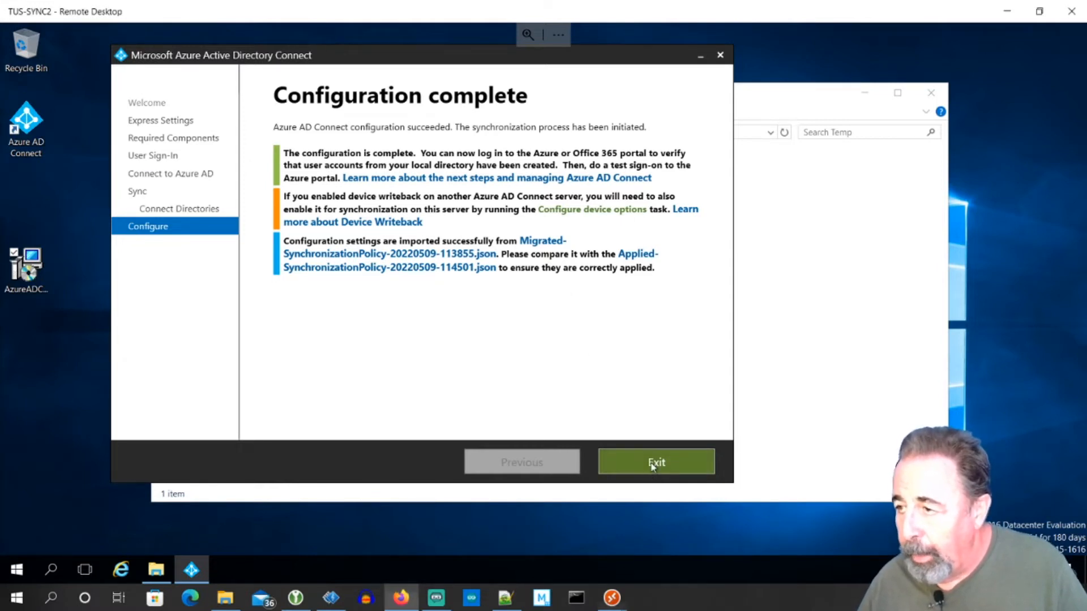
Exit the completed Azure AD Connect wizard on TUS-SYNC2.
click(656, 461)
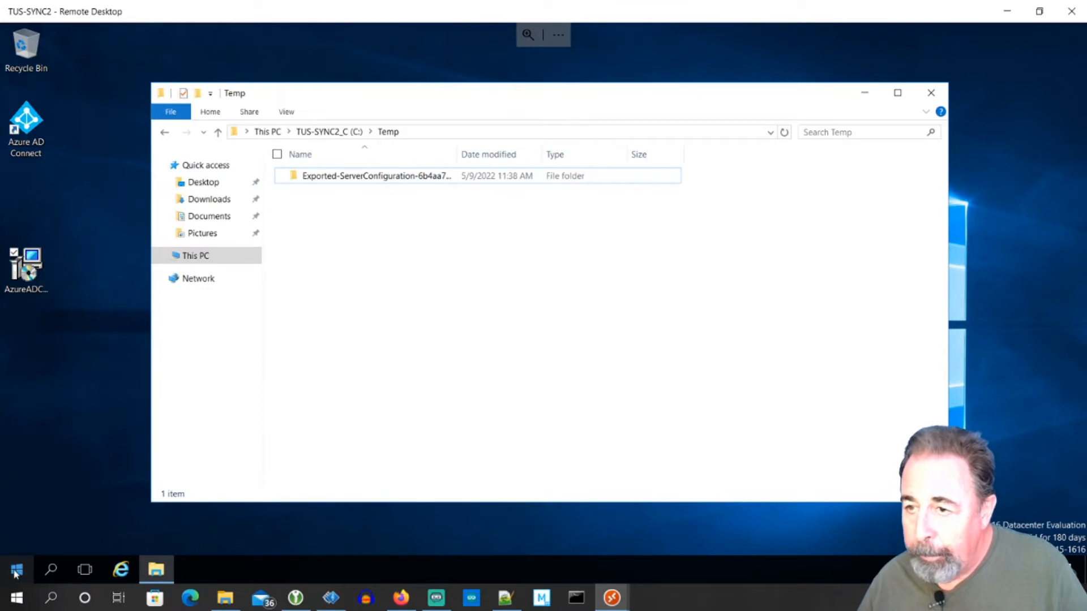
Pin Synchronization Service to the taskbar and launch Synchronization Service Manager.
click(11, 567)
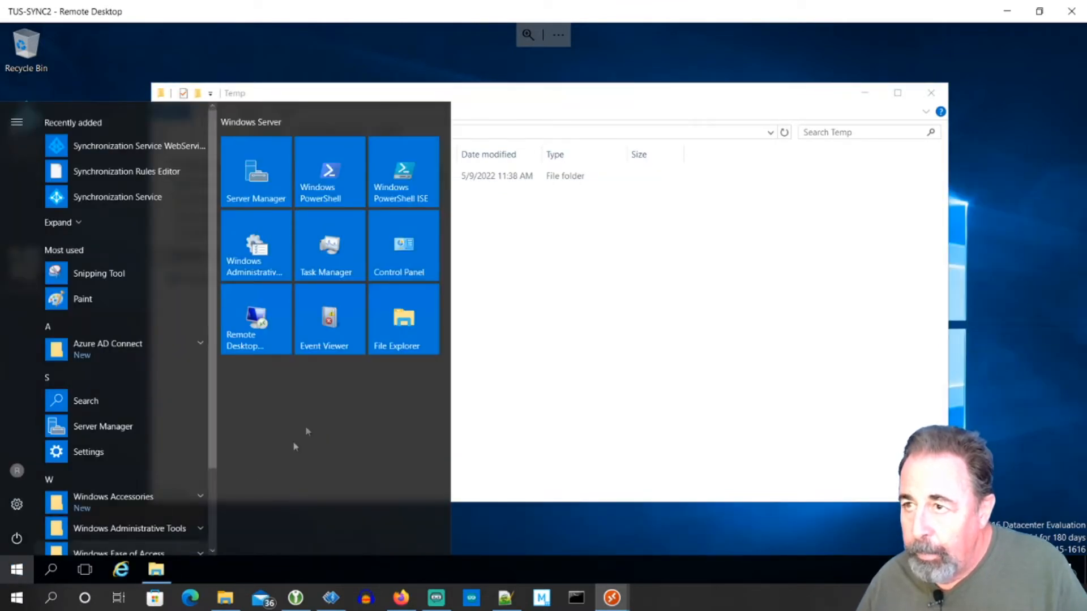
mouse_move(118, 197)
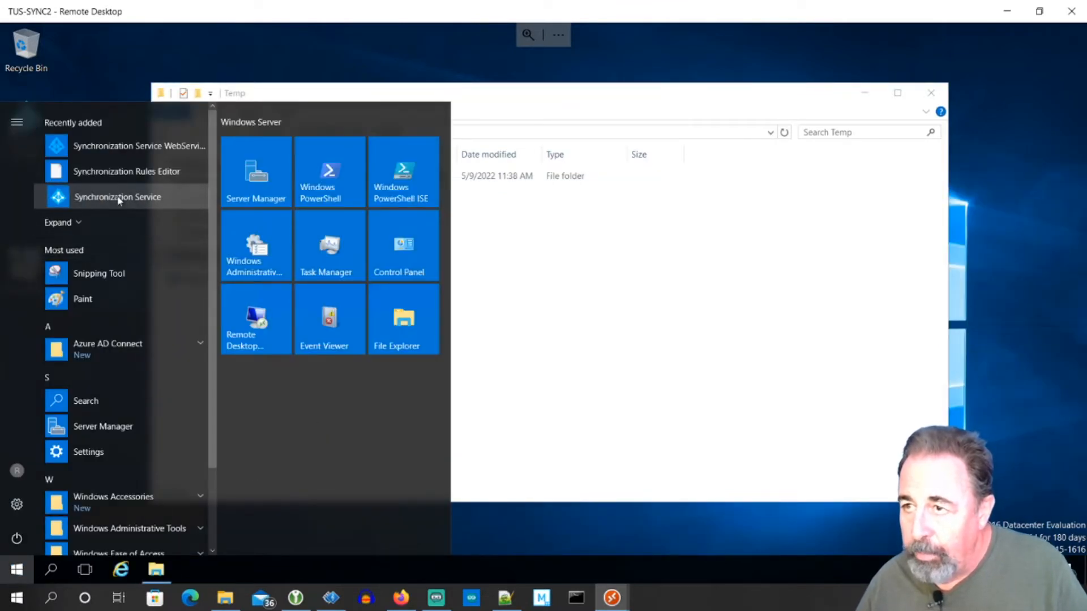
right_click(117, 197)
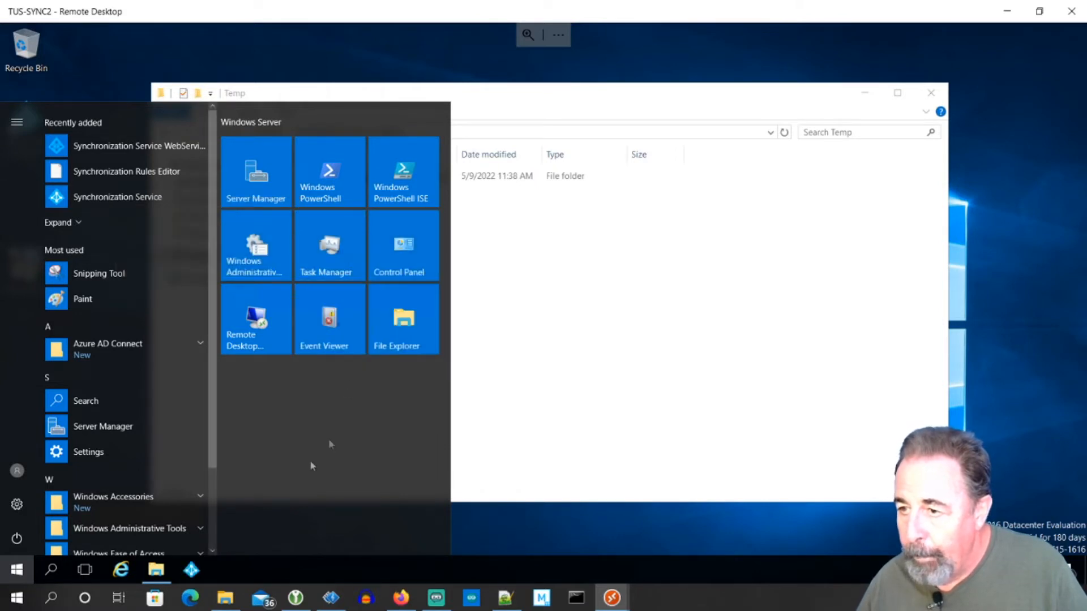
click(192, 570)
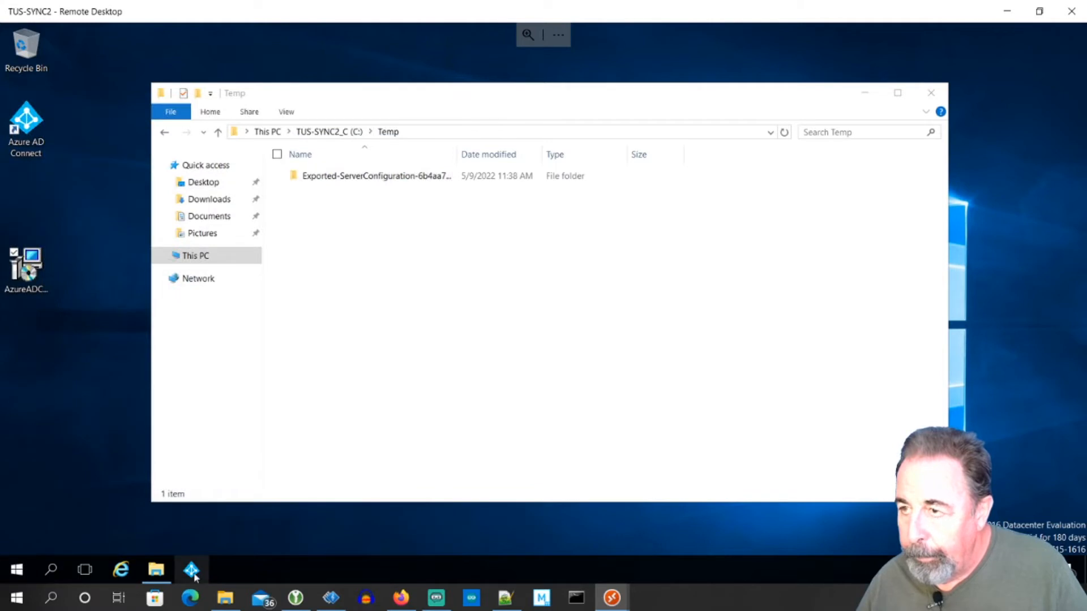
click(192, 569)
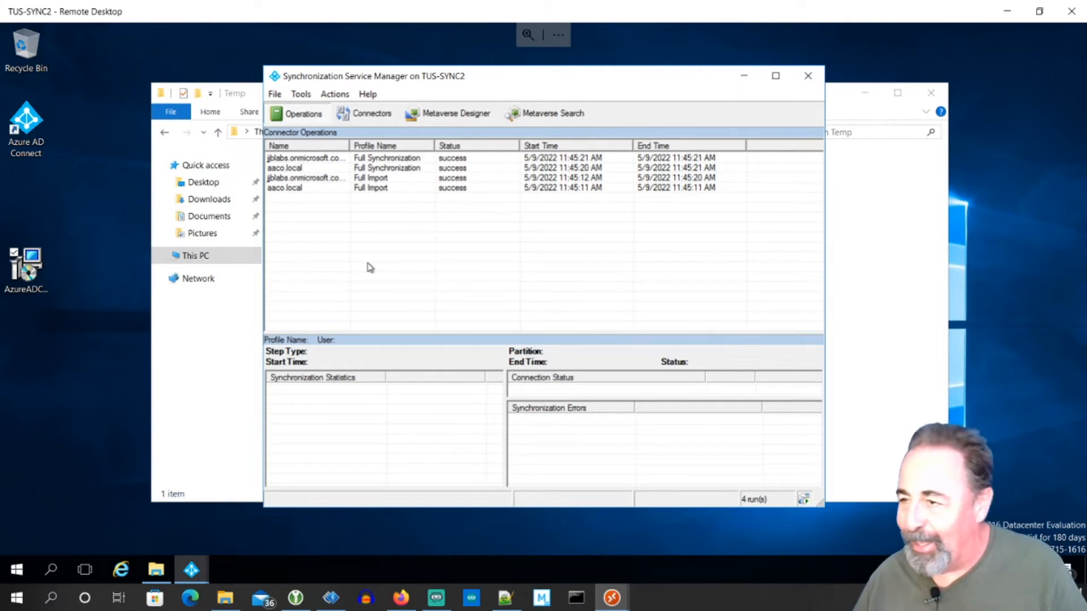
mouse_move(382, 258)
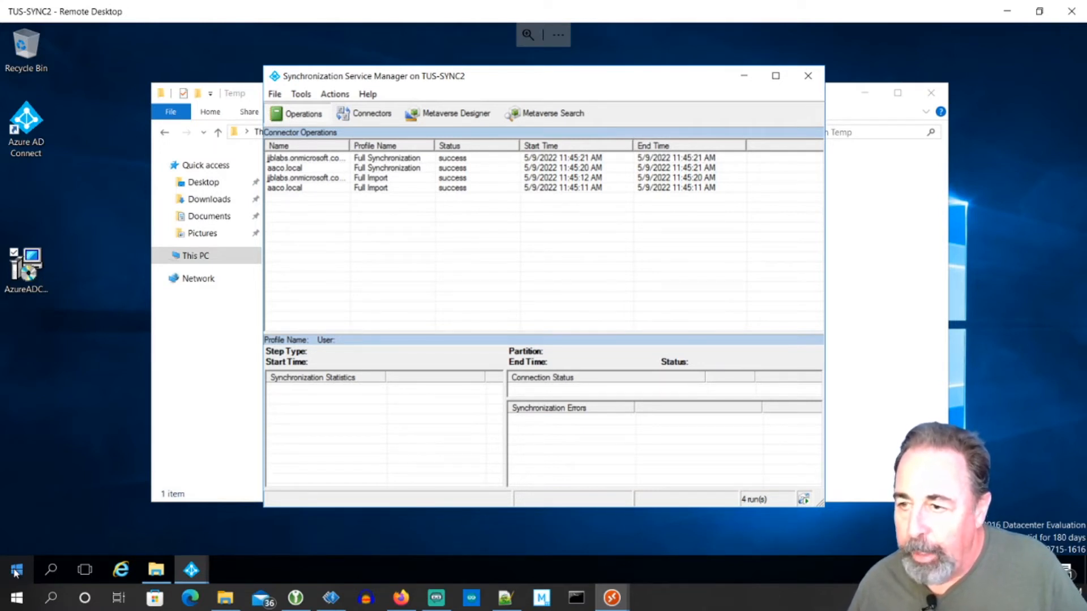
click(13, 568)
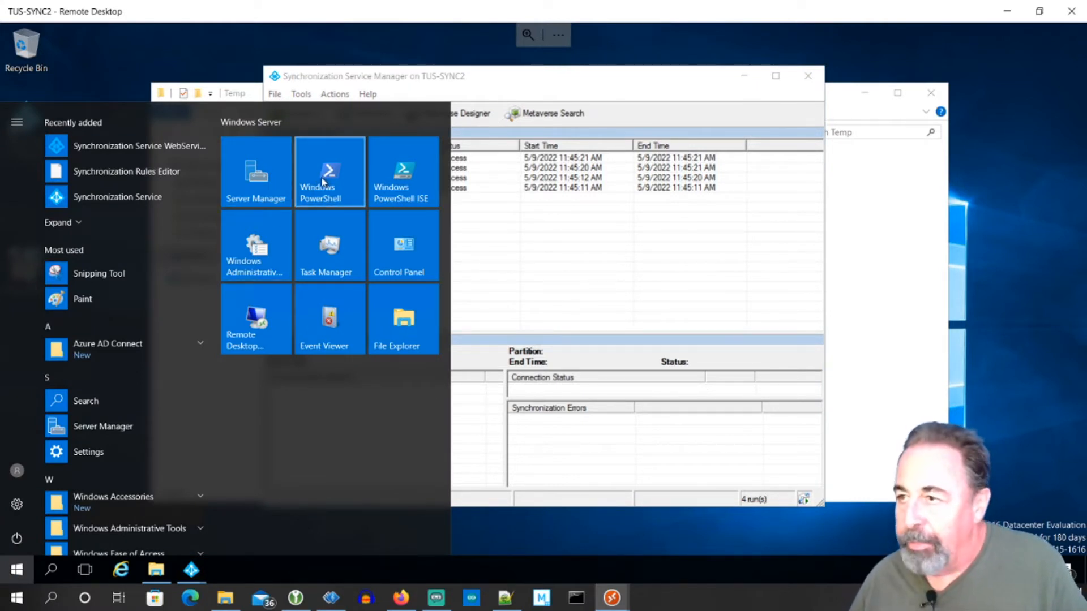
Pin PowerShell to the taskbar and launch it as administrator.
right_click(323, 181)
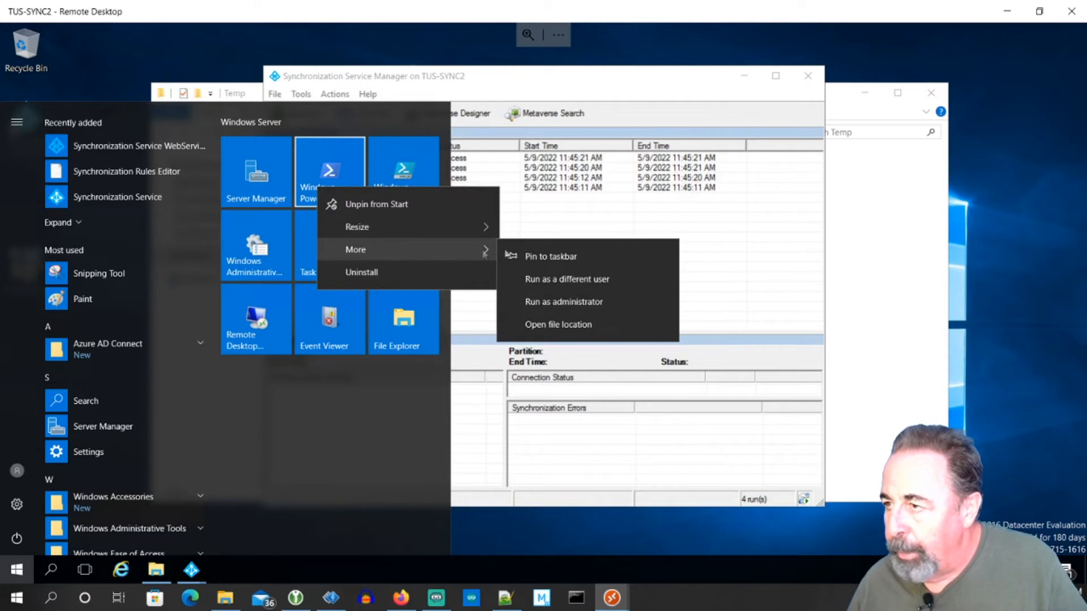
click(551, 257)
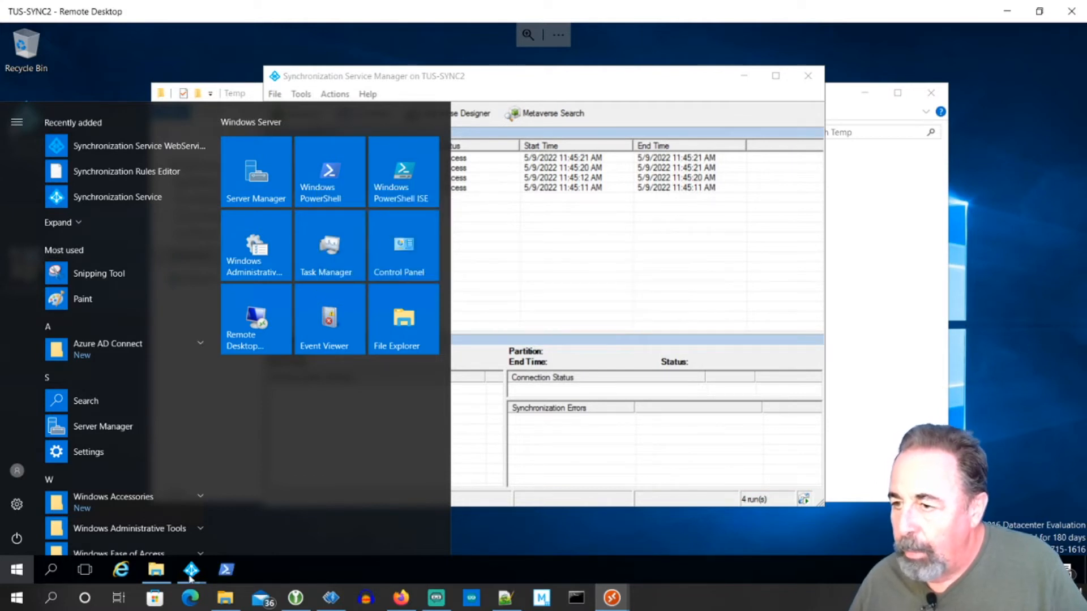
right_click(228, 570)
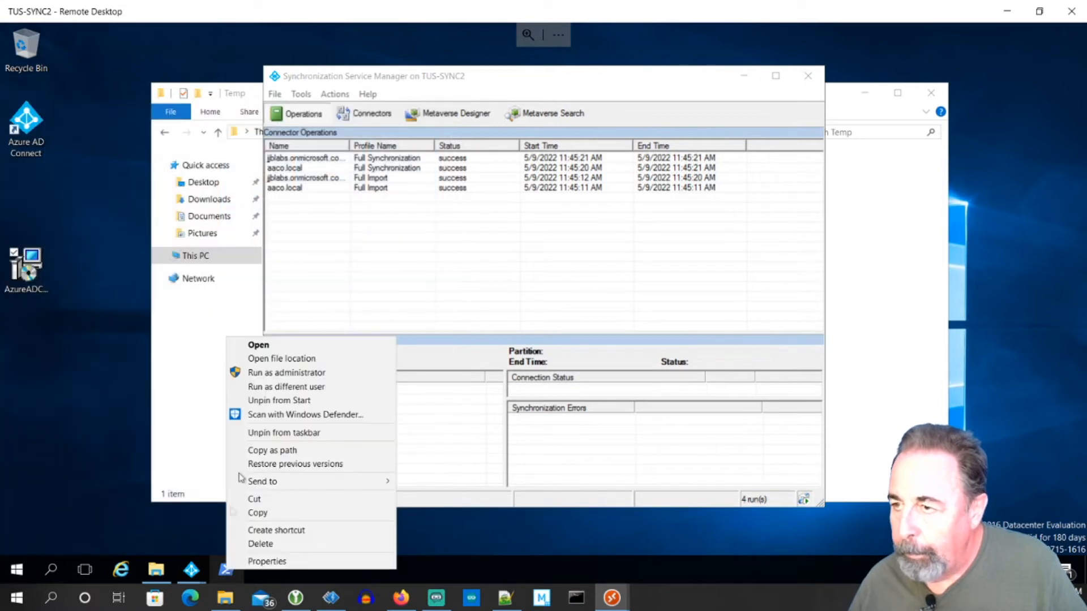
click(286, 372)
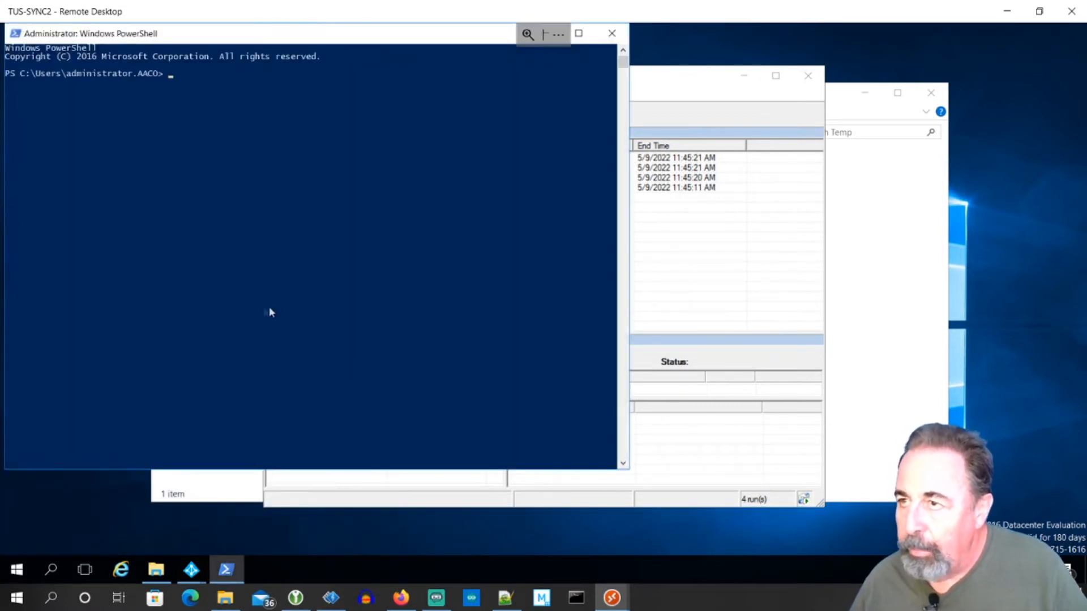
Run set-adsyncscheduler -synccycleenabled $false, which fails as an unrecognized cmdlet.
text(set)
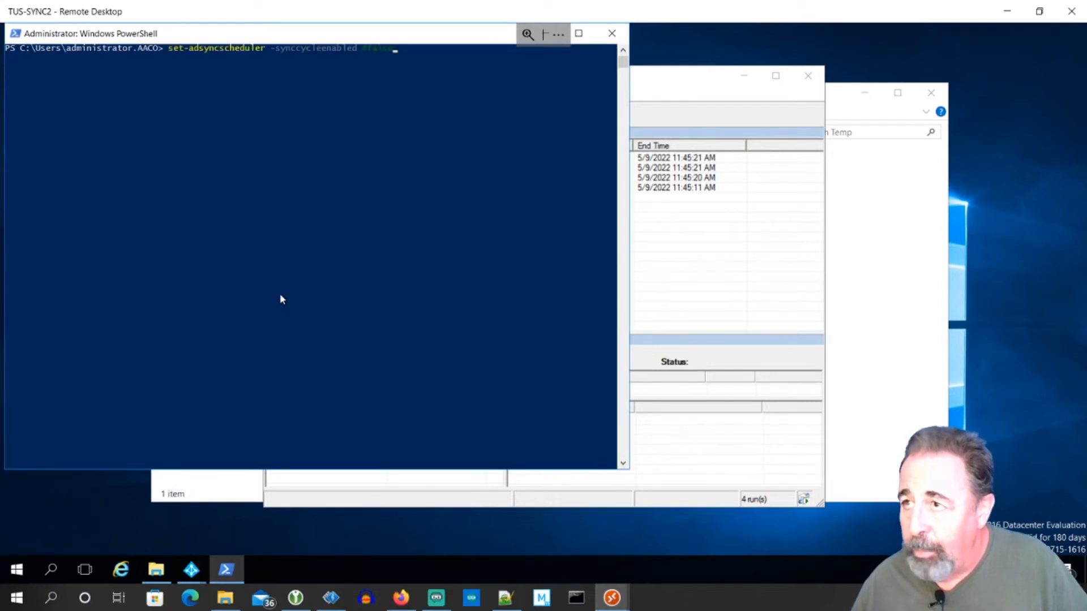
key(Backspace)
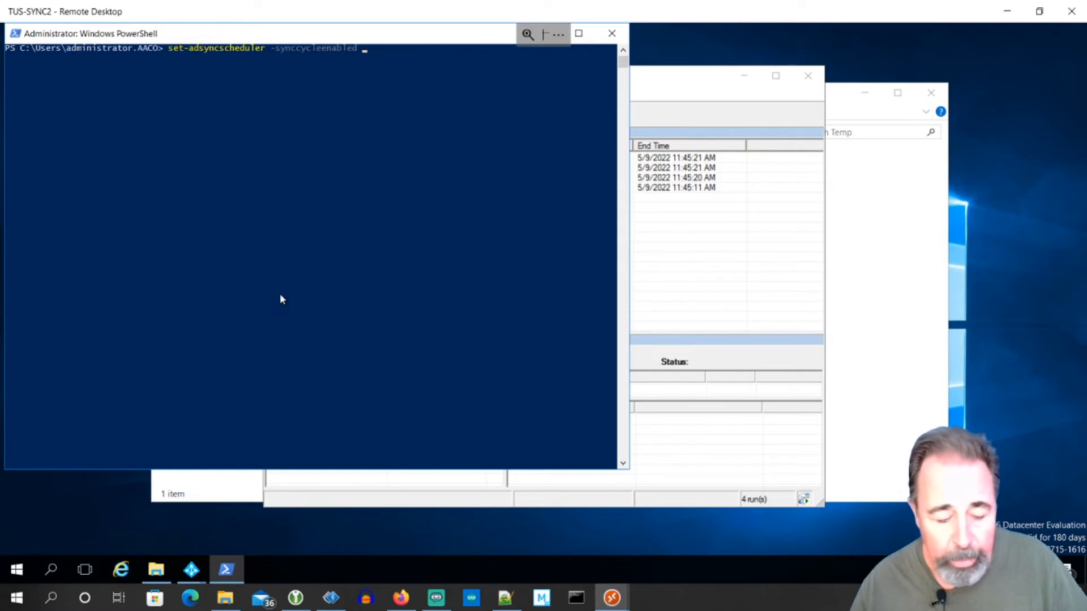
text($fals)
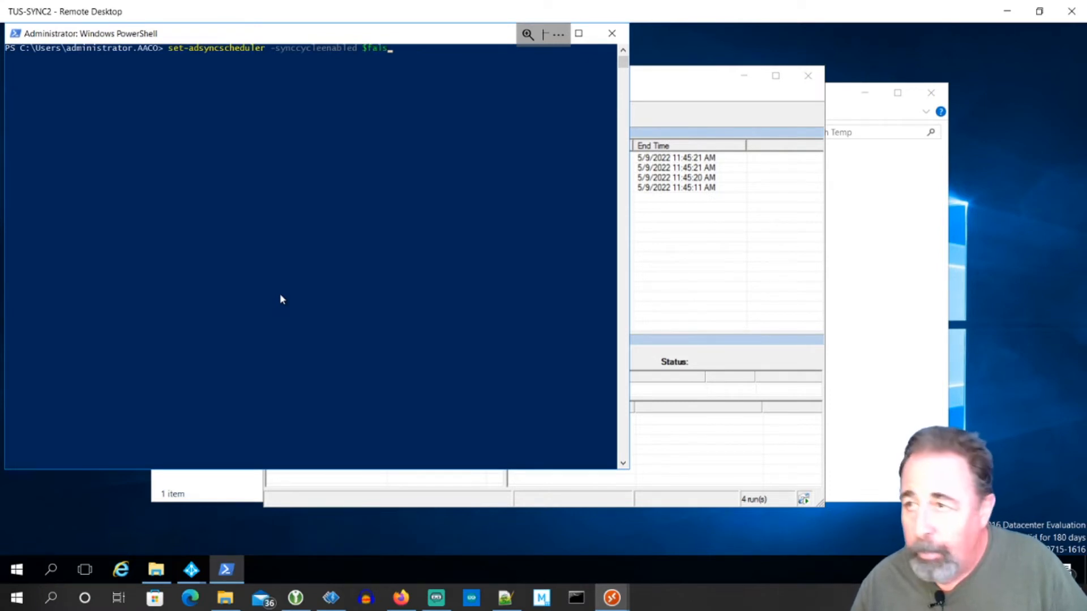
key(Enter)
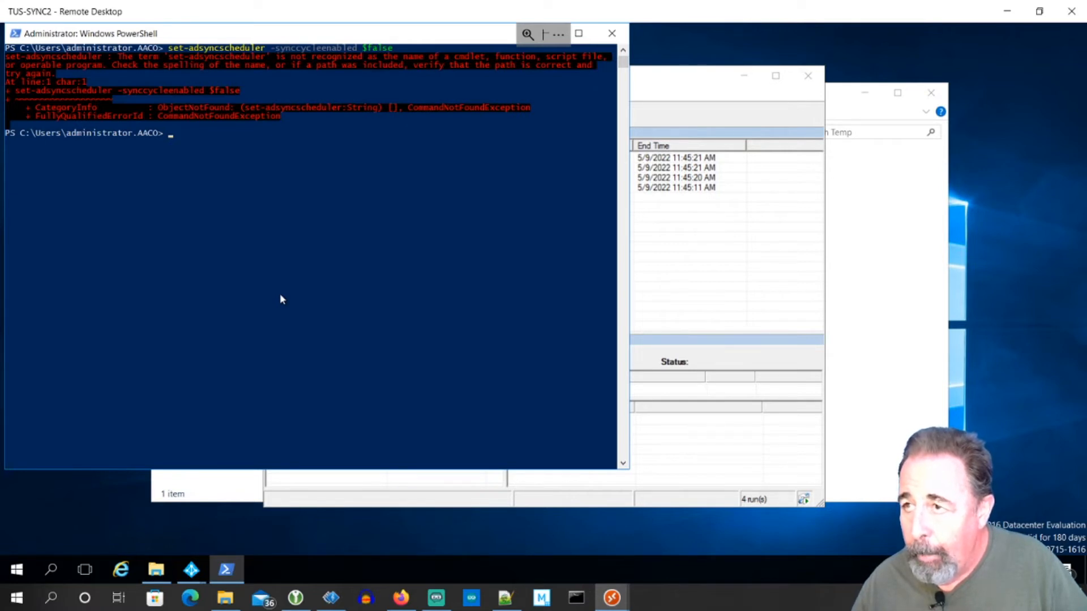
text(set-adsyncscheduler -synccycleenabled $false)
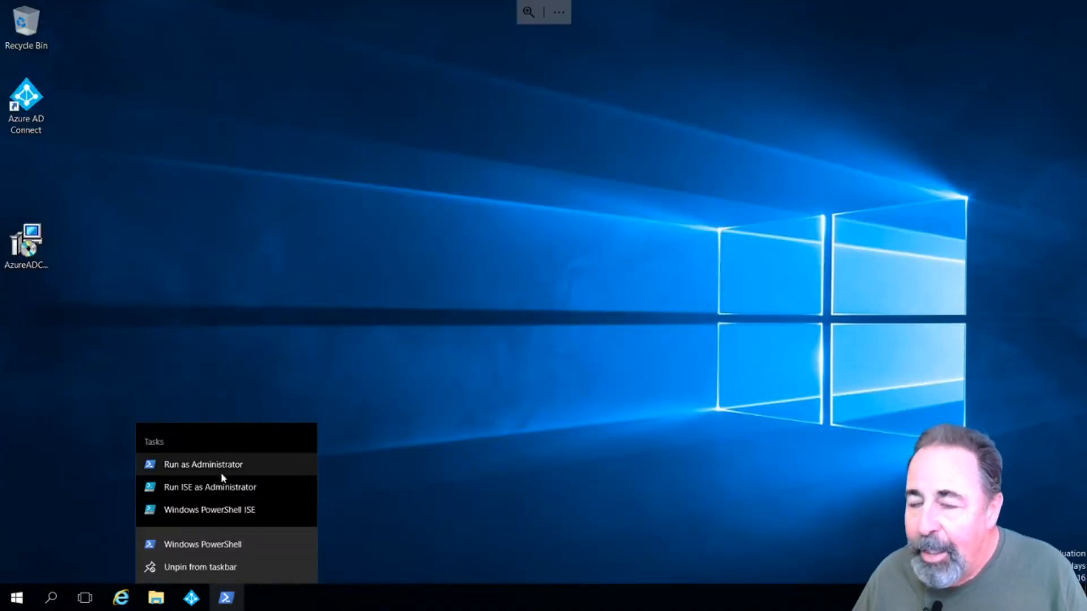
Open an administrator PowerShell and read the Reddit thread on the Rules Editor error.
click(202, 464)
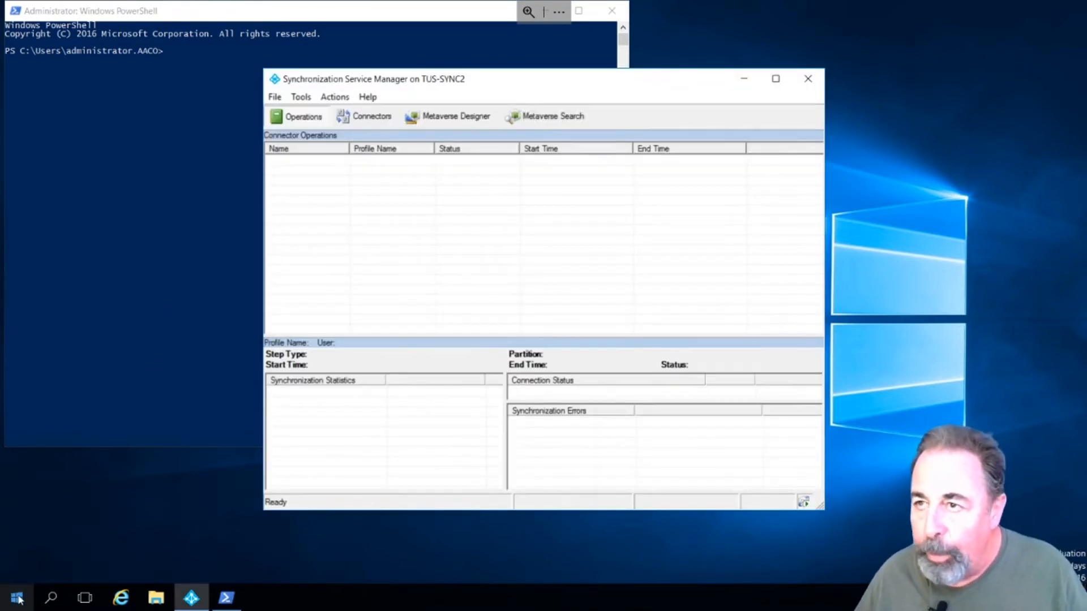
click(20, 595)
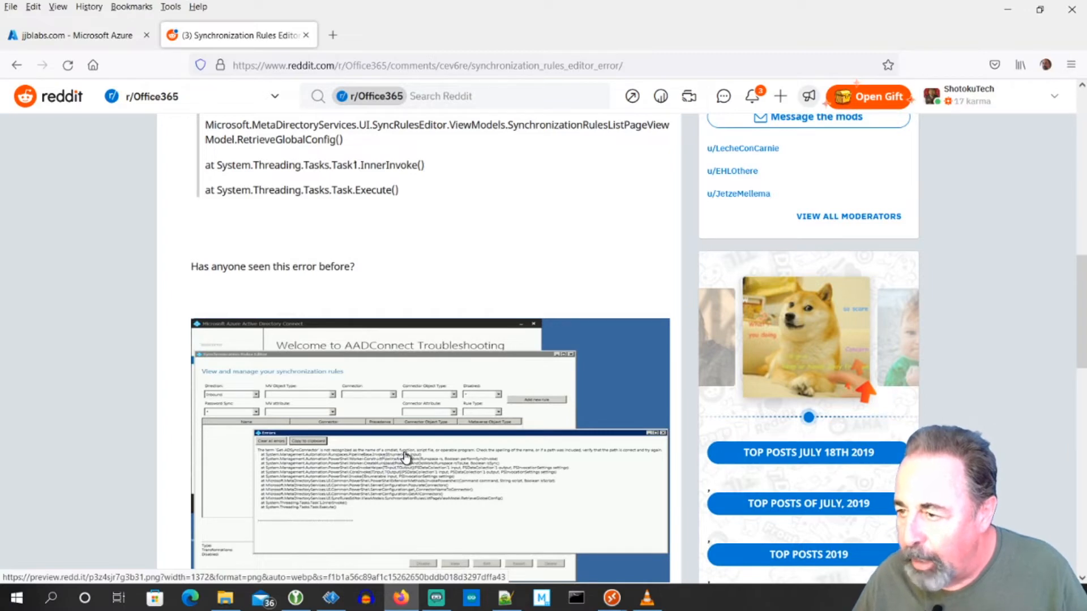
scroll(down, 3)
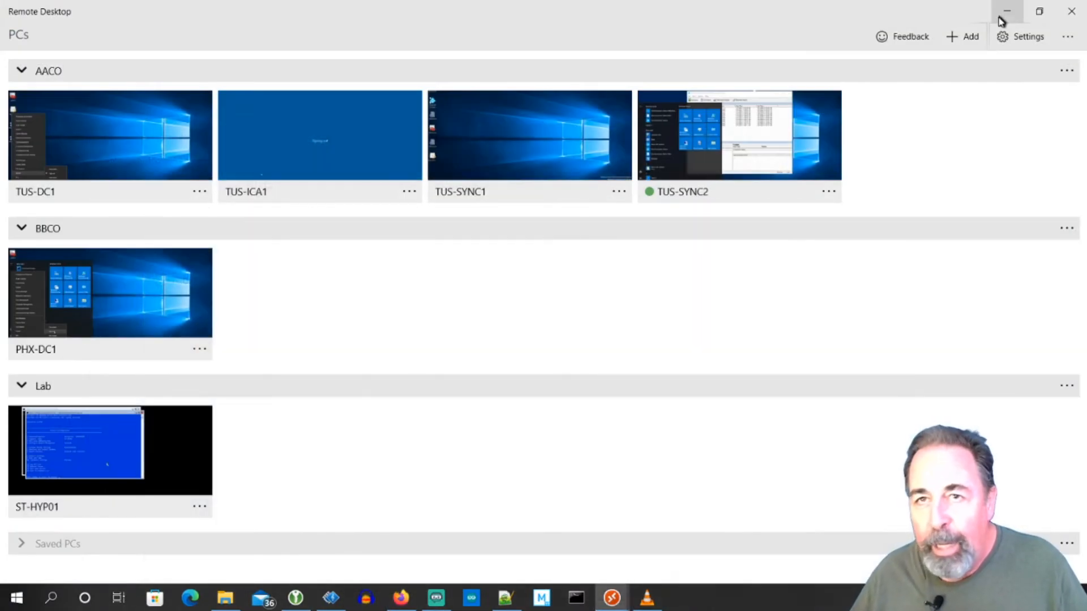
mouse_move(1008, 10)
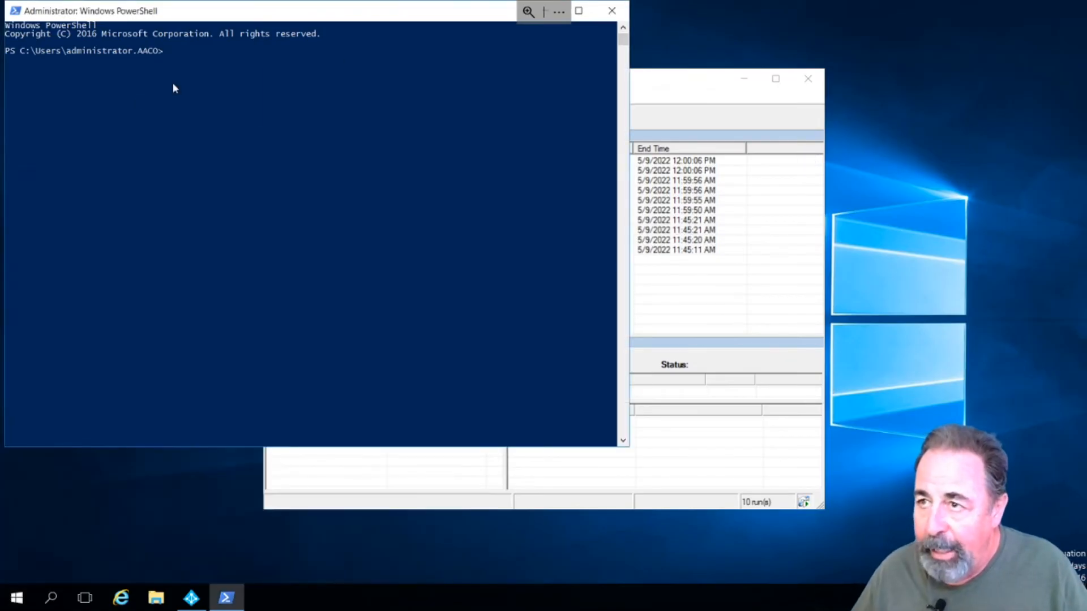
Import the ADSync module, open Synchronization Rules Editor, and begin typing get-adsyncscheduler.
text(import-module a)
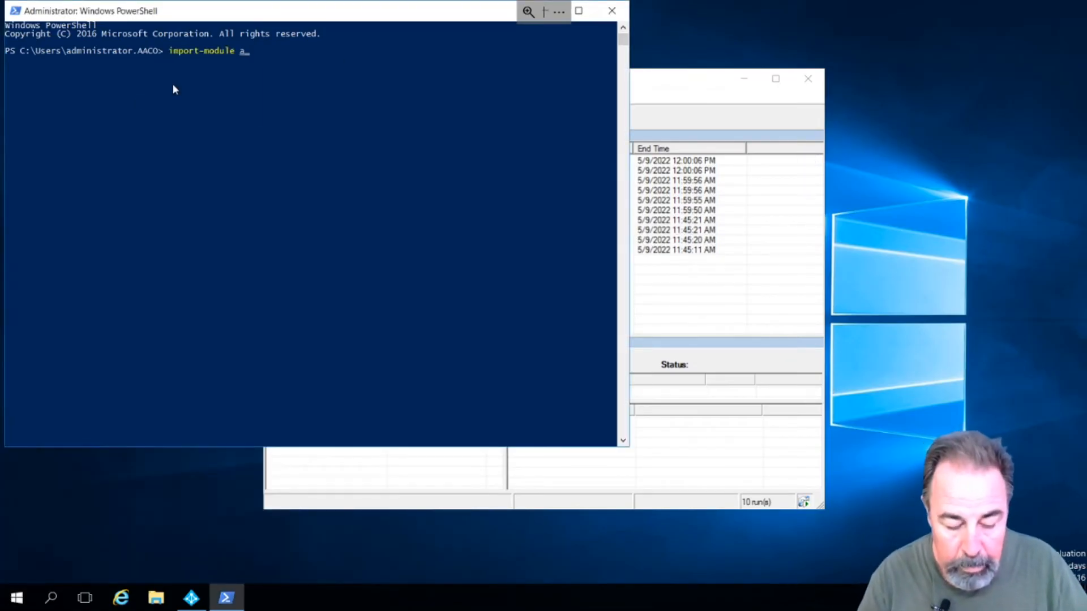
key(Enter)
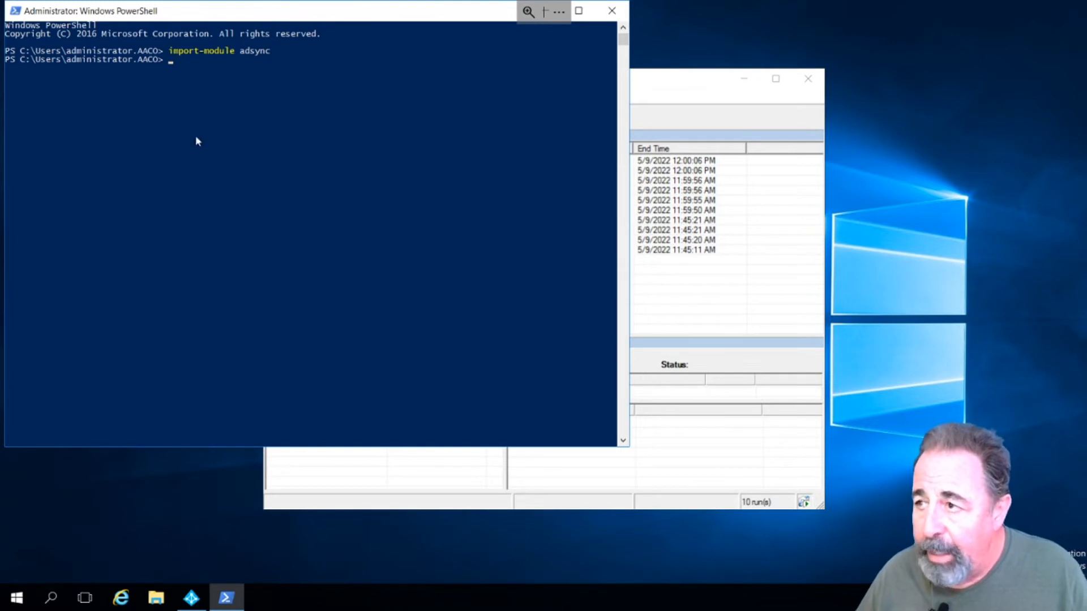
mouse_move(208, 459)
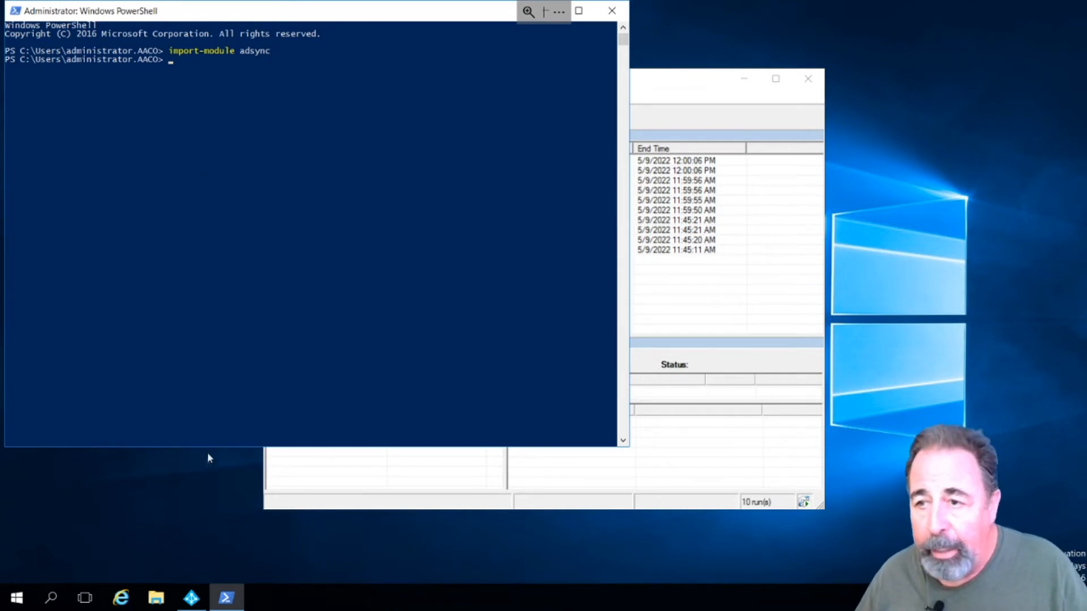
click(22, 596)
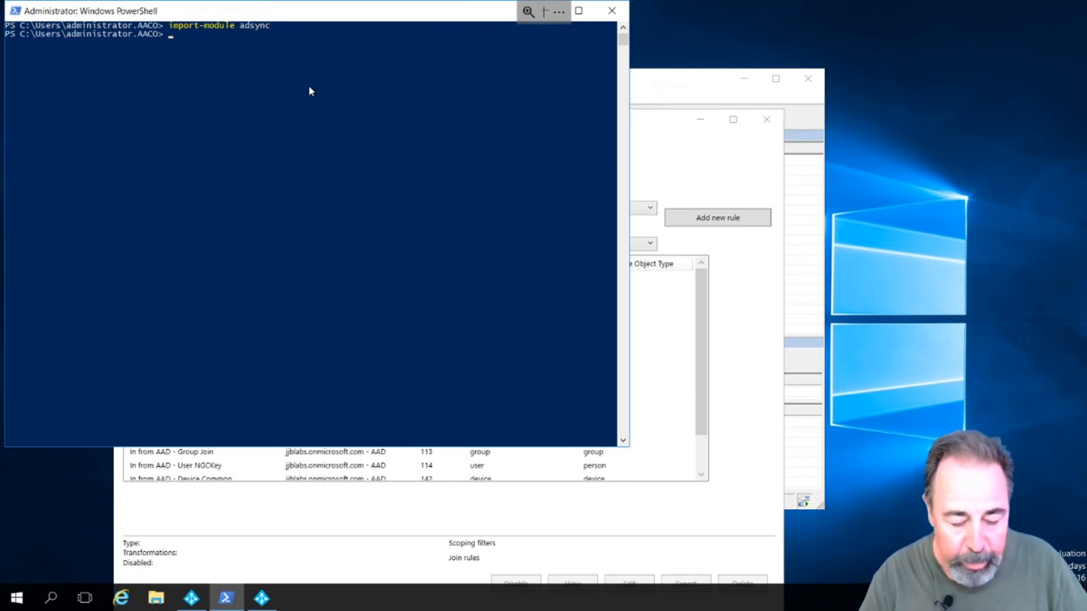
text(get-adsyncschedu)
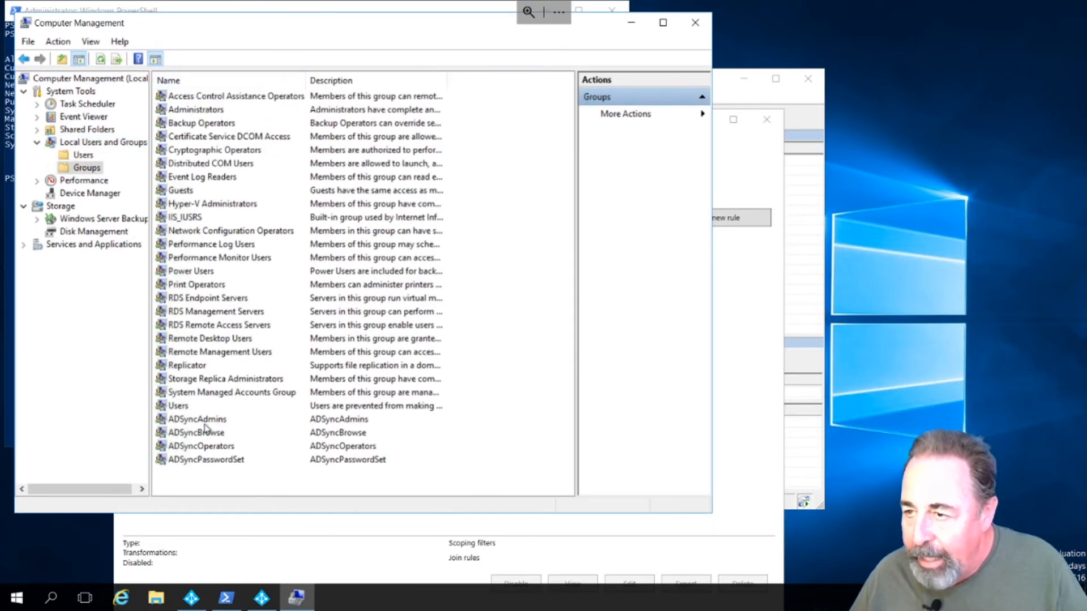
double_click(198, 419)
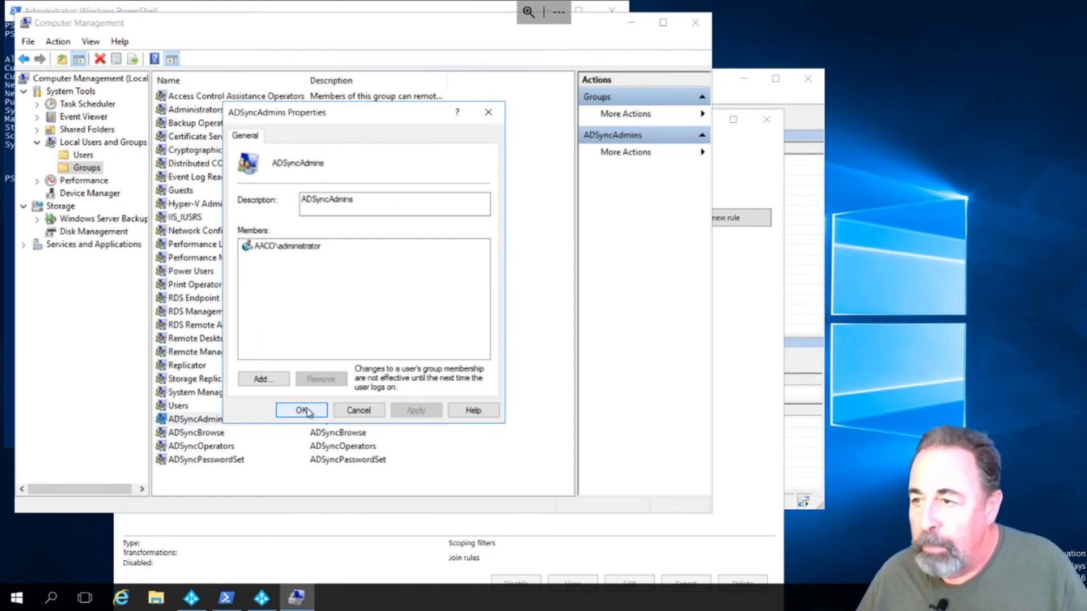
mouse_move(358, 410)
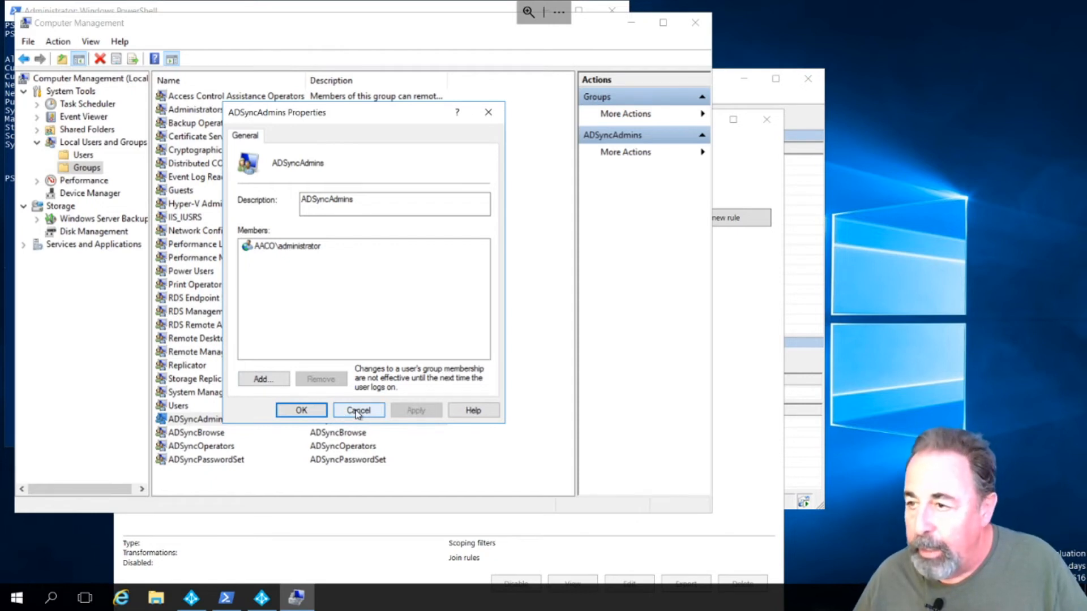
click(359, 411)
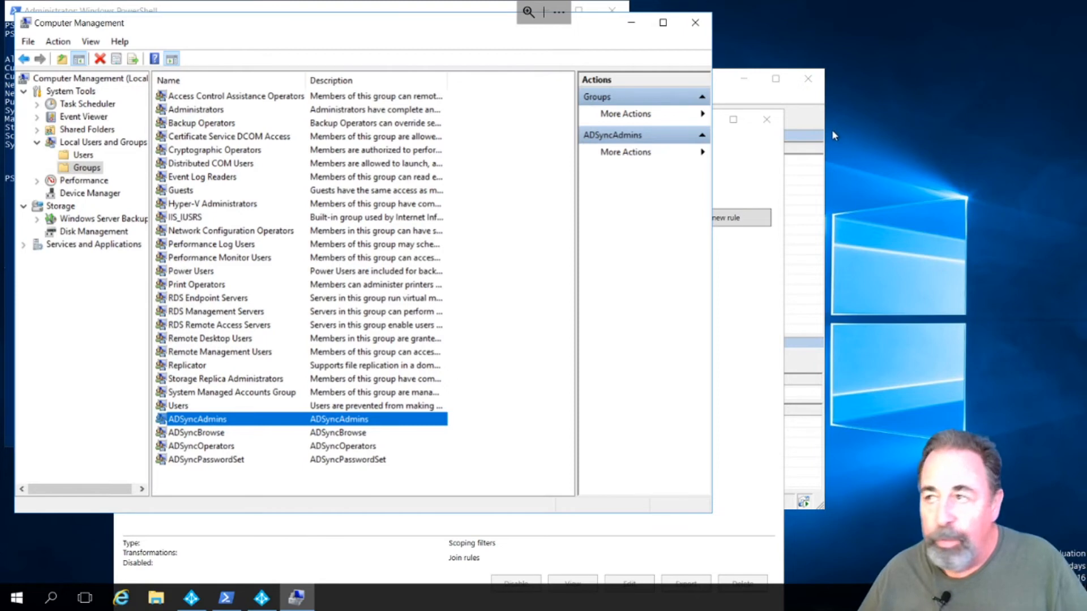
mouse_move(695, 24)
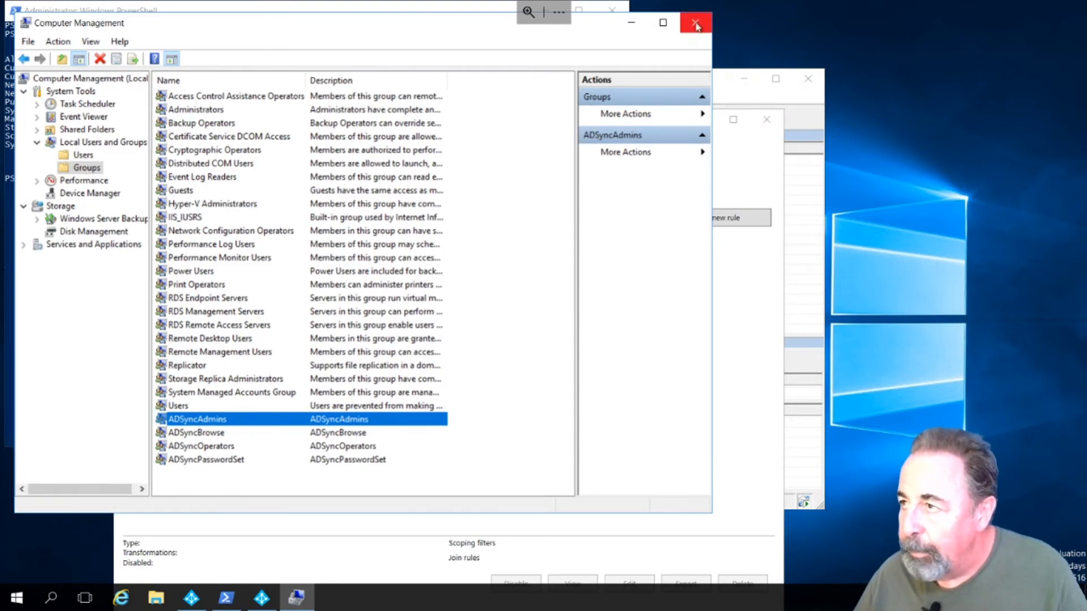
click(696, 23)
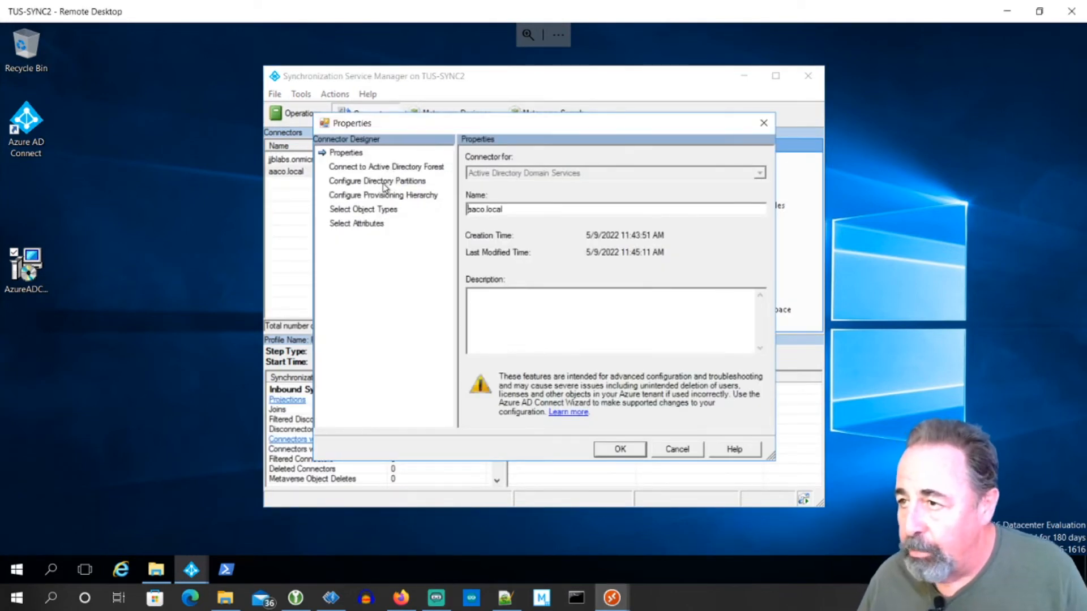
click(376, 181)
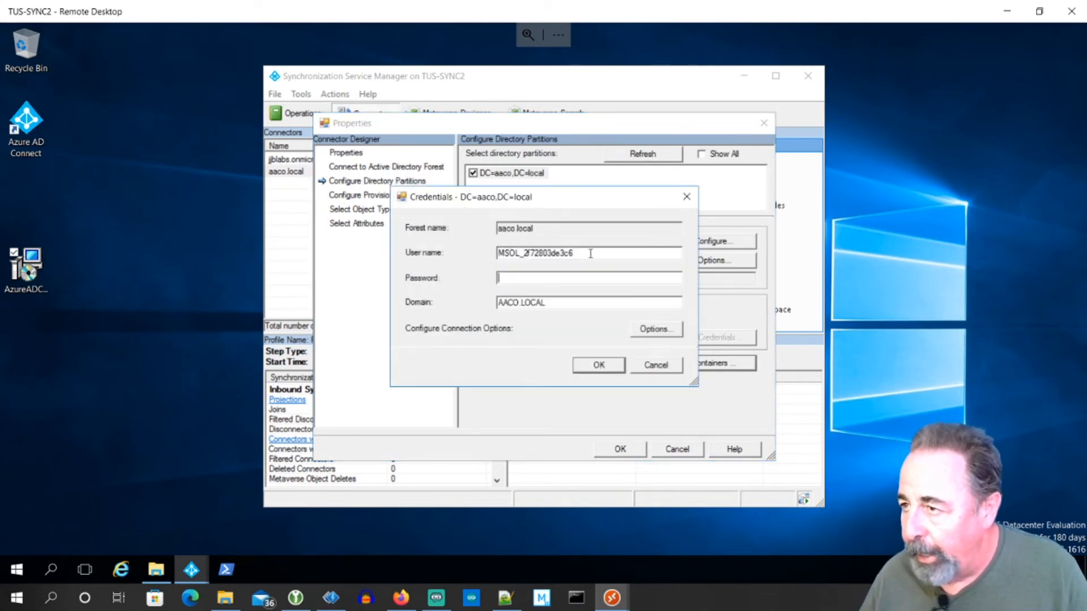
text(administrator)
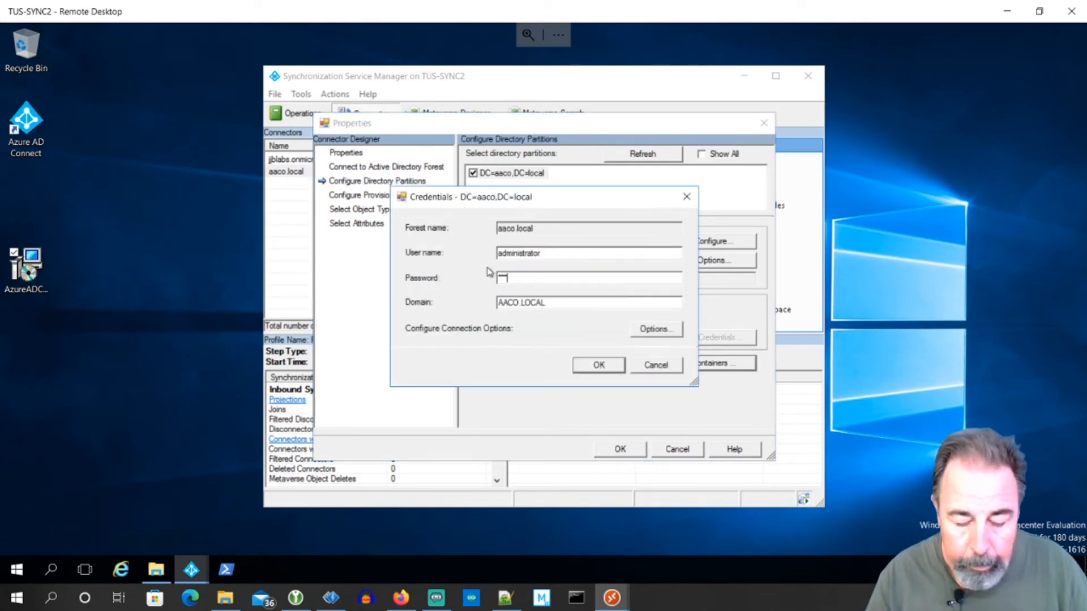
click(599, 365)
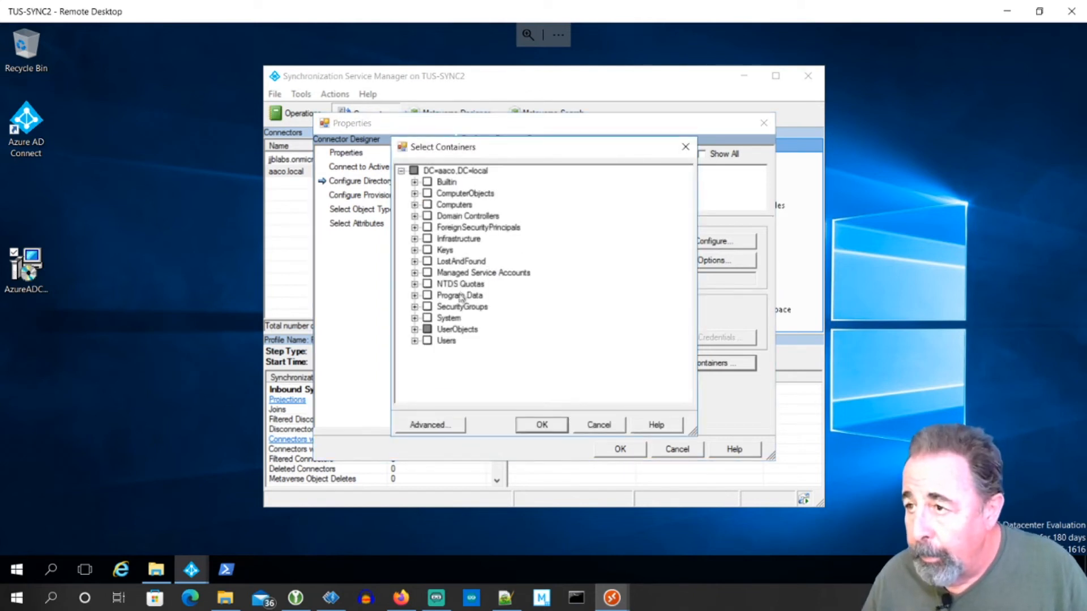
click(415, 329)
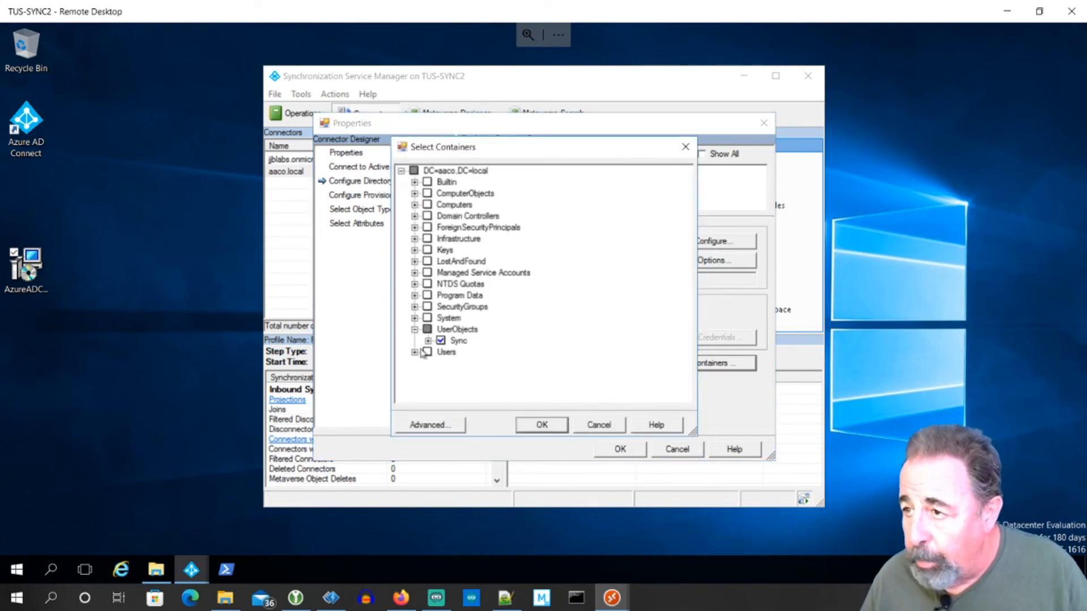
click(441, 341)
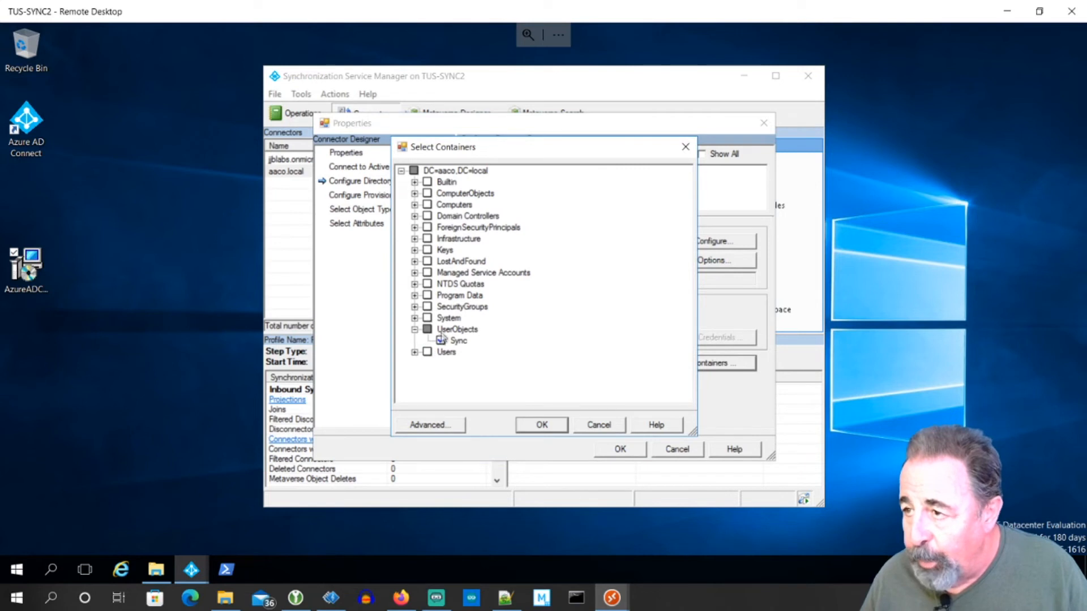
click(440, 340)
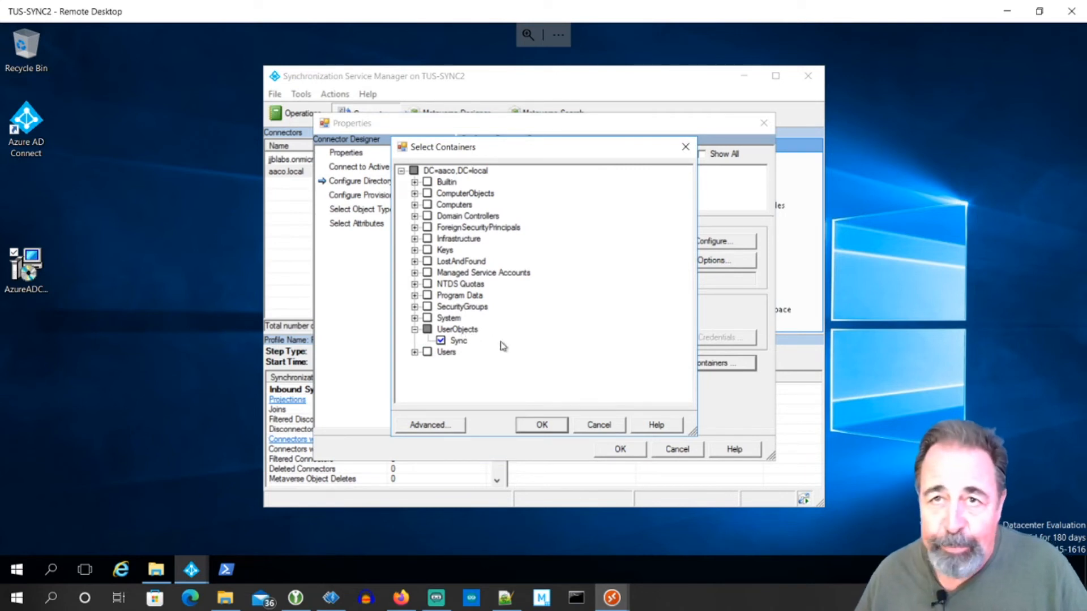
mouse_move(579, 413)
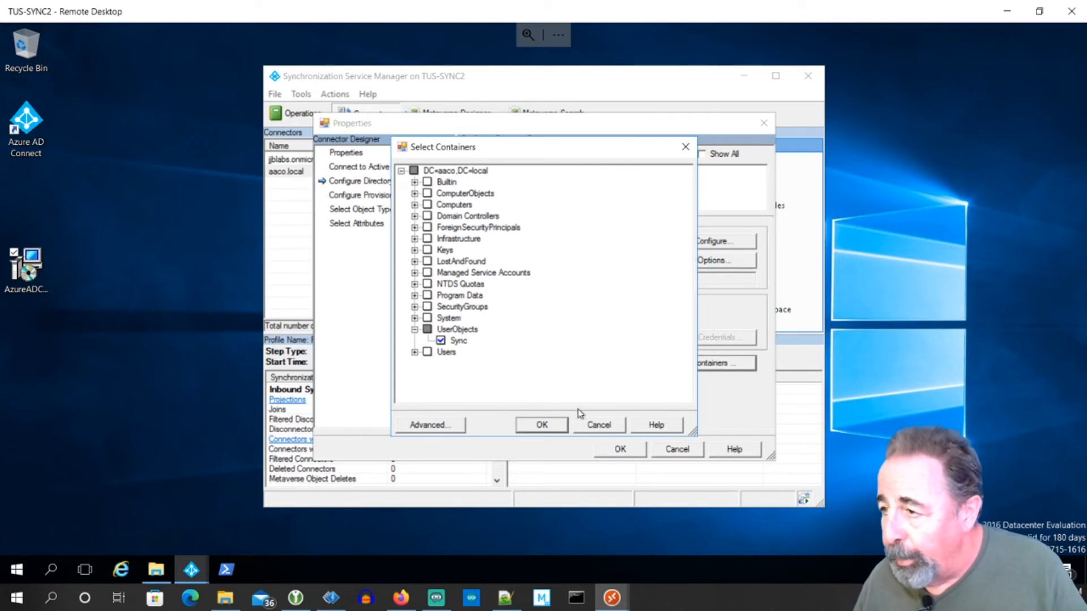
click(541, 424)
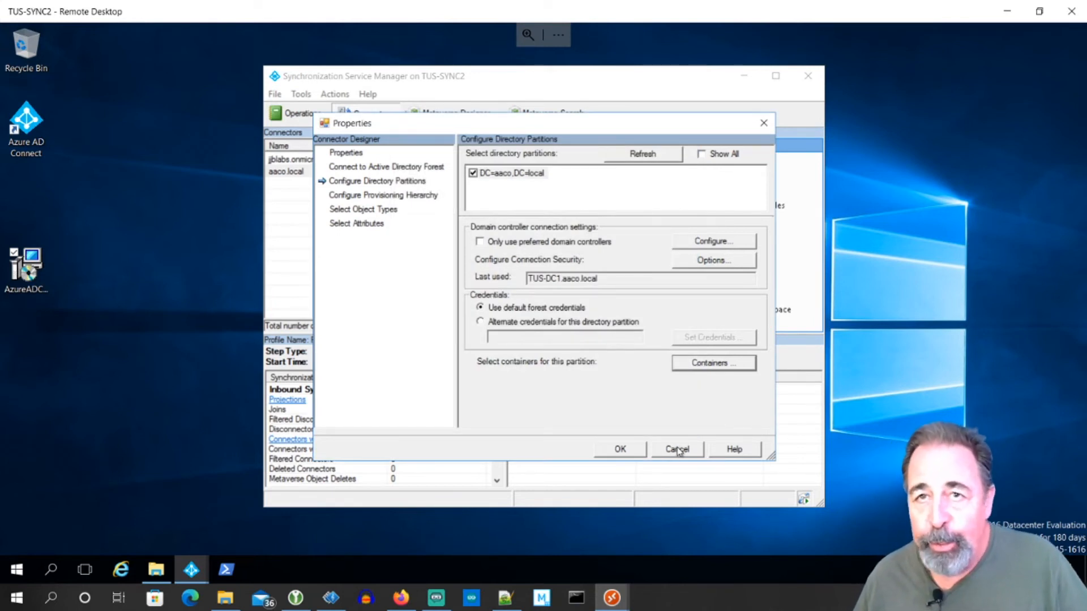
click(677, 449)
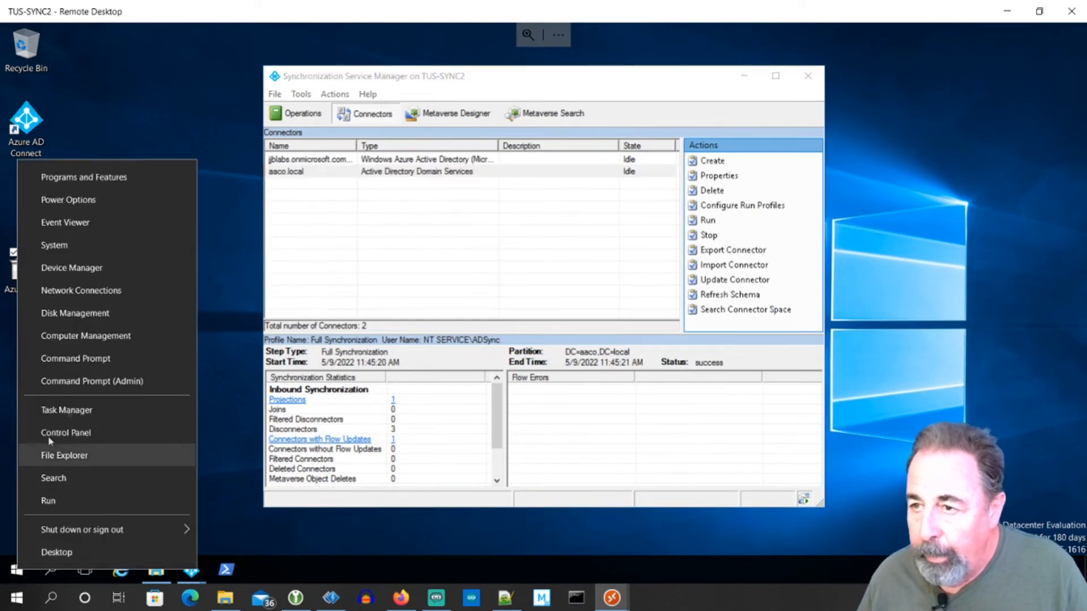
In an admin Command Prompt at the Azure AD Sync Bin folder, run the export analyzer.
click(92, 381)
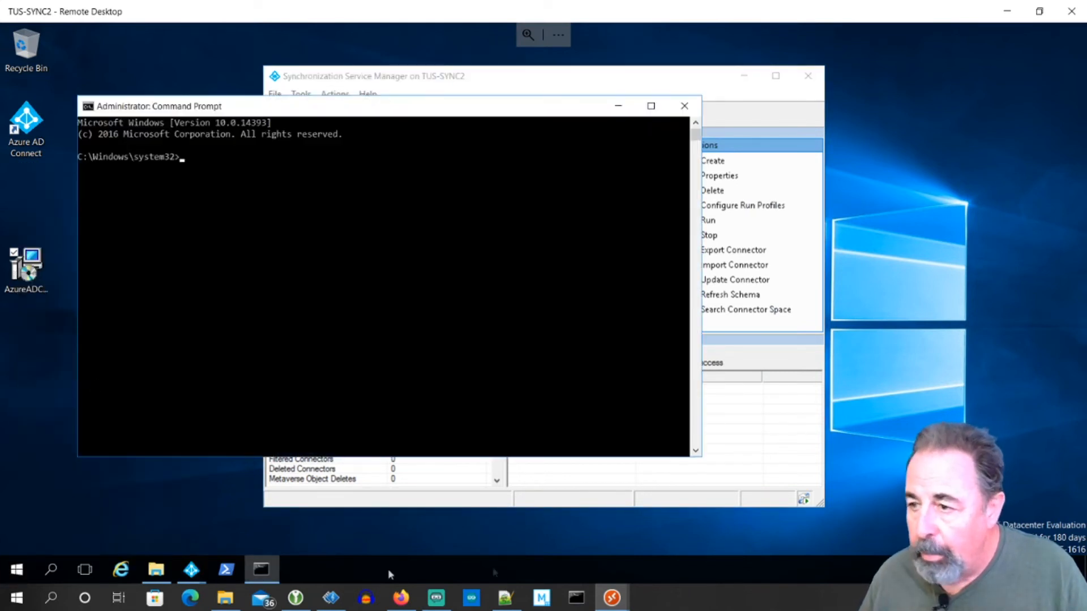
mouse_move(502, 599)
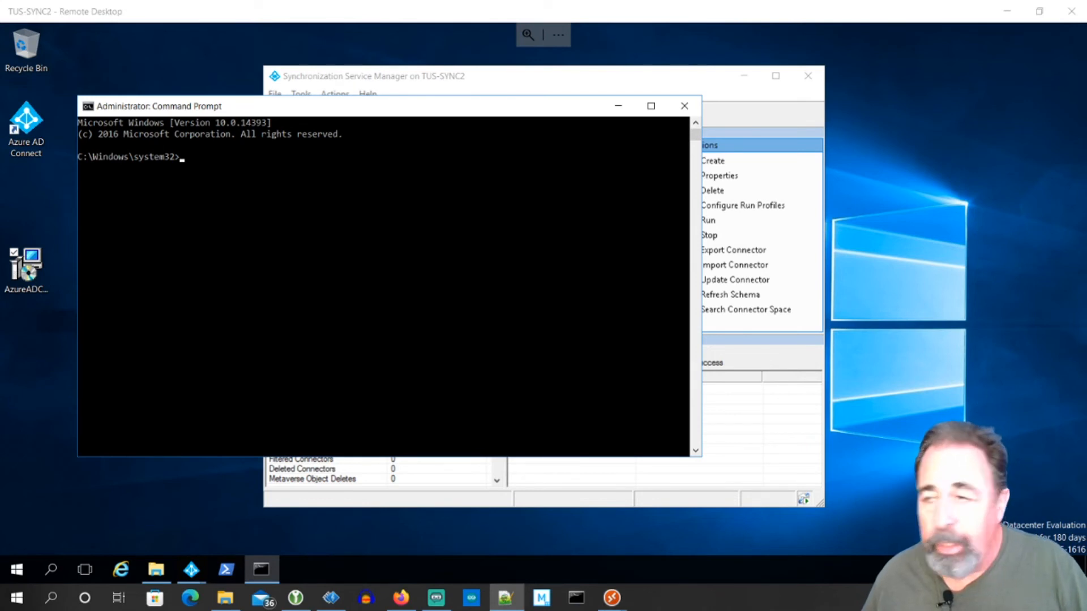
text(C:\Program Files\Microsoft Azure AD Sync\Bin)
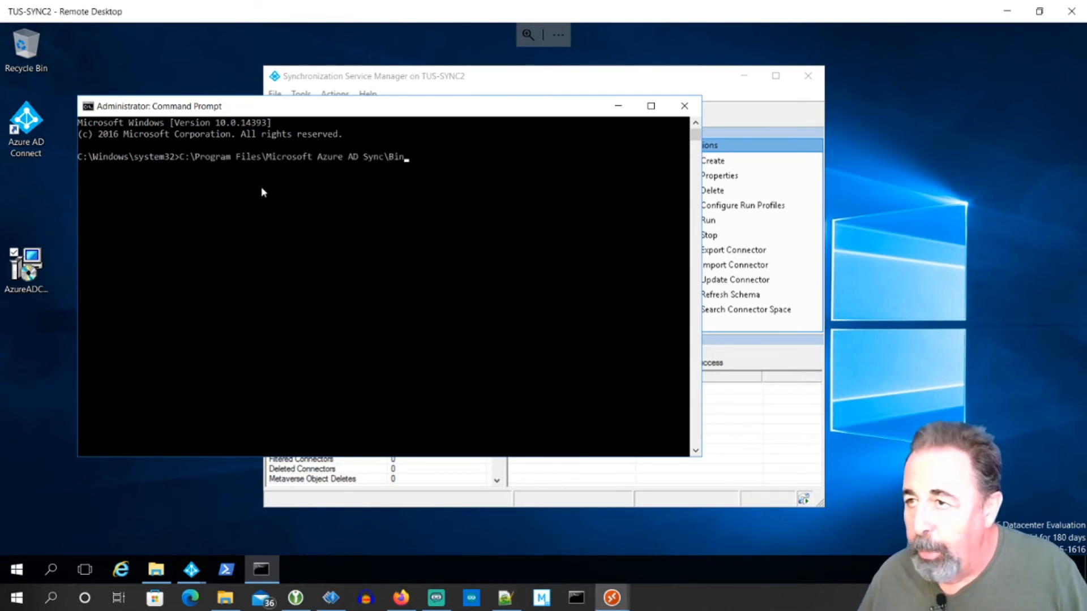
mouse_move(274, 191)
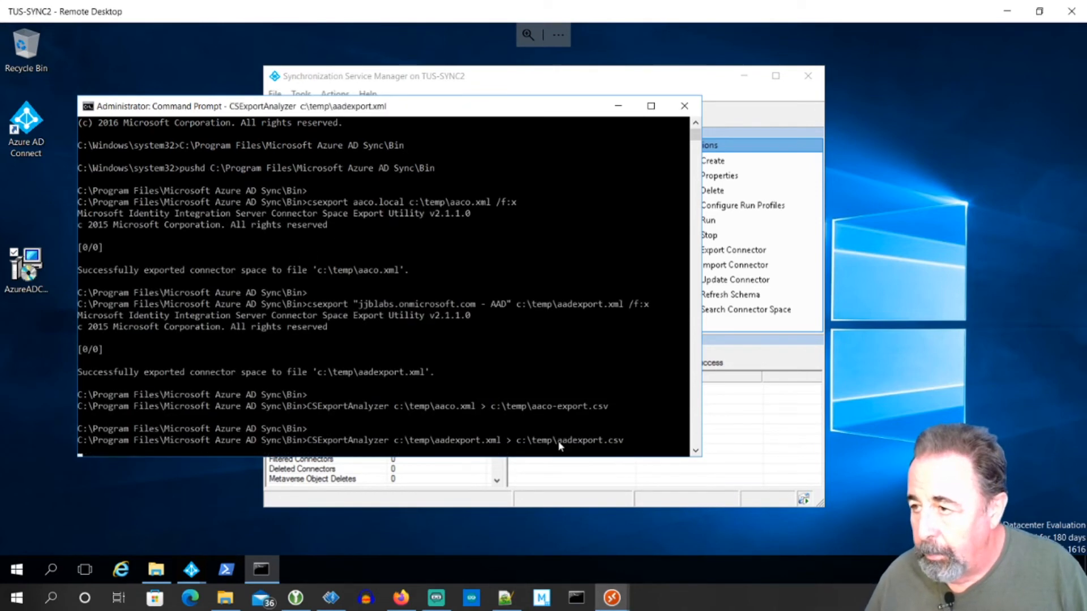
key(Enter)
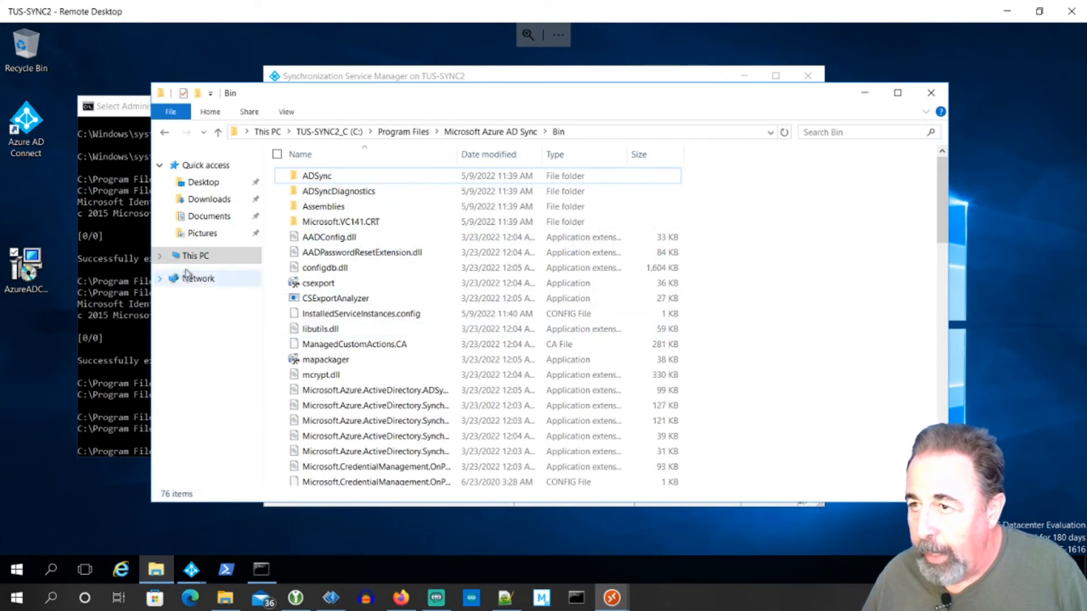
Open aaco-export.csv and aadexport.csv from C:\Temp, confirming each shows only headers.
click(195, 256)
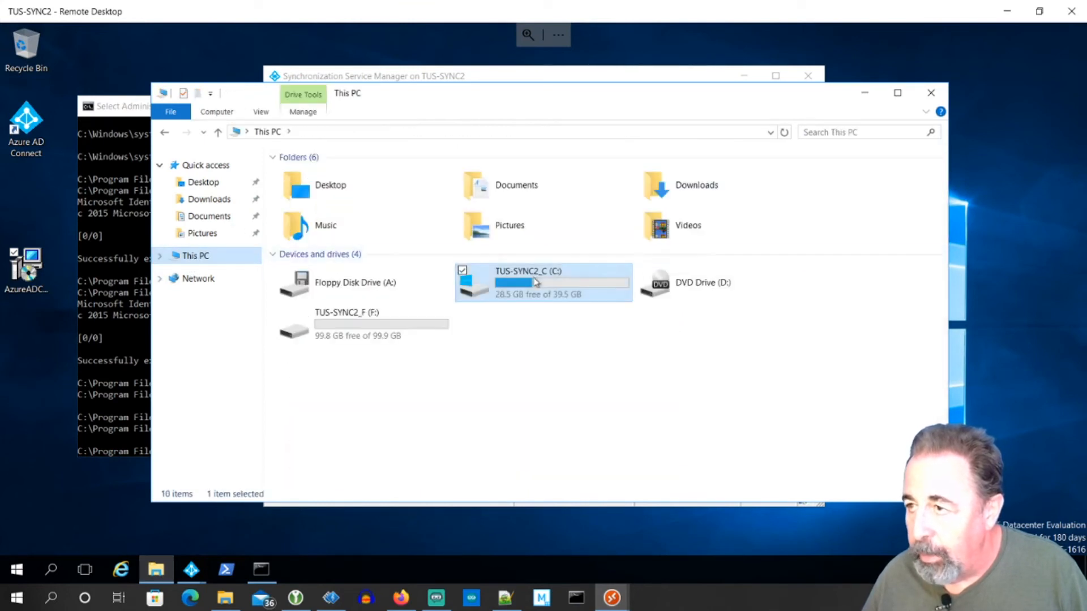
double_click(538, 282)
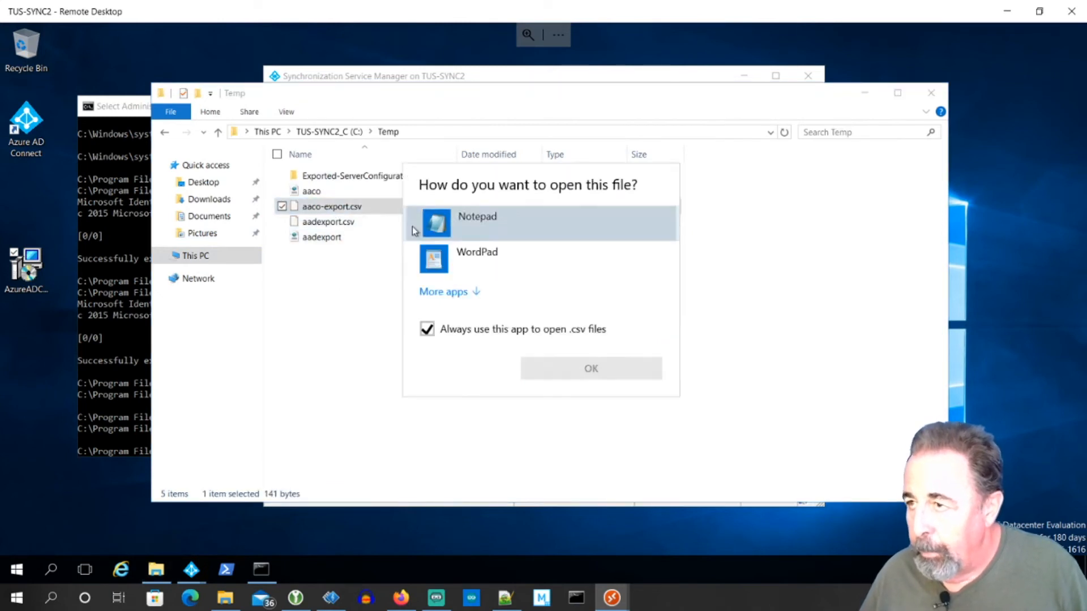
click(591, 368)
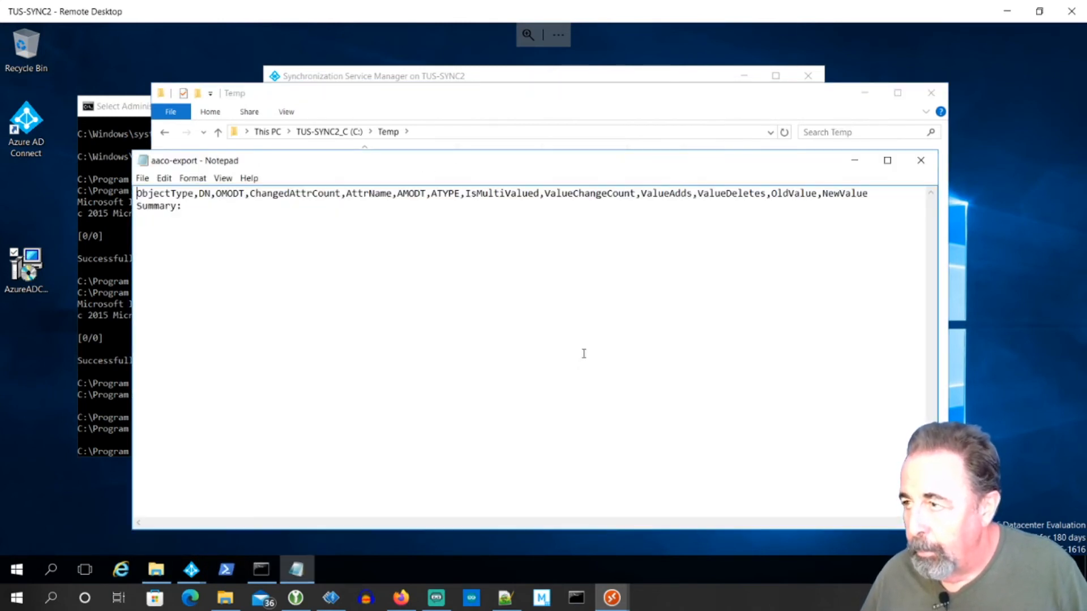
click(921, 161)
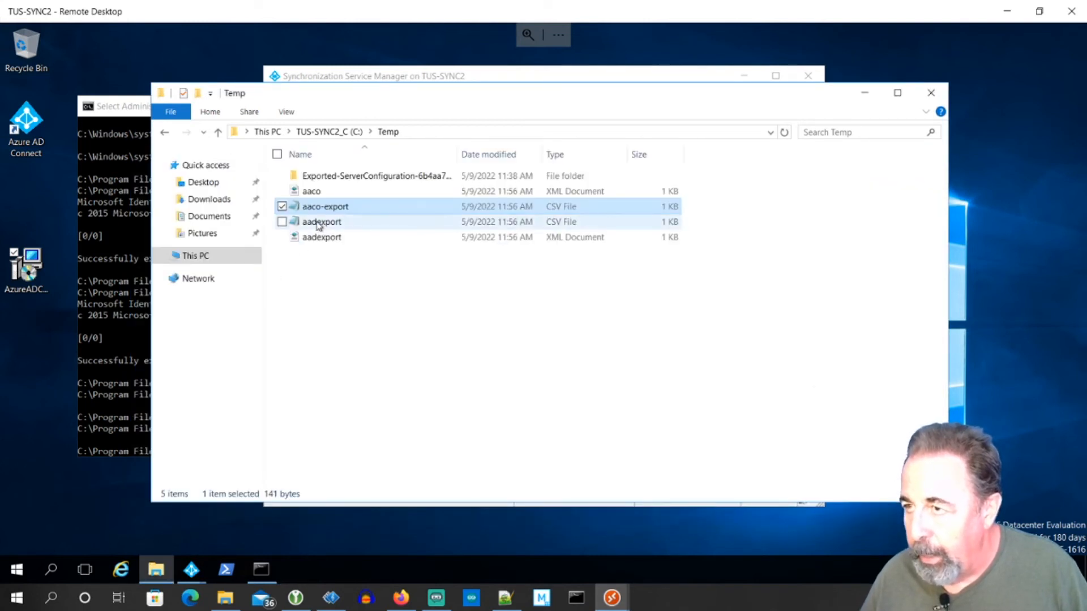
double_click(321, 237)
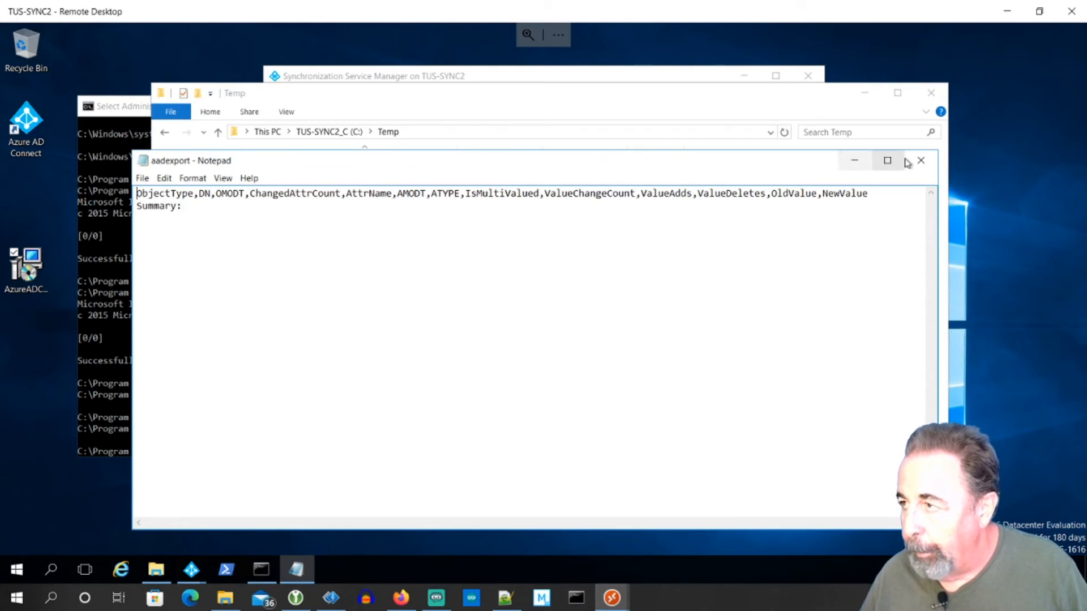
click(921, 161)
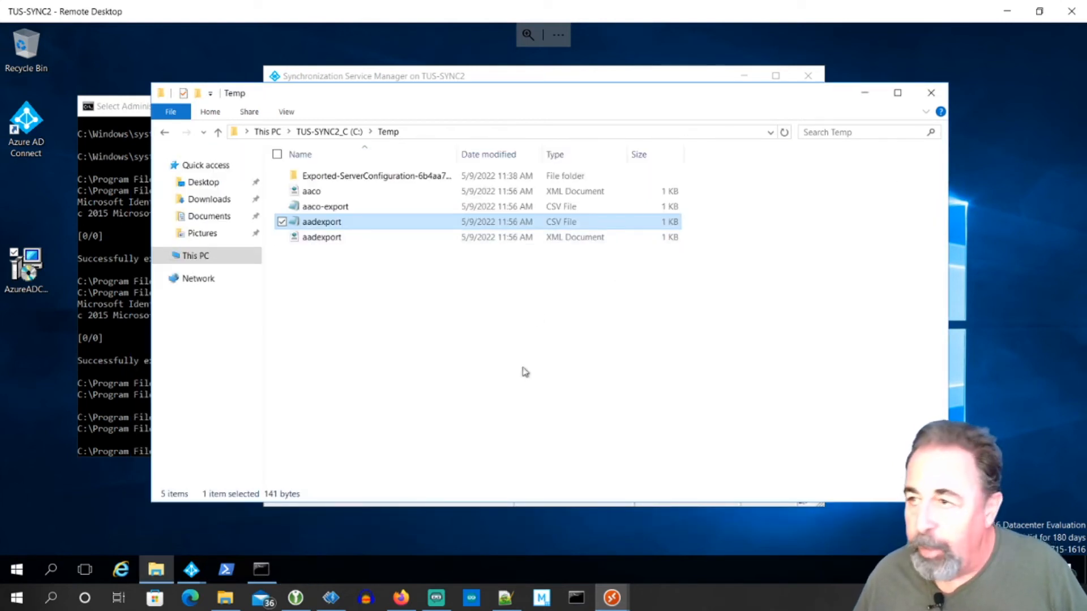
mouse_move(610, 597)
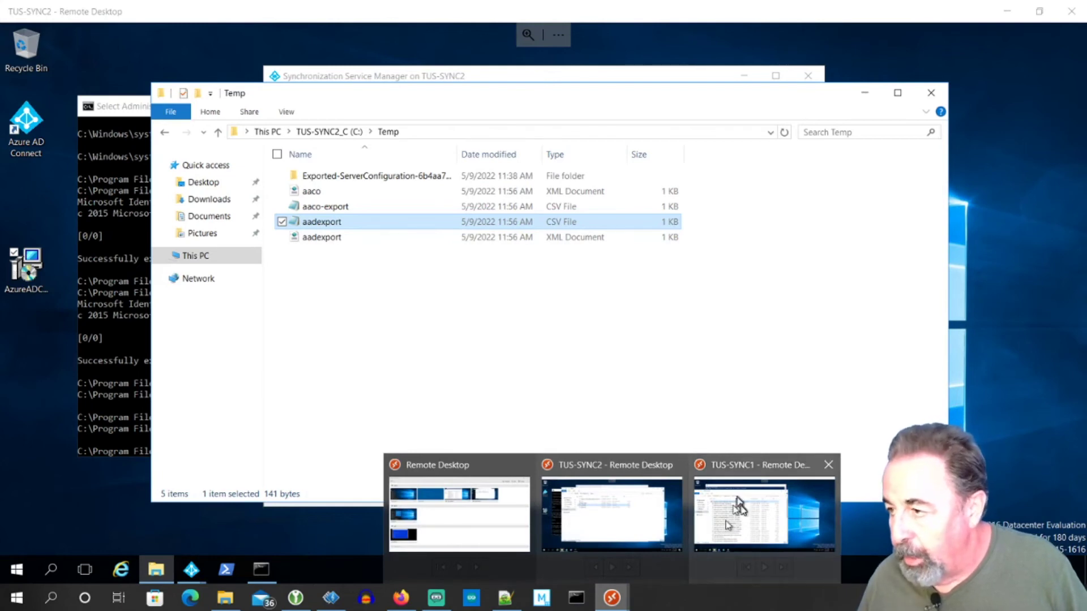
Switch to TUS-SYNC1 and close its AADConnect folder and old PowerShell windows.
click(751, 519)
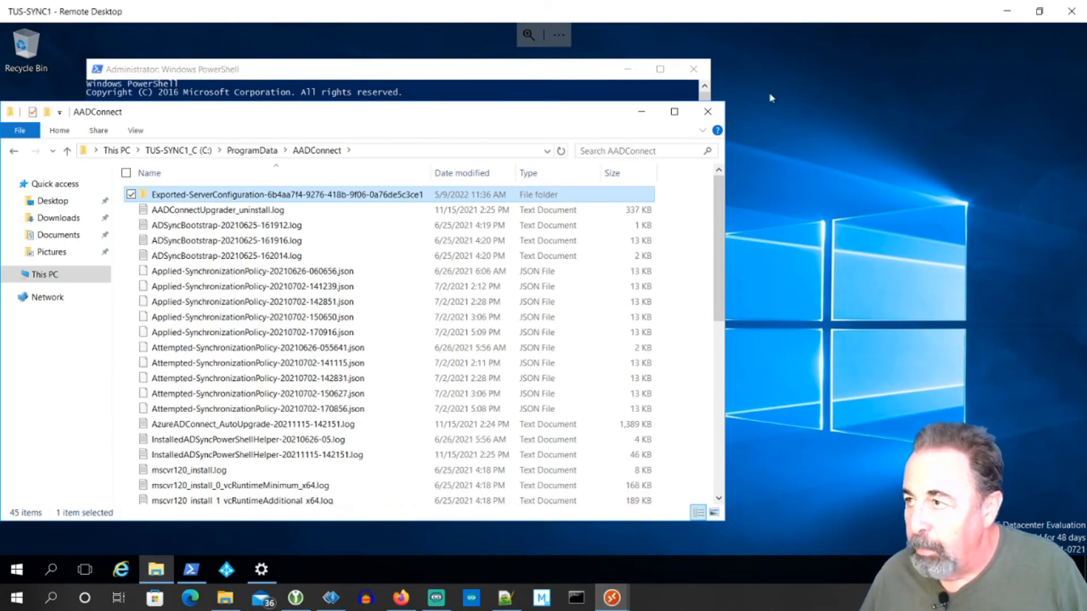
mouse_move(707, 111)
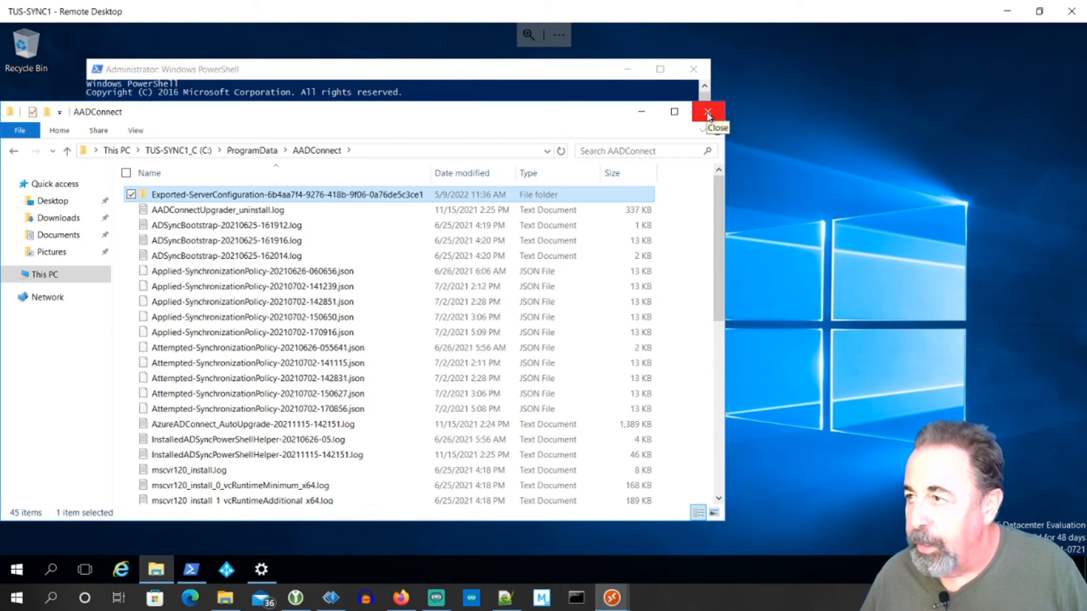
click(708, 111)
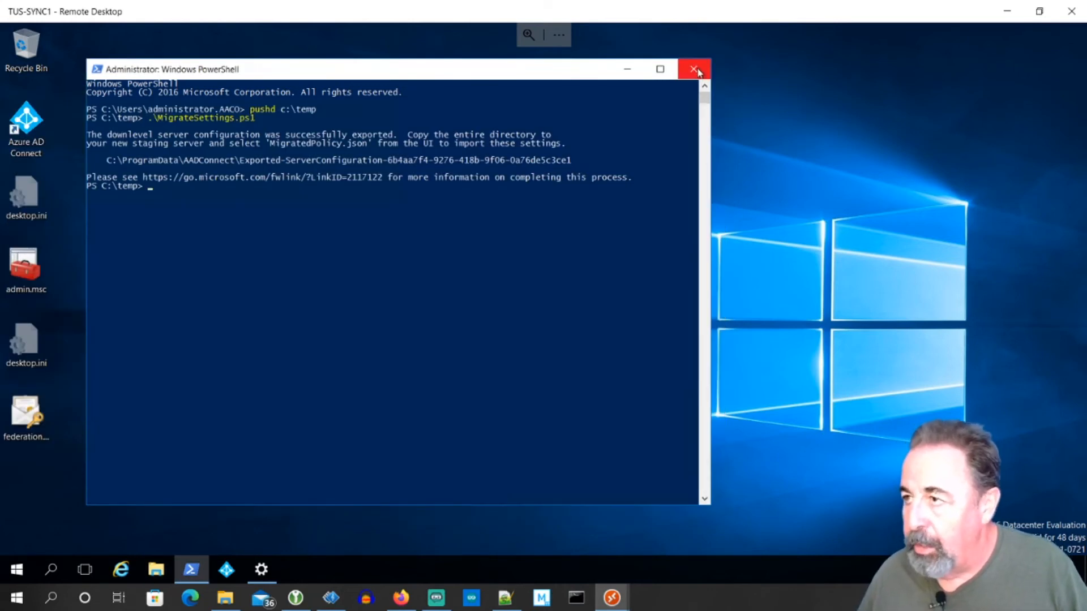
click(694, 68)
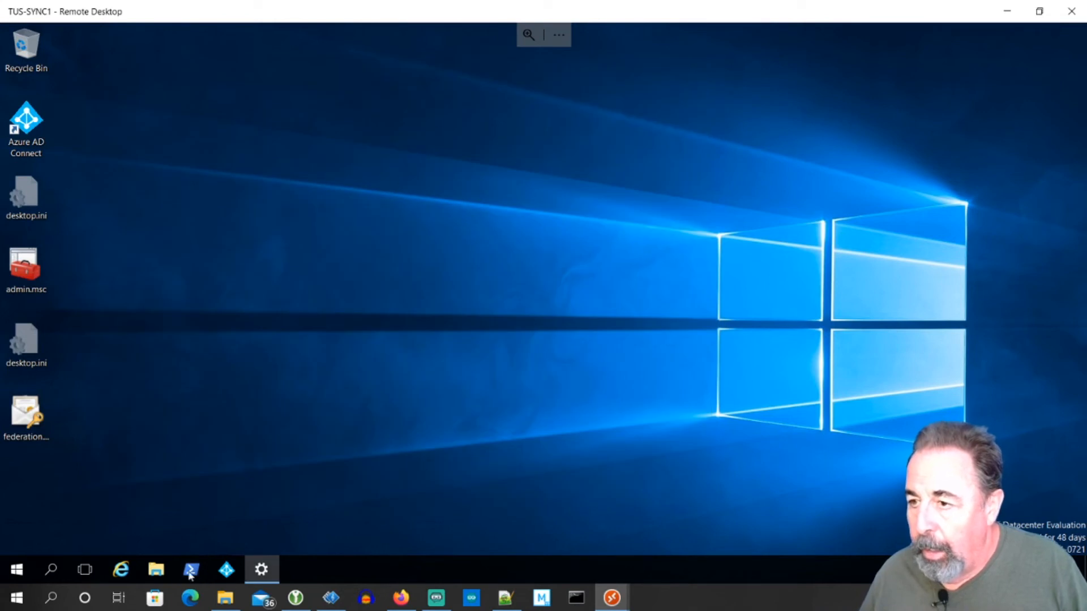
Launch an administrator PowerShell on TUS-SYNC1 and start typing set-syn.
right_click(190, 569)
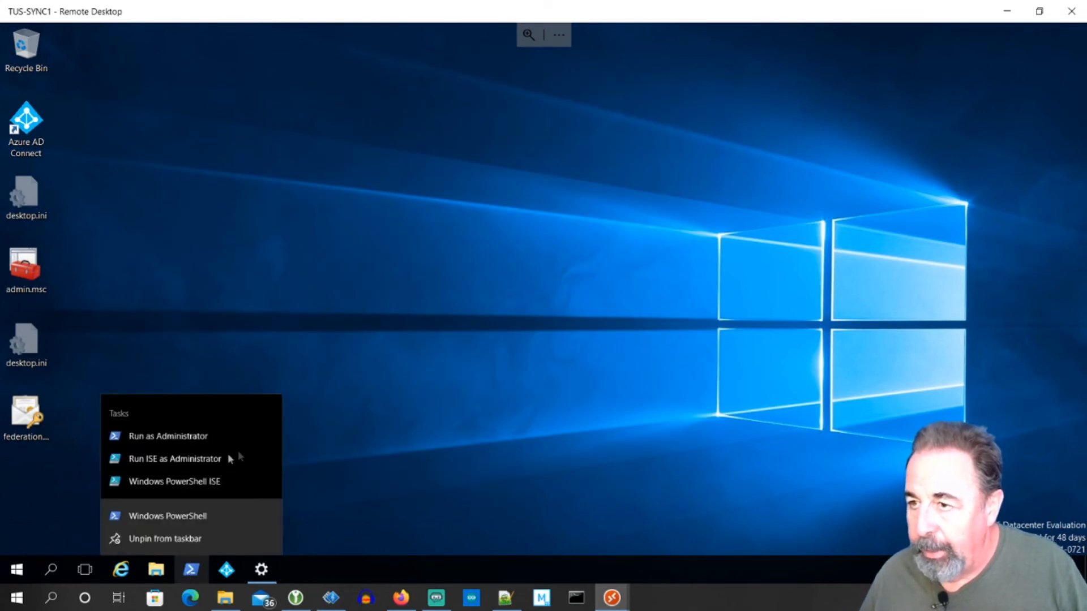
click(167, 437)
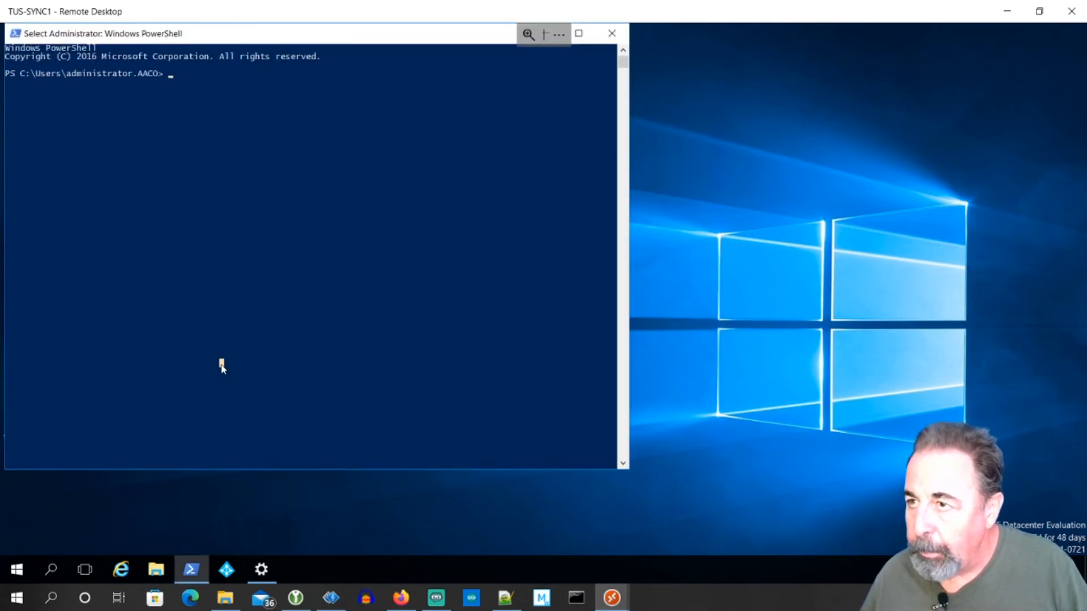
text(set-syn)
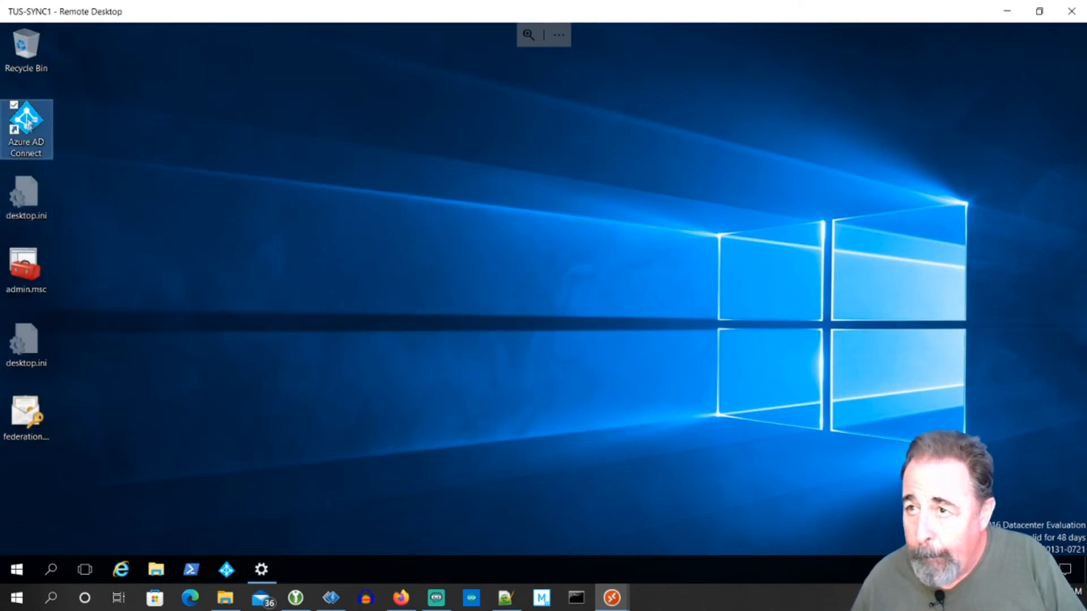
On TUS-SYNC1, launch Azure AD Connect, verify Azure AD credentials, and enable staging mode.
double_click(27, 119)
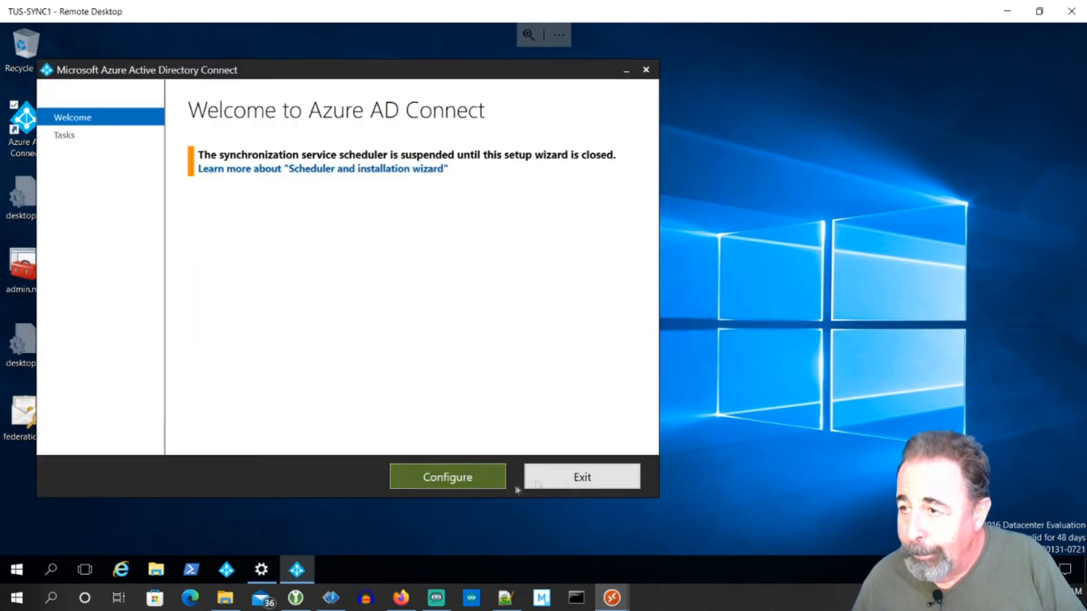
click(447, 476)
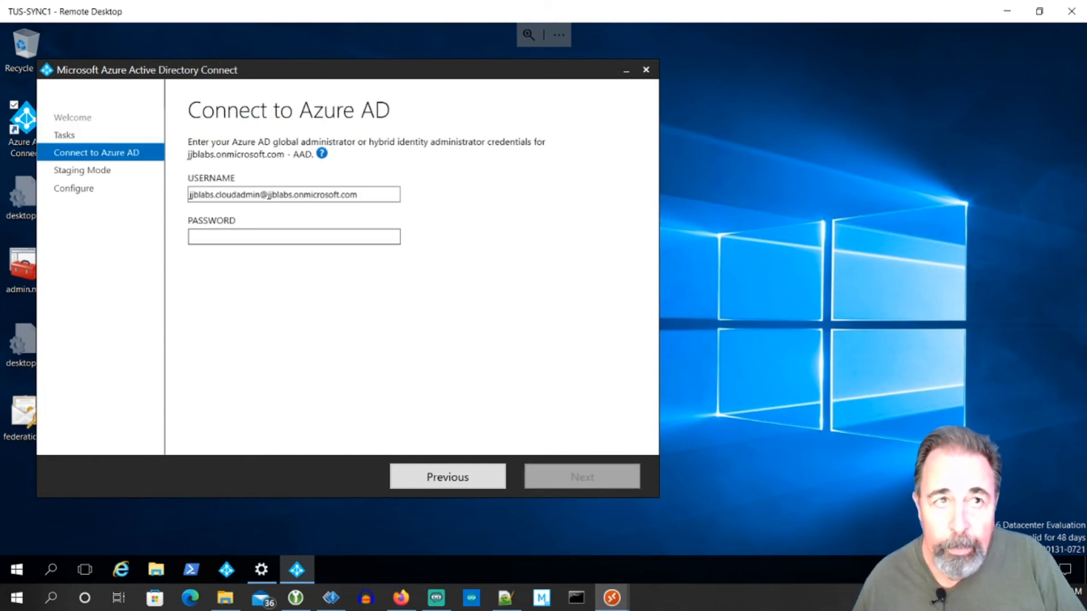
click(582, 477)
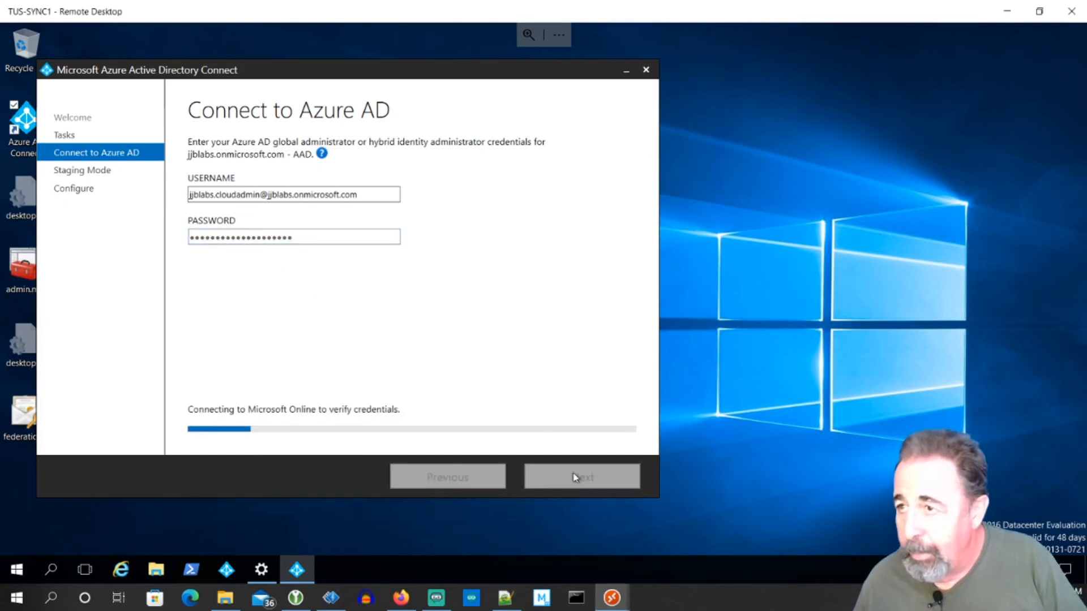
click(582, 477)
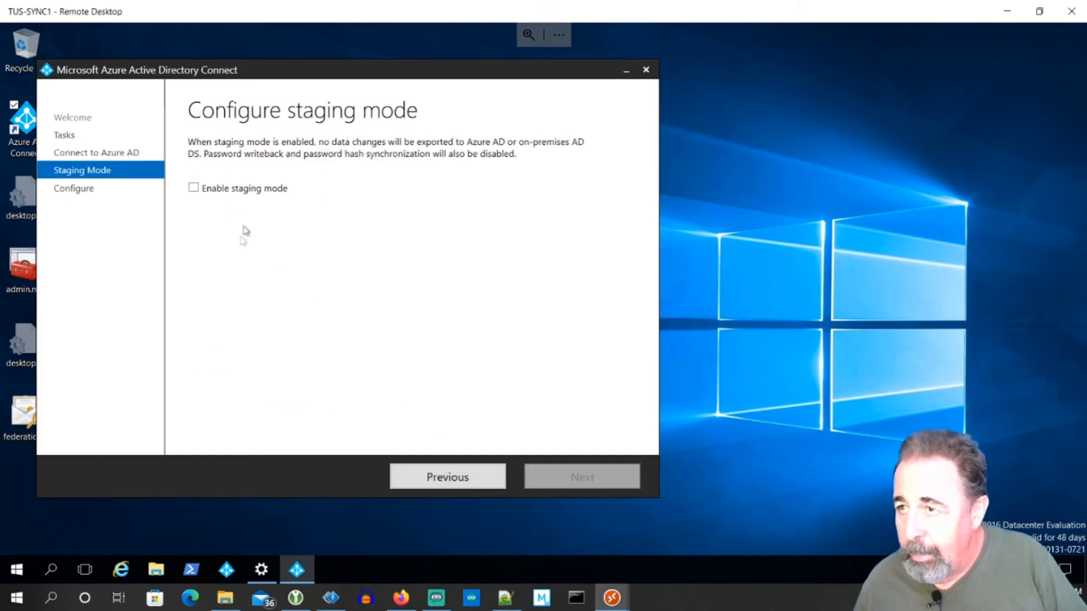
click(193, 188)
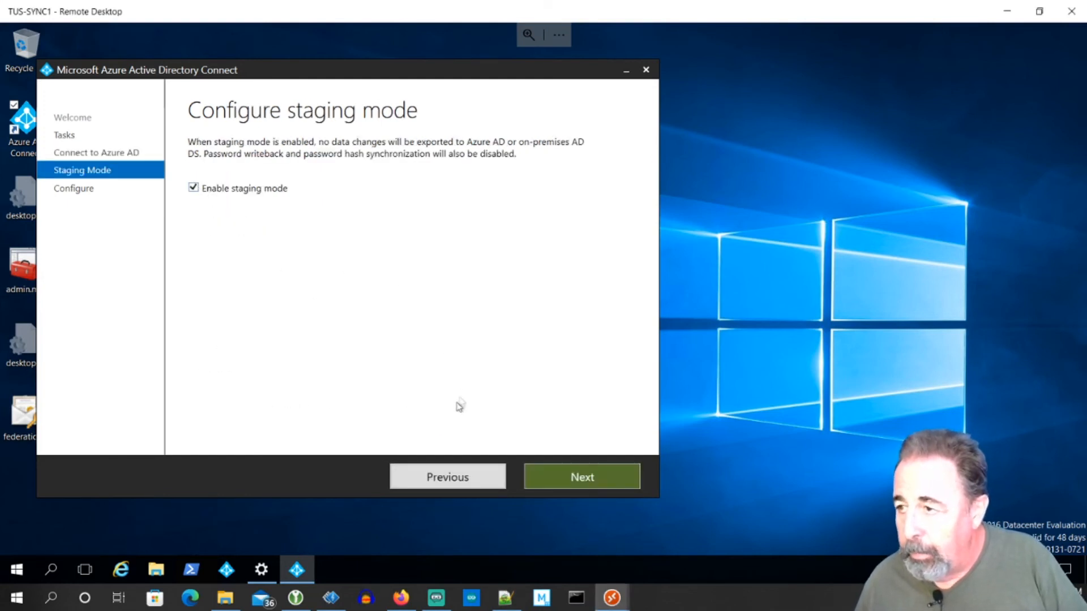
click(581, 476)
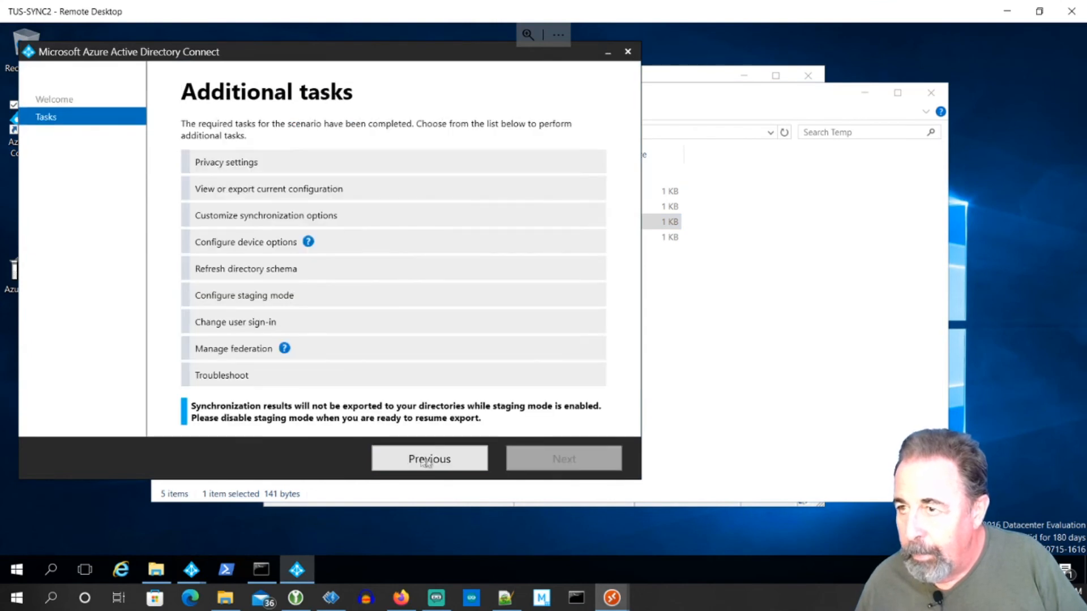
On TUS-SYNC2, sign in to Azure AD with the admin password and disable staging mode.
click(244, 295)
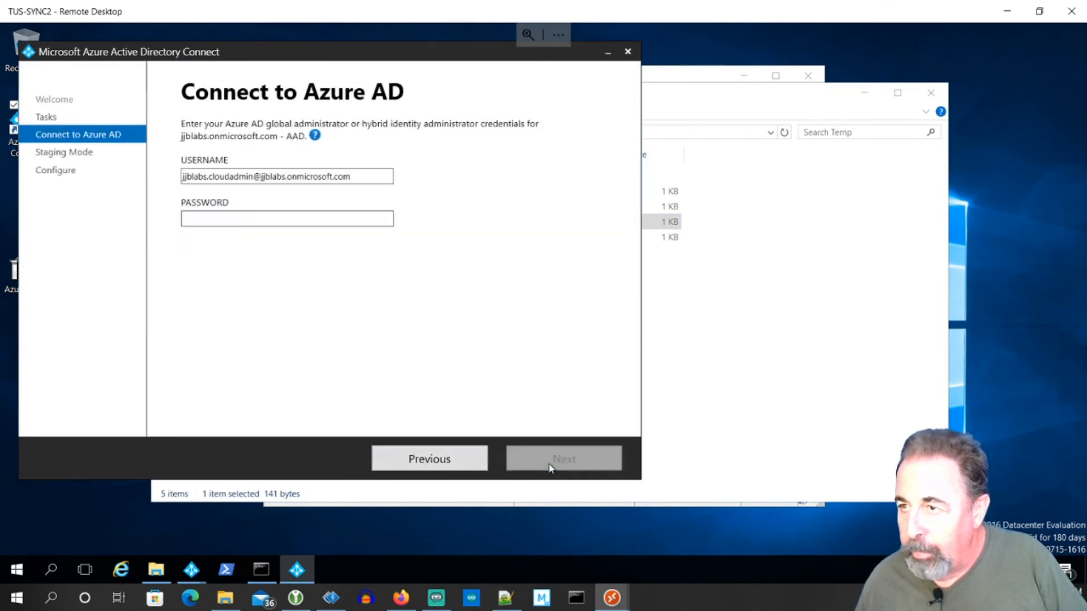
click(563, 459)
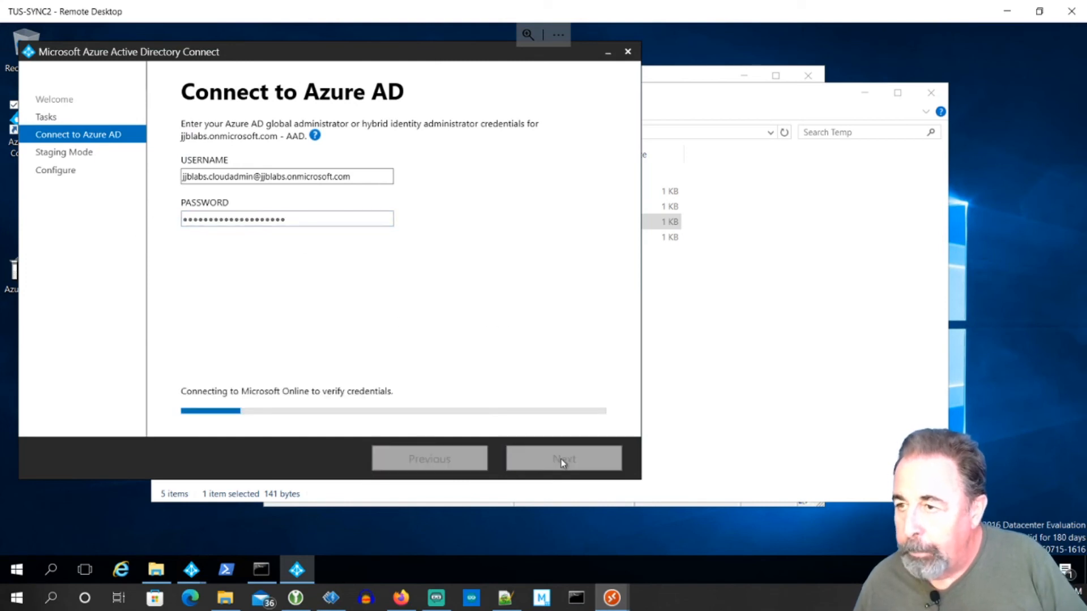
click(564, 459)
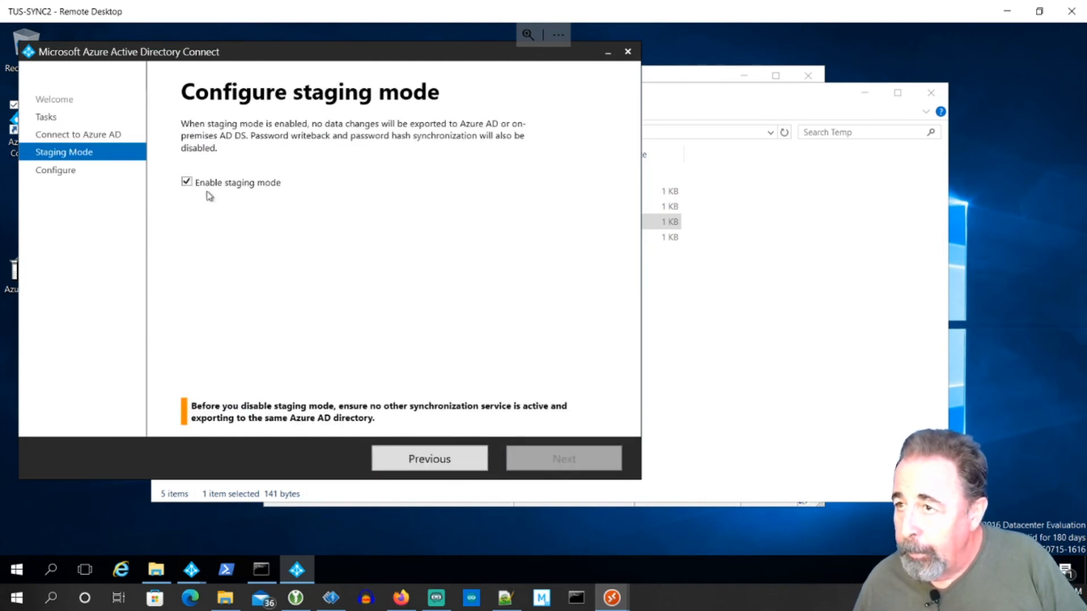
click(186, 182)
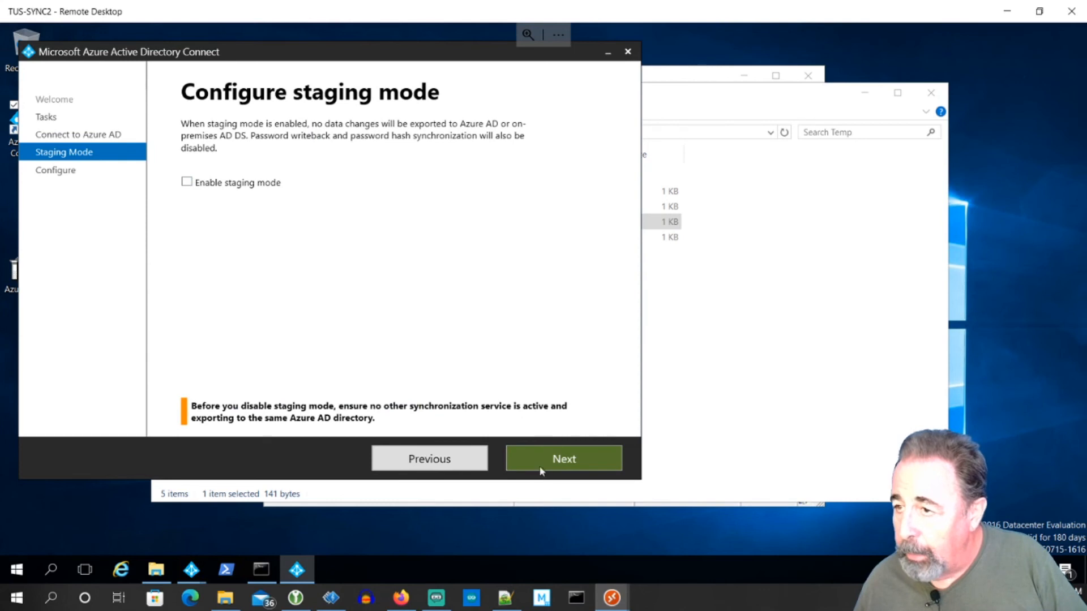
click(563, 458)
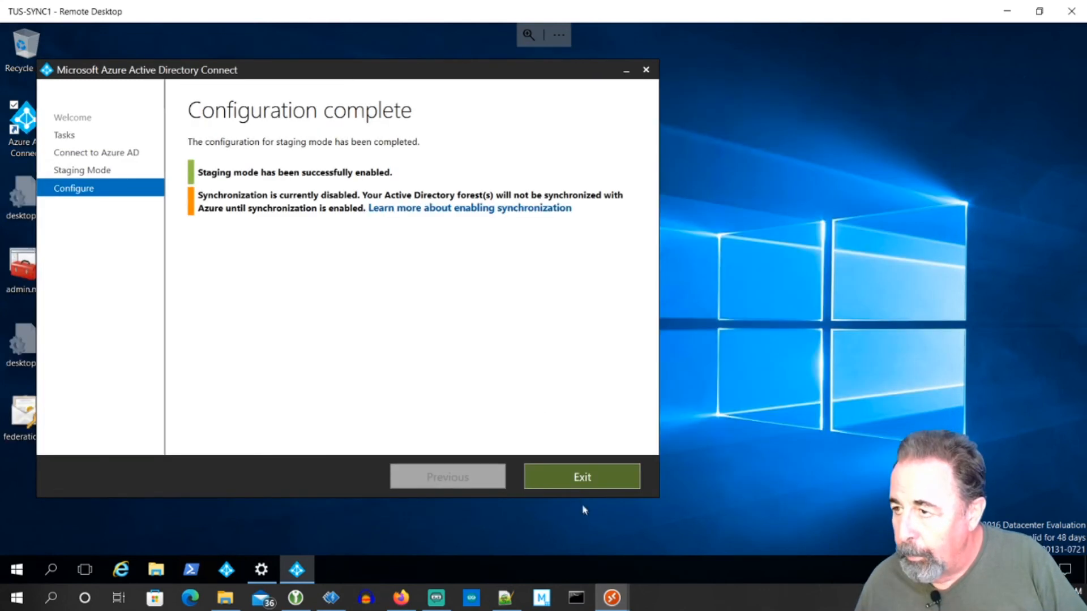
mouse_move(487, 242)
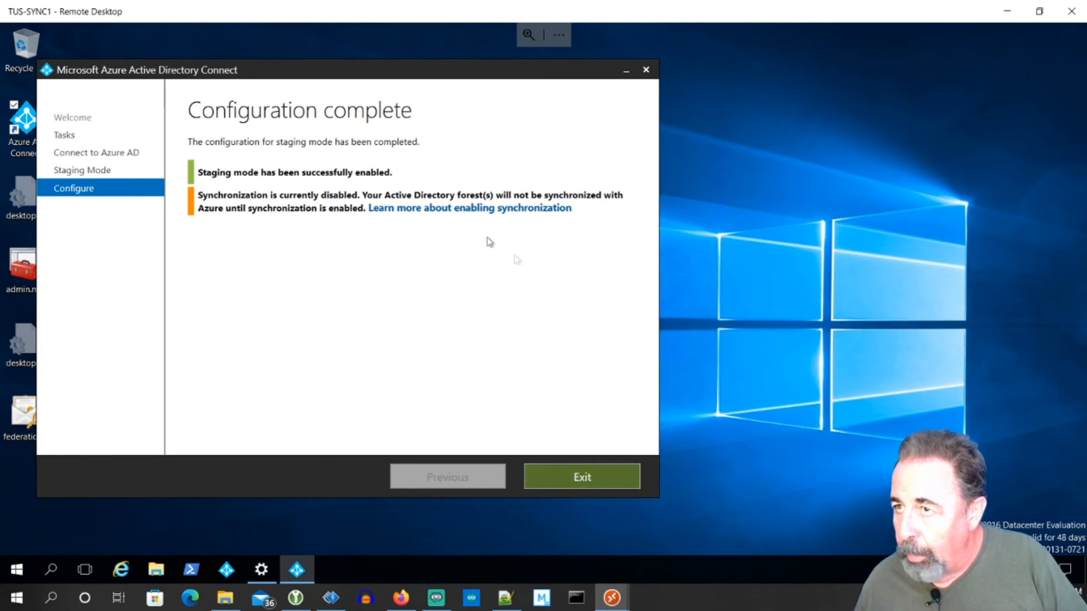
mouse_move(571, 480)
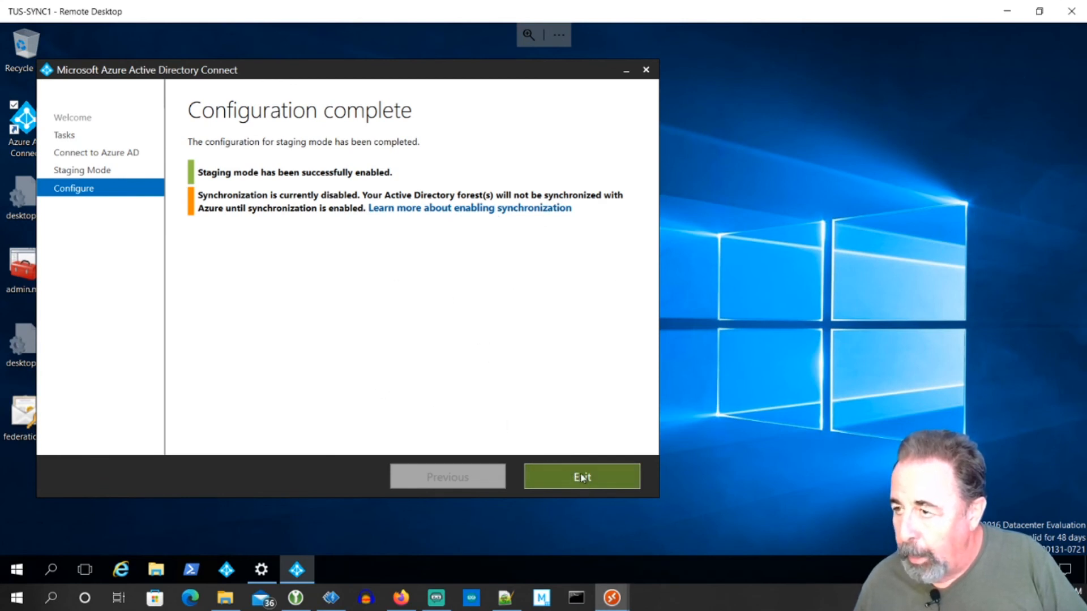
Exit TUS-SYNC1's completed Azure AD Connect staging configuration wizard.
click(581, 477)
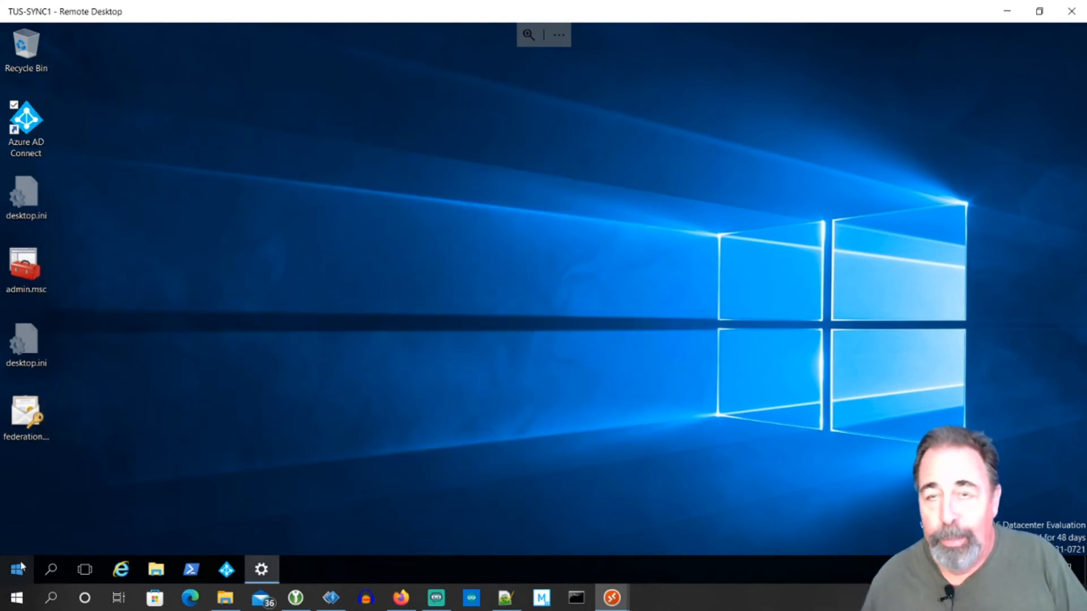
mouse_move(332, 450)
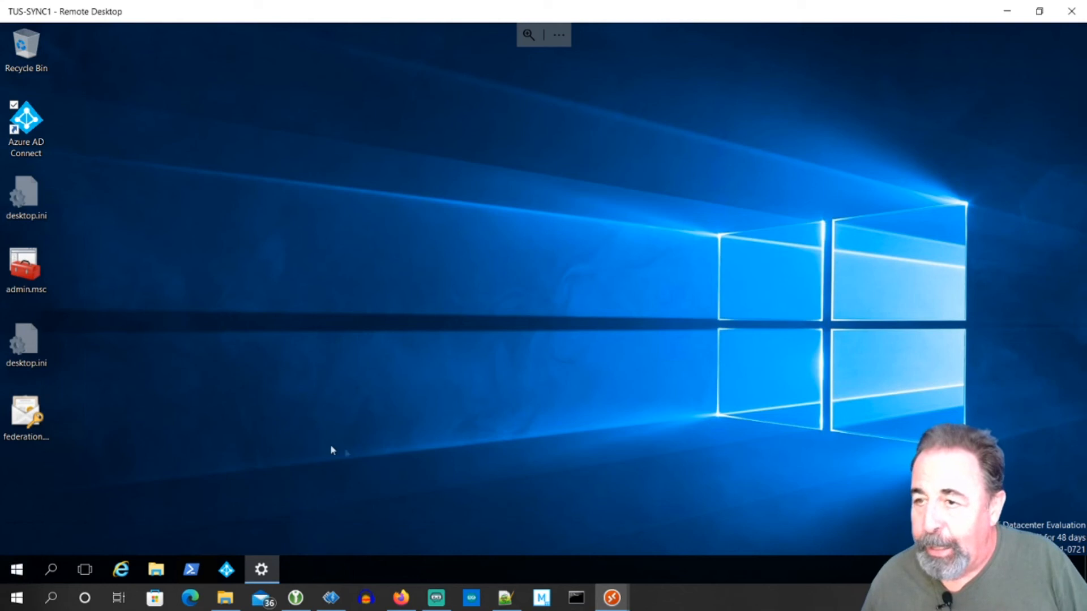
mouse_move(233, 464)
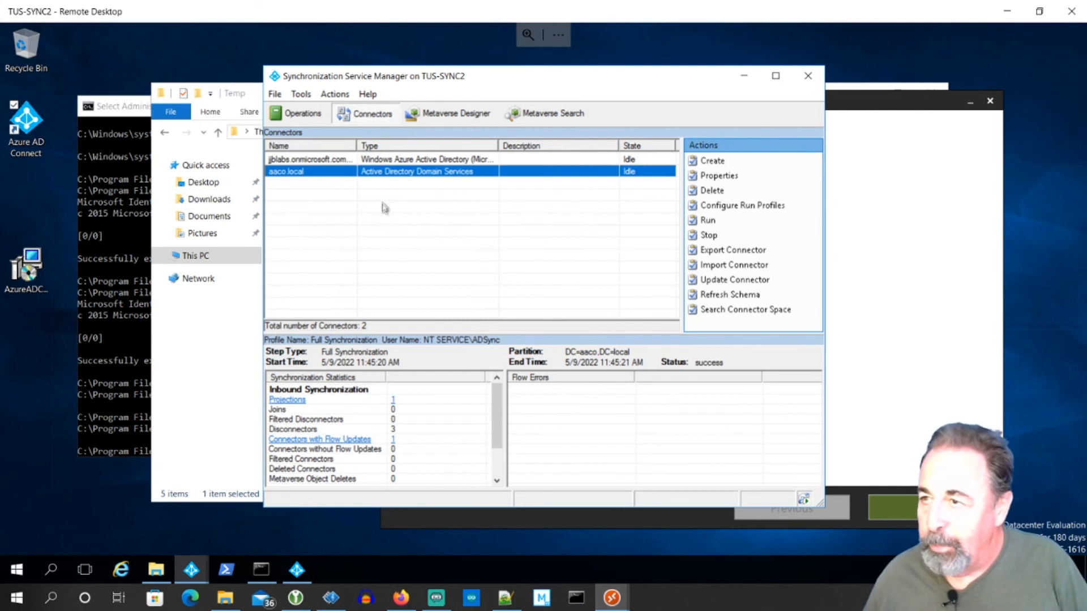
Check TUS-SYNC2's Operations history and the latest Azure AD export run's statistics.
click(302, 113)
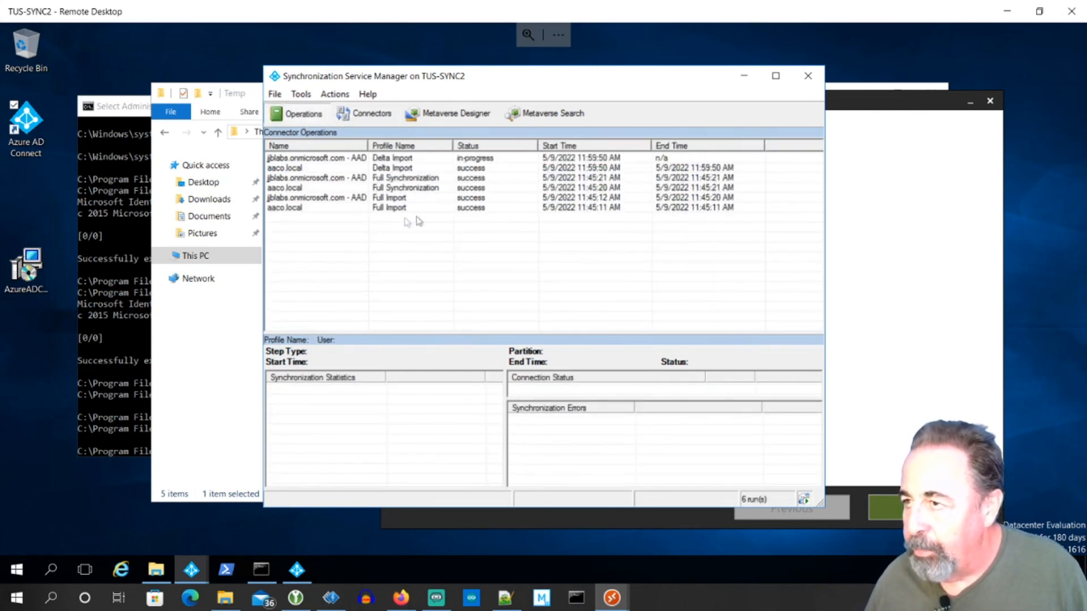
mouse_move(414, 171)
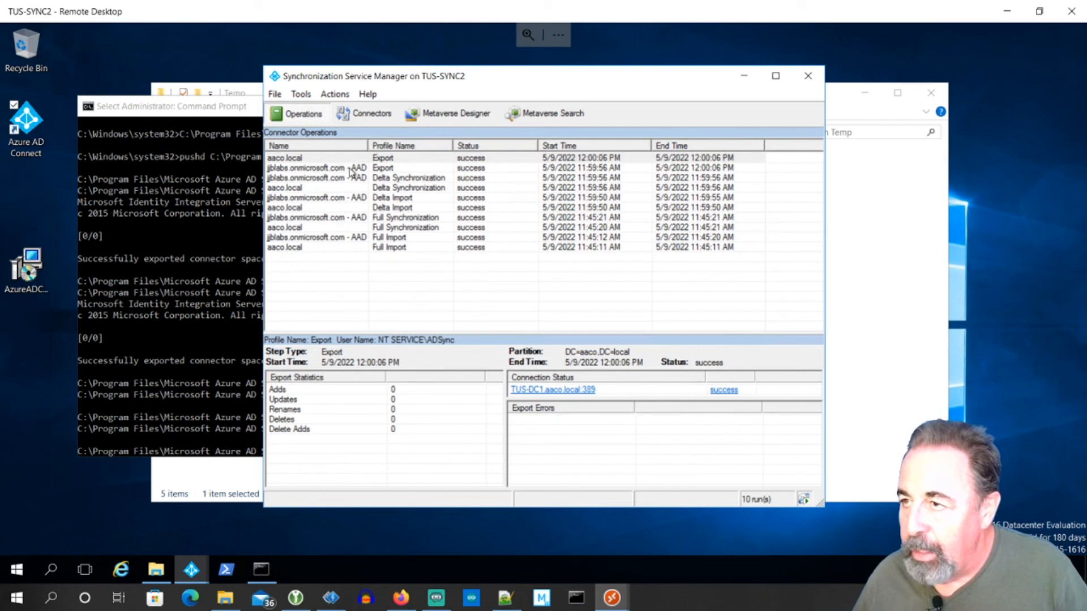
click(318, 167)
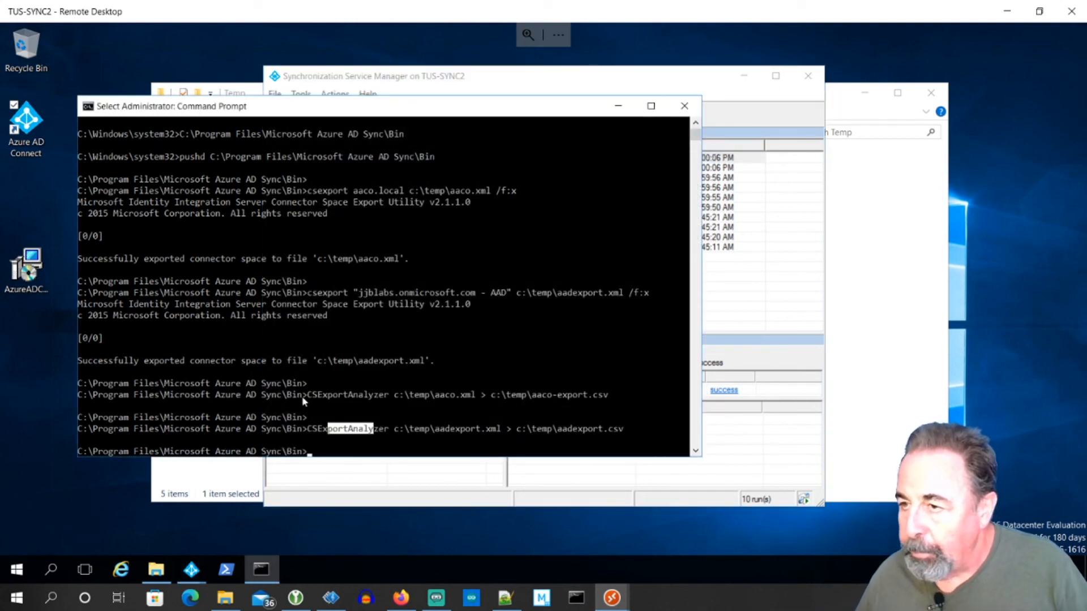
mouse_move(402, 420)
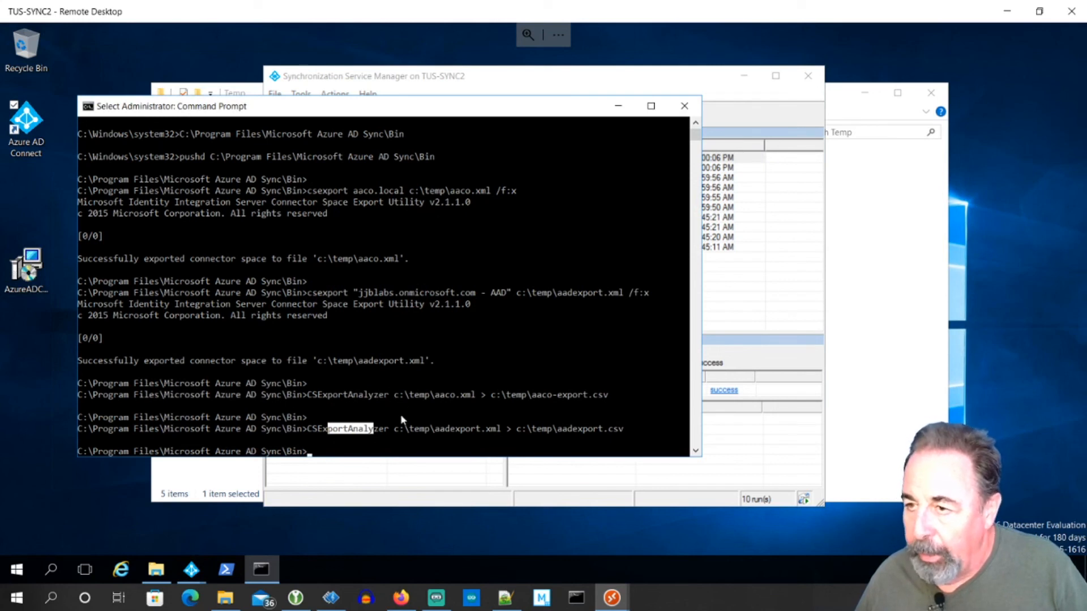
mouse_move(393, 566)
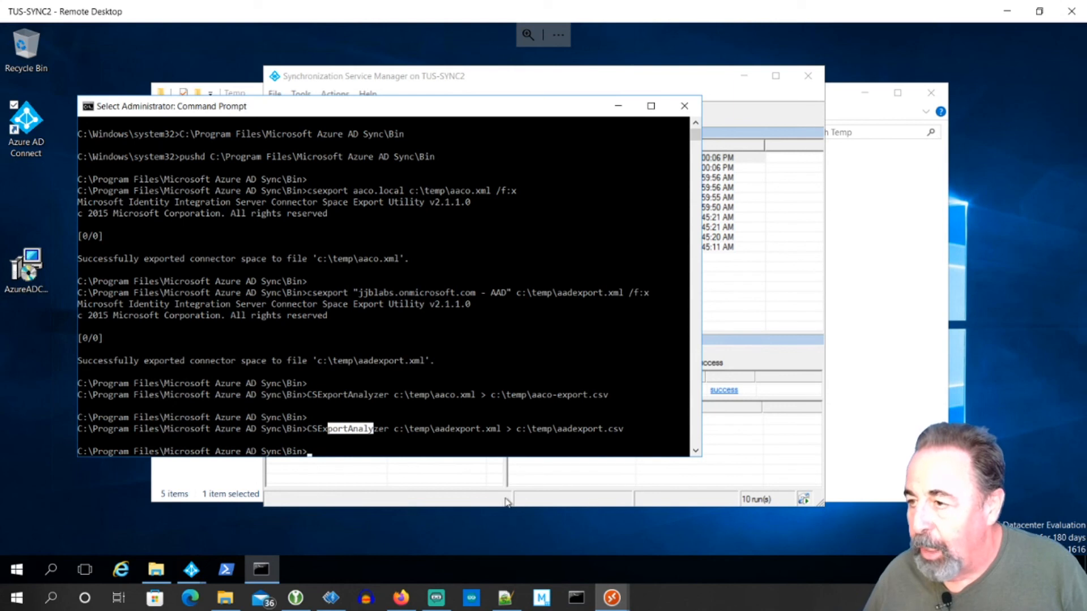
mouse_move(444, 524)
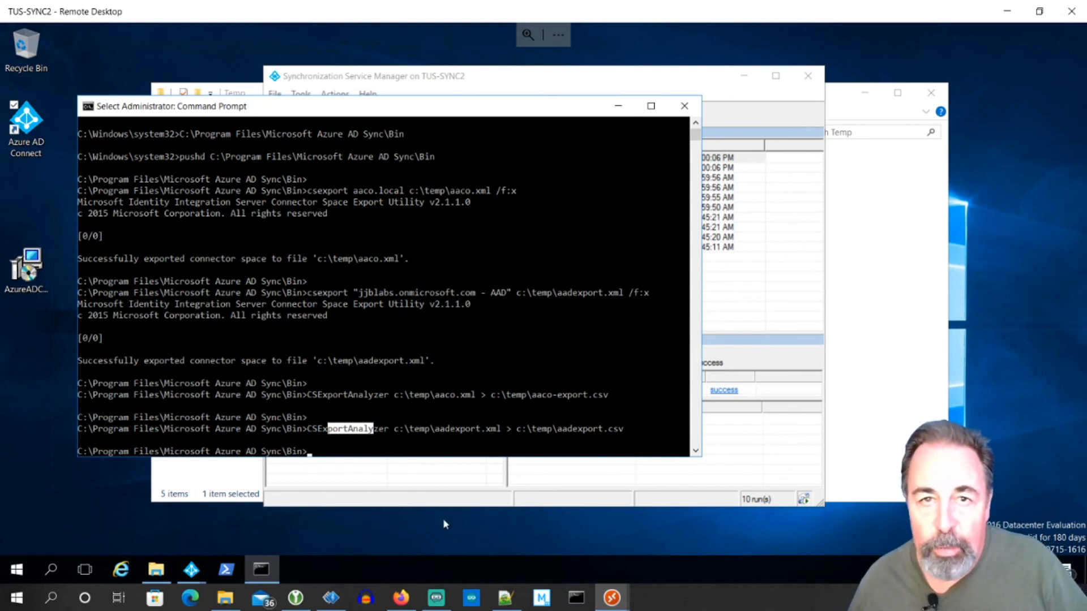
mouse_move(466, 506)
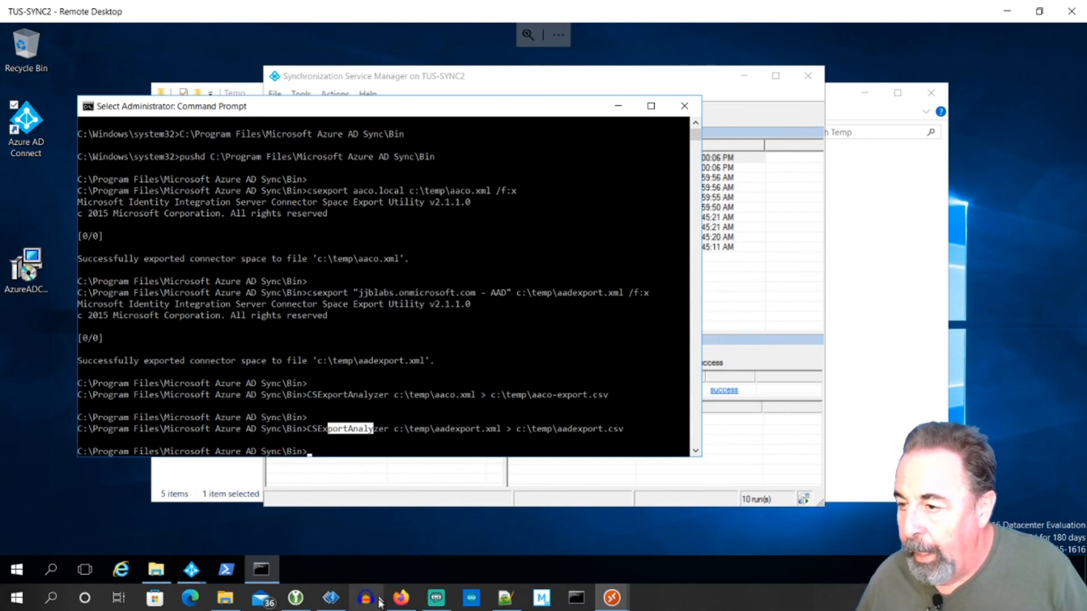
Switch to Firefox showing the Azure AD Connect YouTube playlist.
click(398, 597)
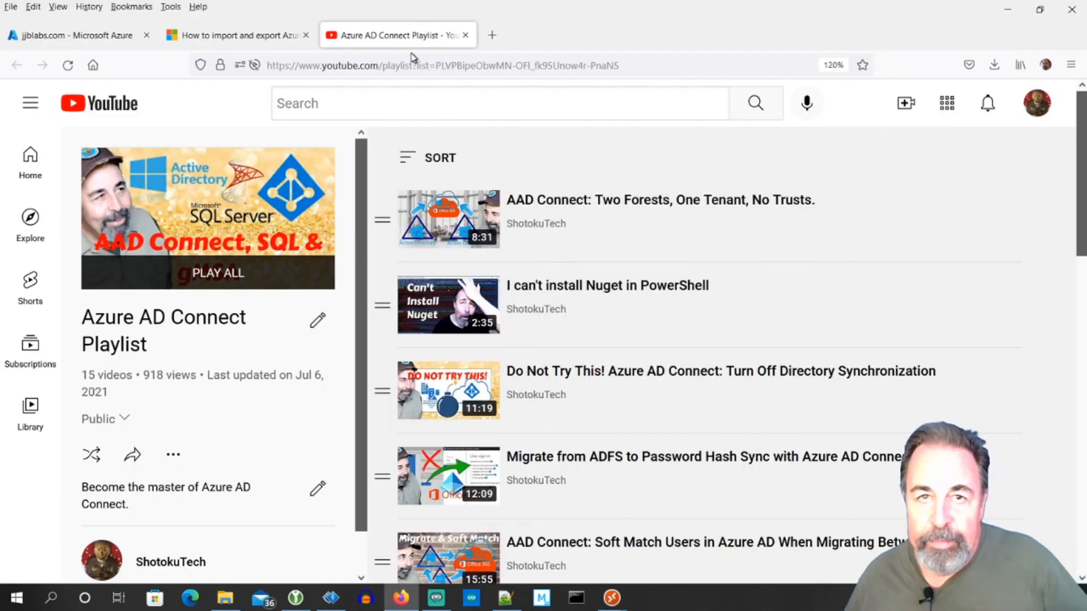